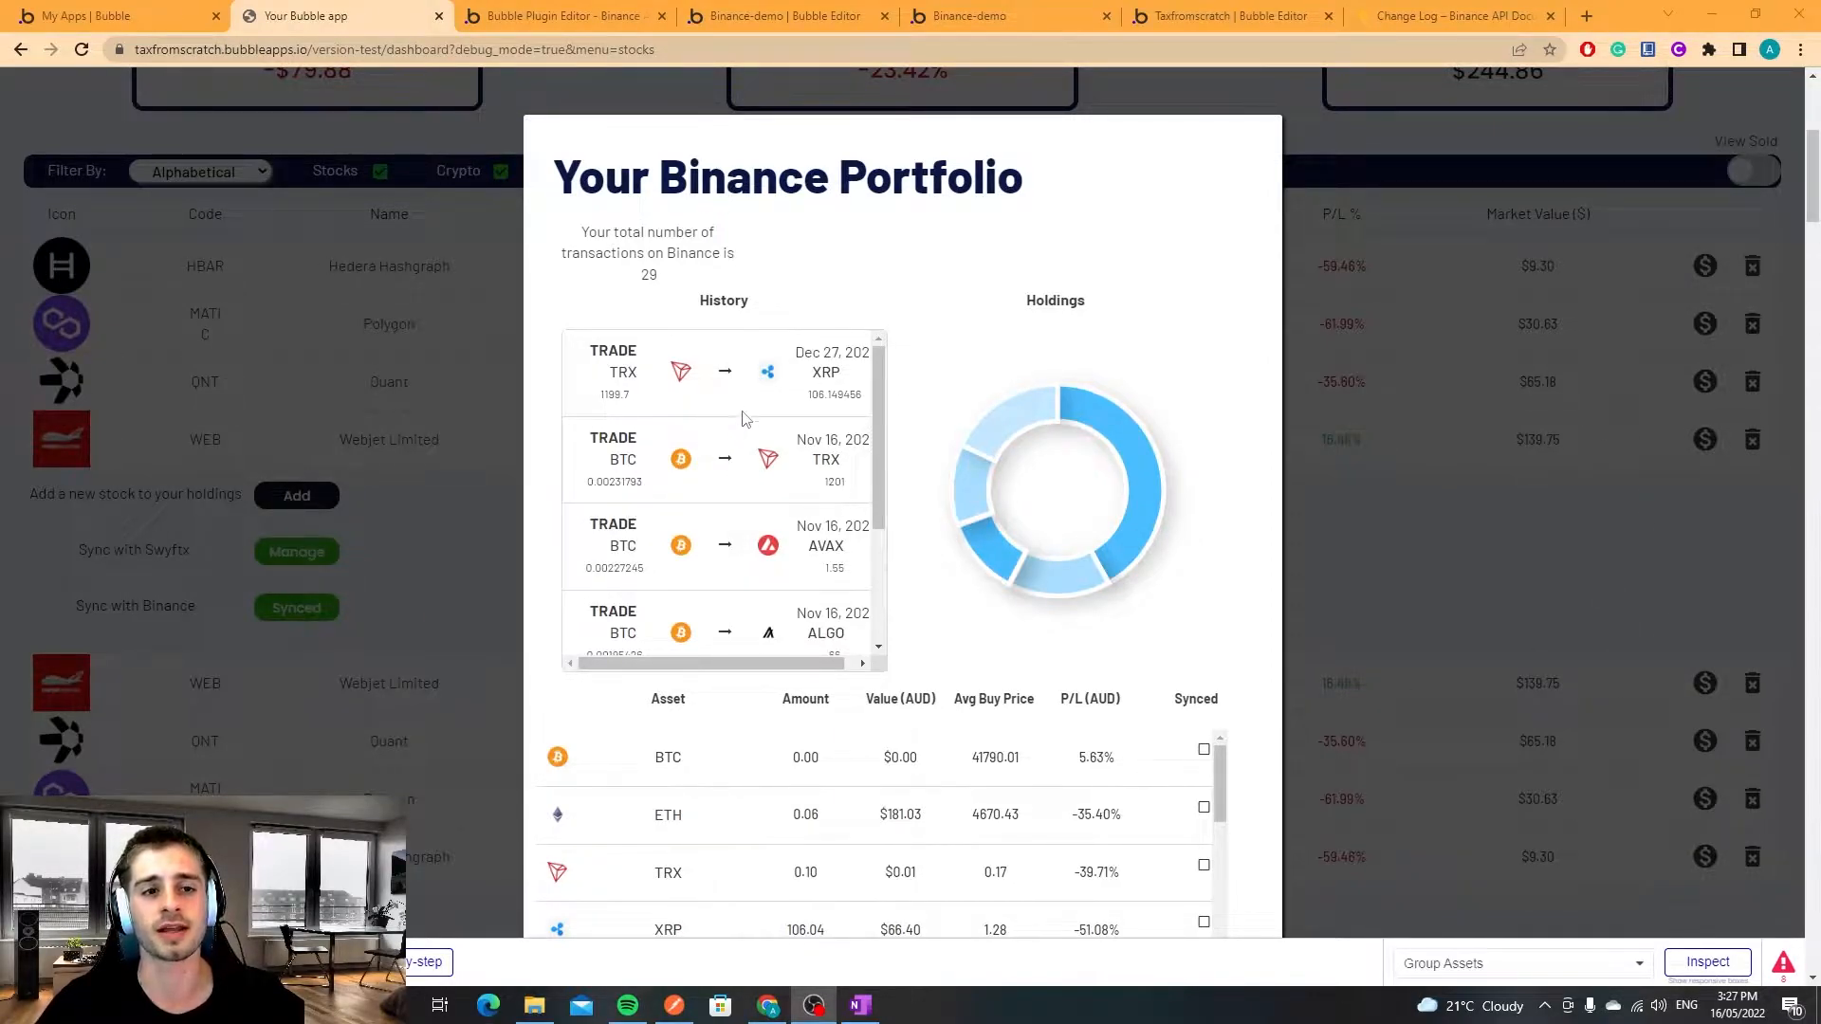
Show the active environment's quick-look variables: testnet url, timestamp, API key and secret.
{"action": "scroll", "scroll_direction": "down", "scroll_amount": 3}
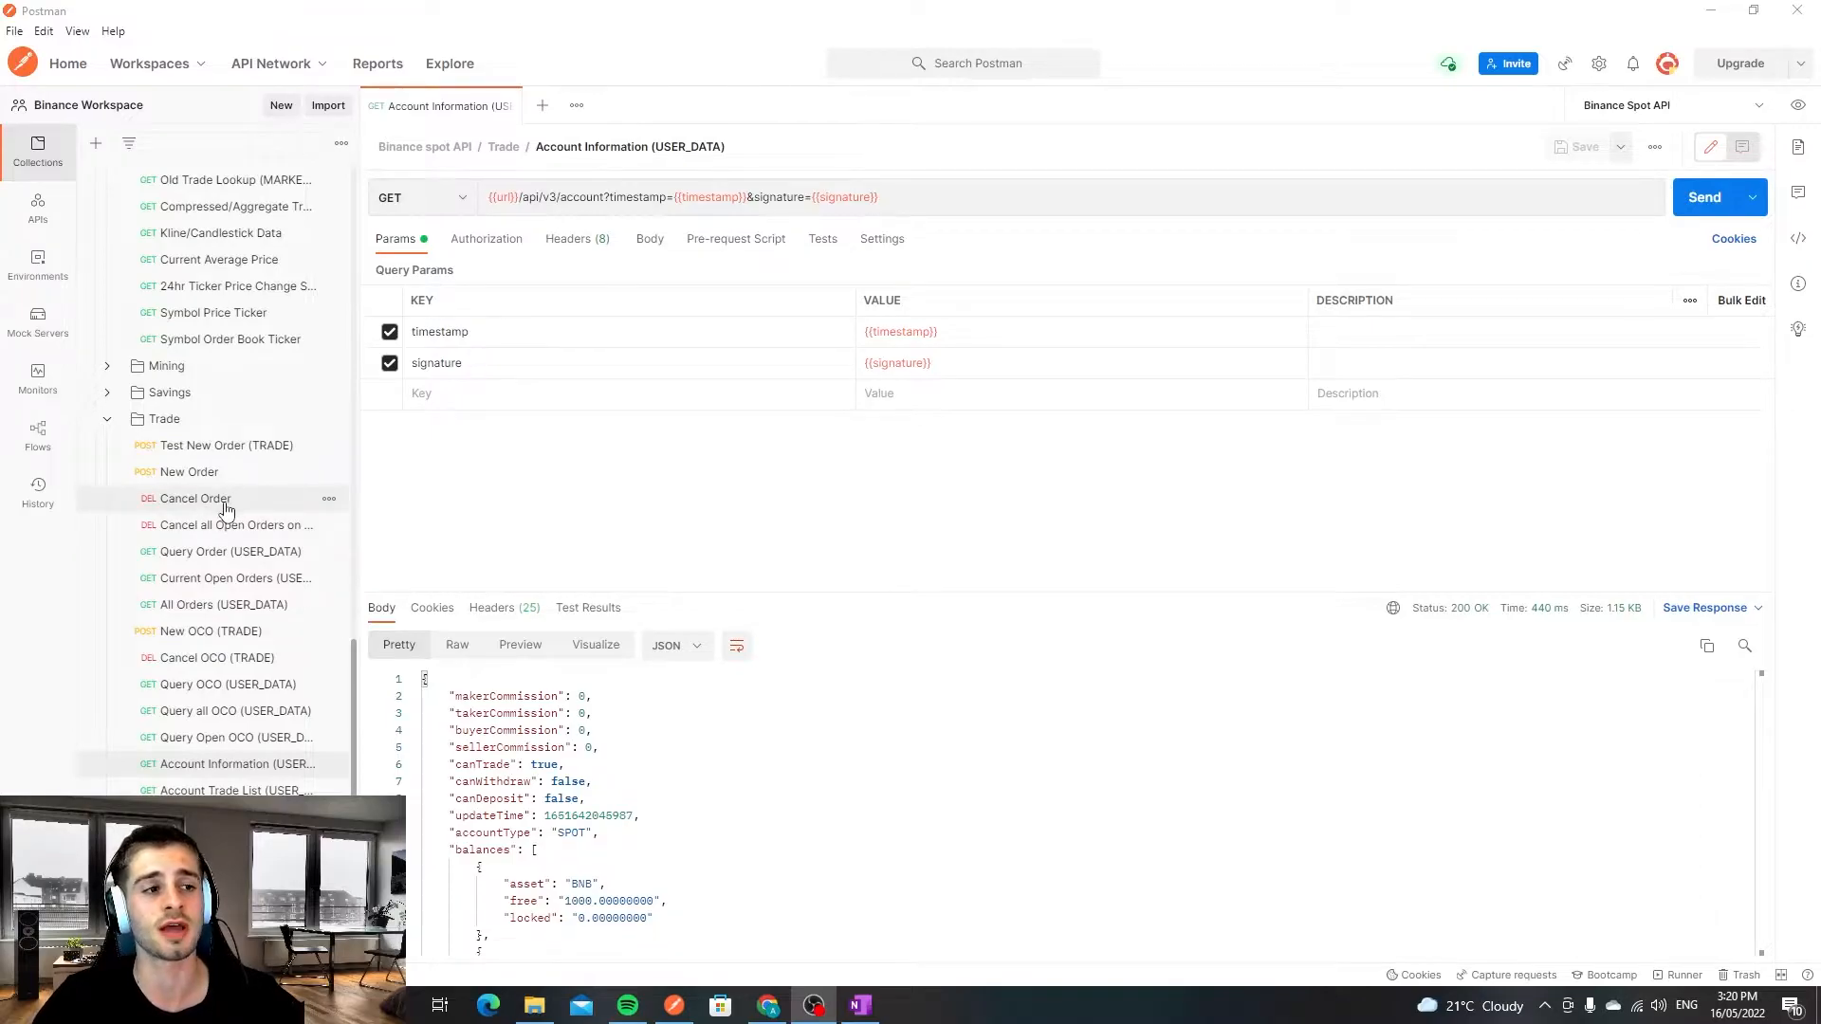
{"action": "mouse_move", "coordinate": [19, 583]}
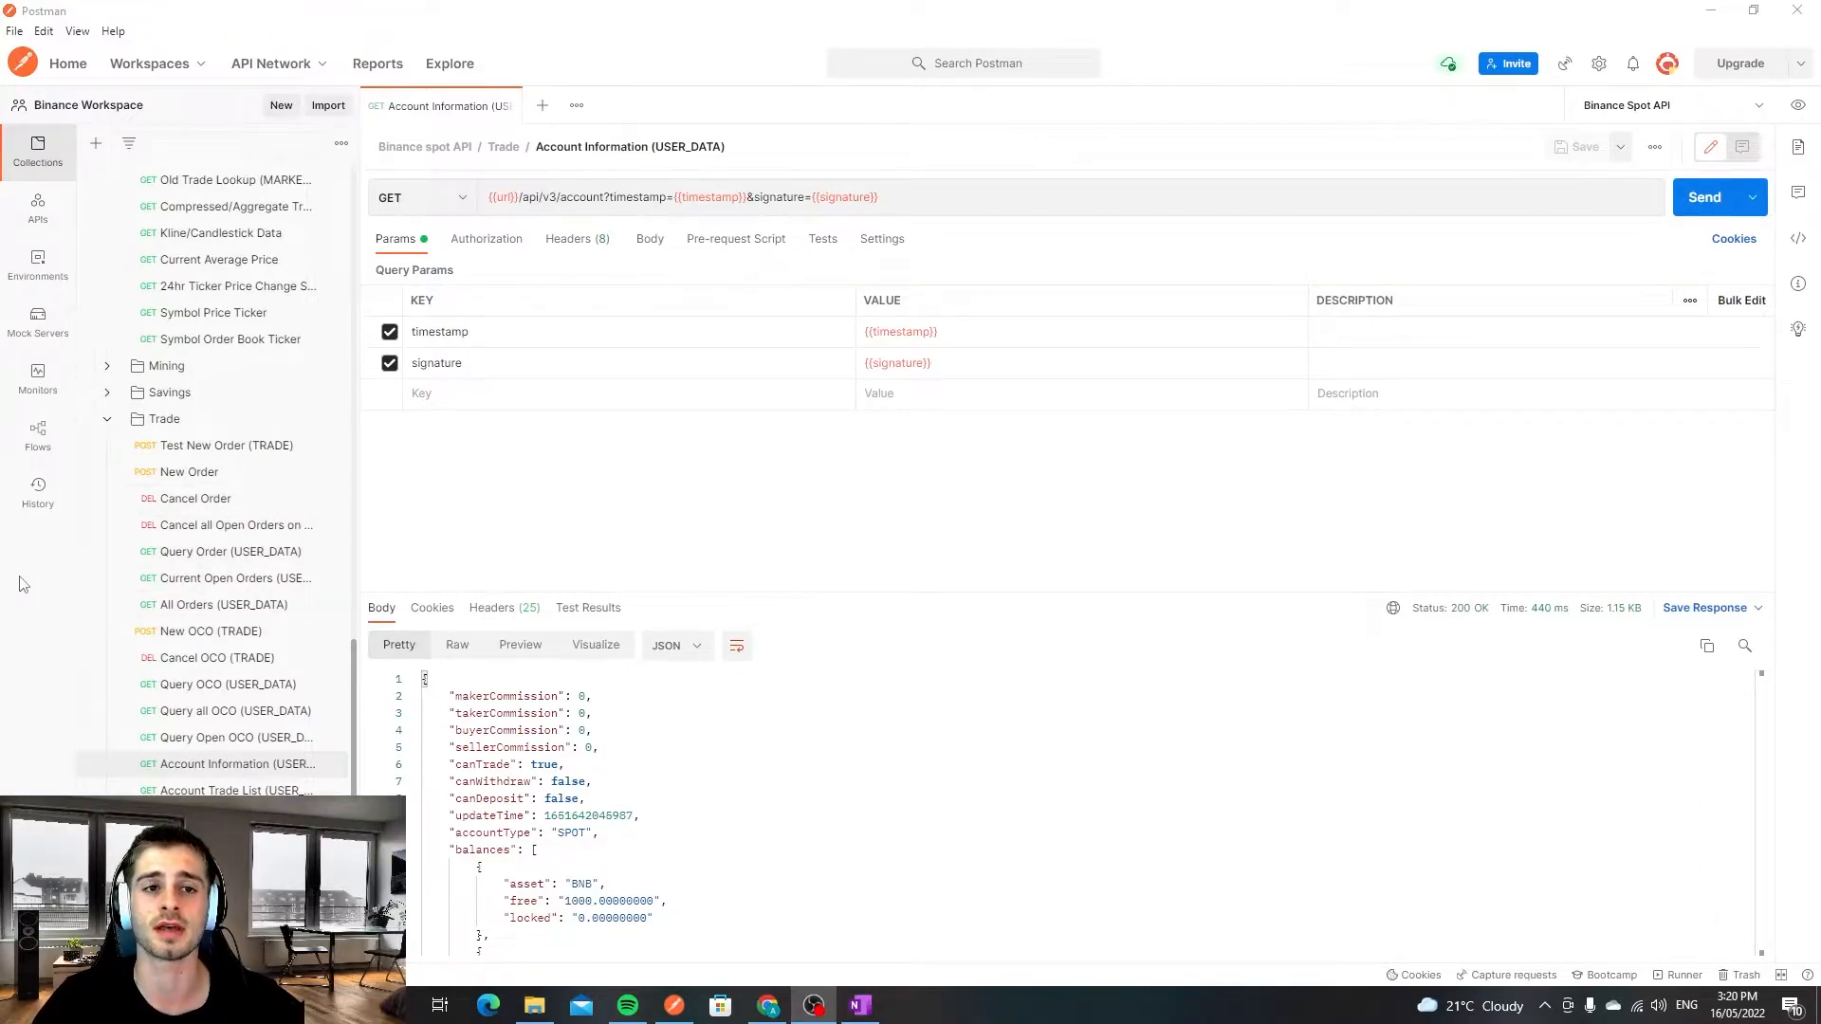
{"action": "mouse_move", "coordinate": [1047, 493]}
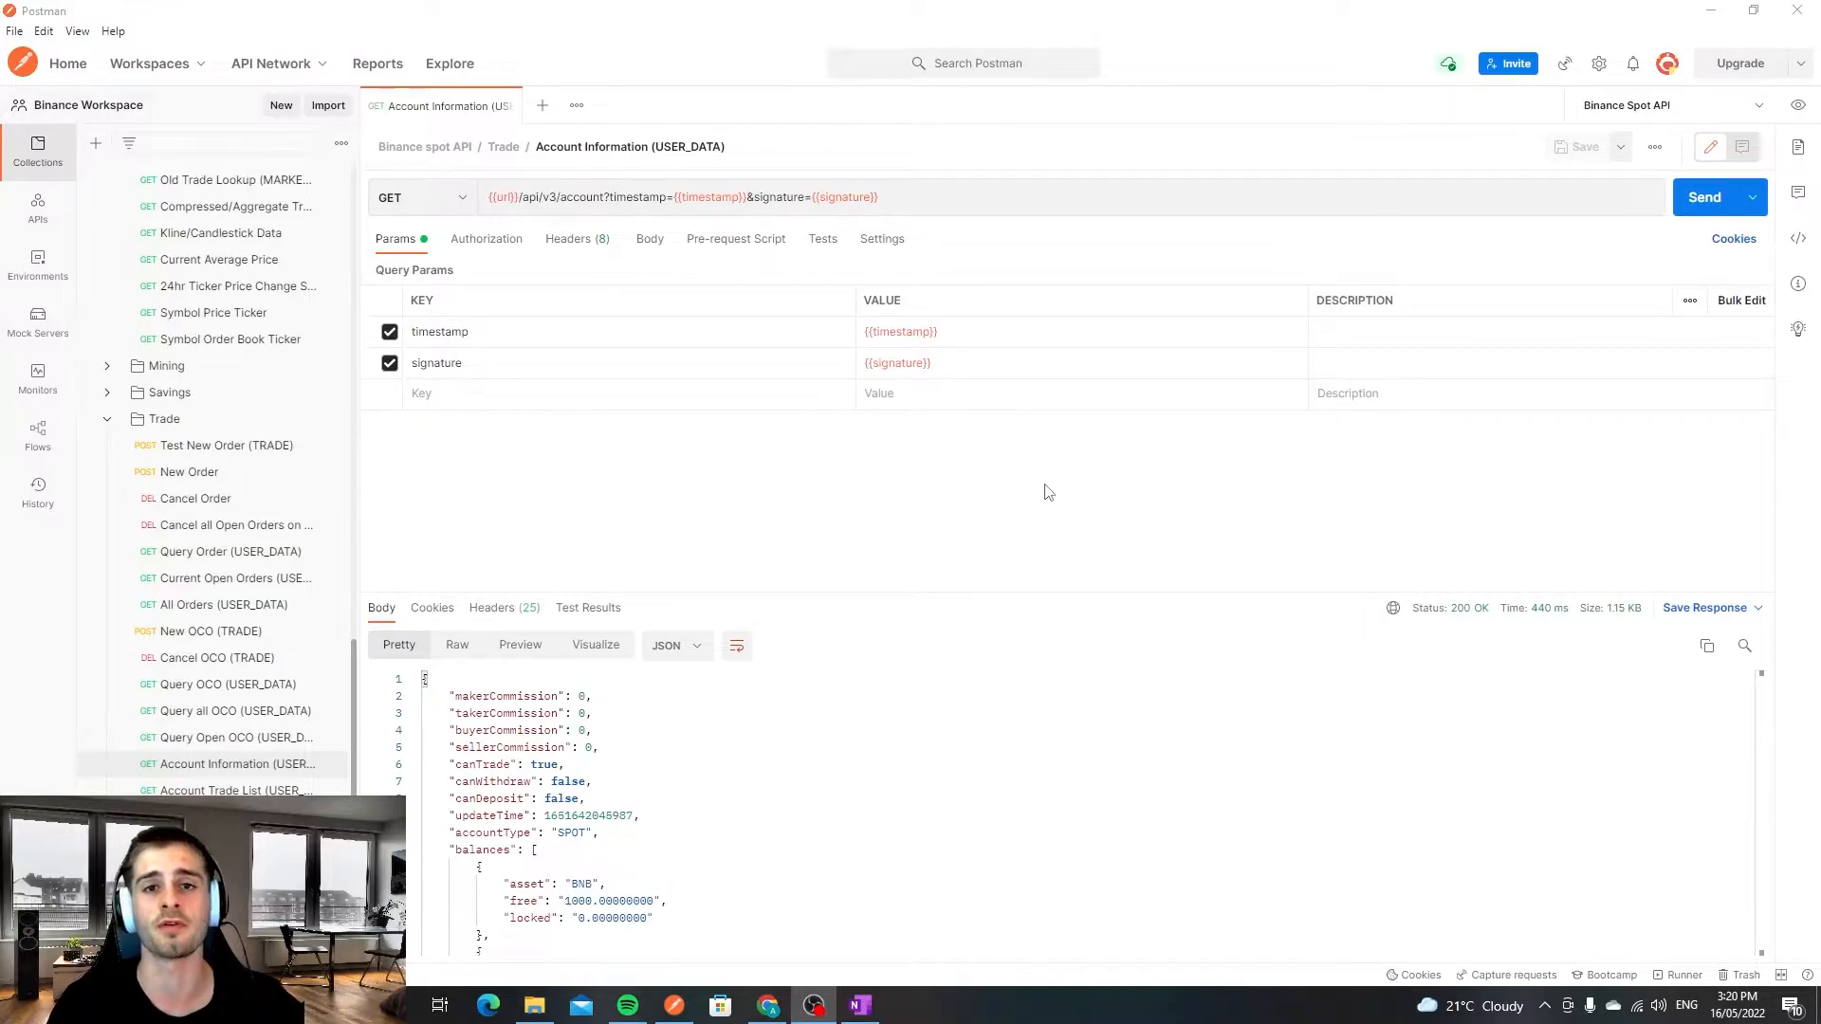
{"action": "left_click", "coordinate": [1796, 107]}
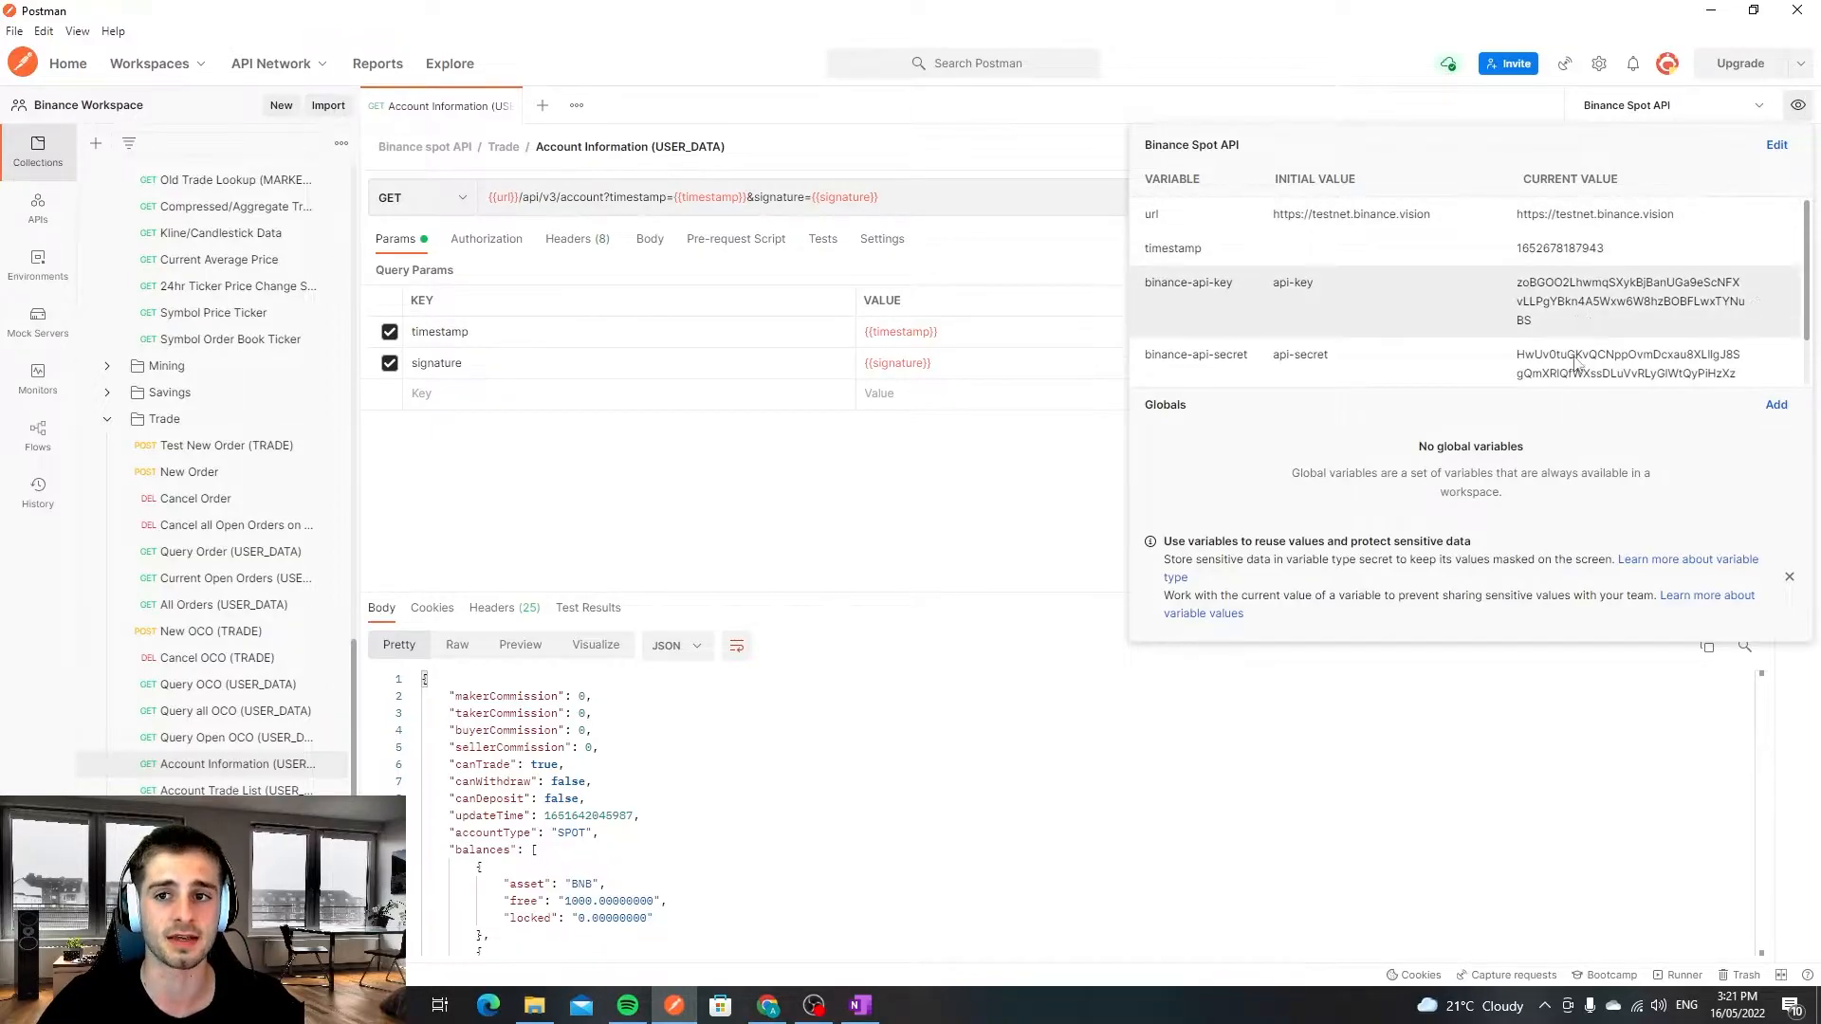
Close the environment quick look and review the Account Information balances response.
{"action": "left_click", "coordinate": [1796, 106]}
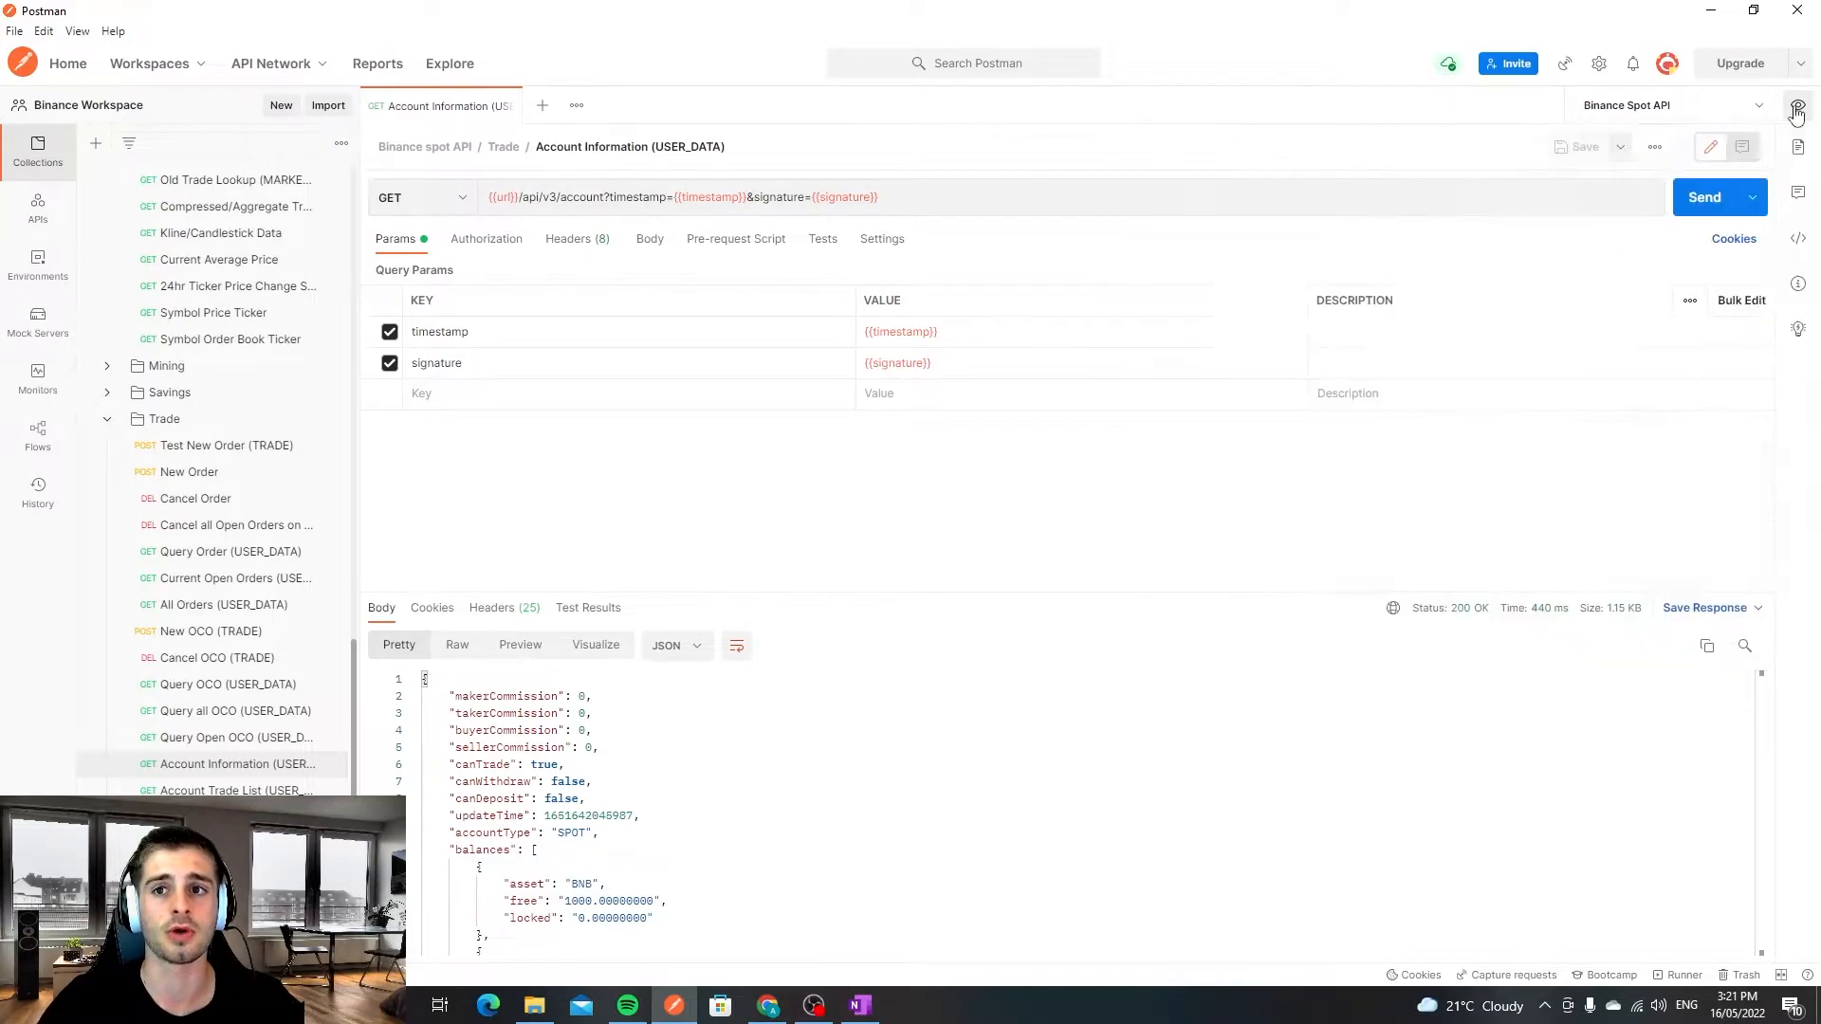
{"action": "scroll", "scroll_direction": "down", "scroll_amount": 3}
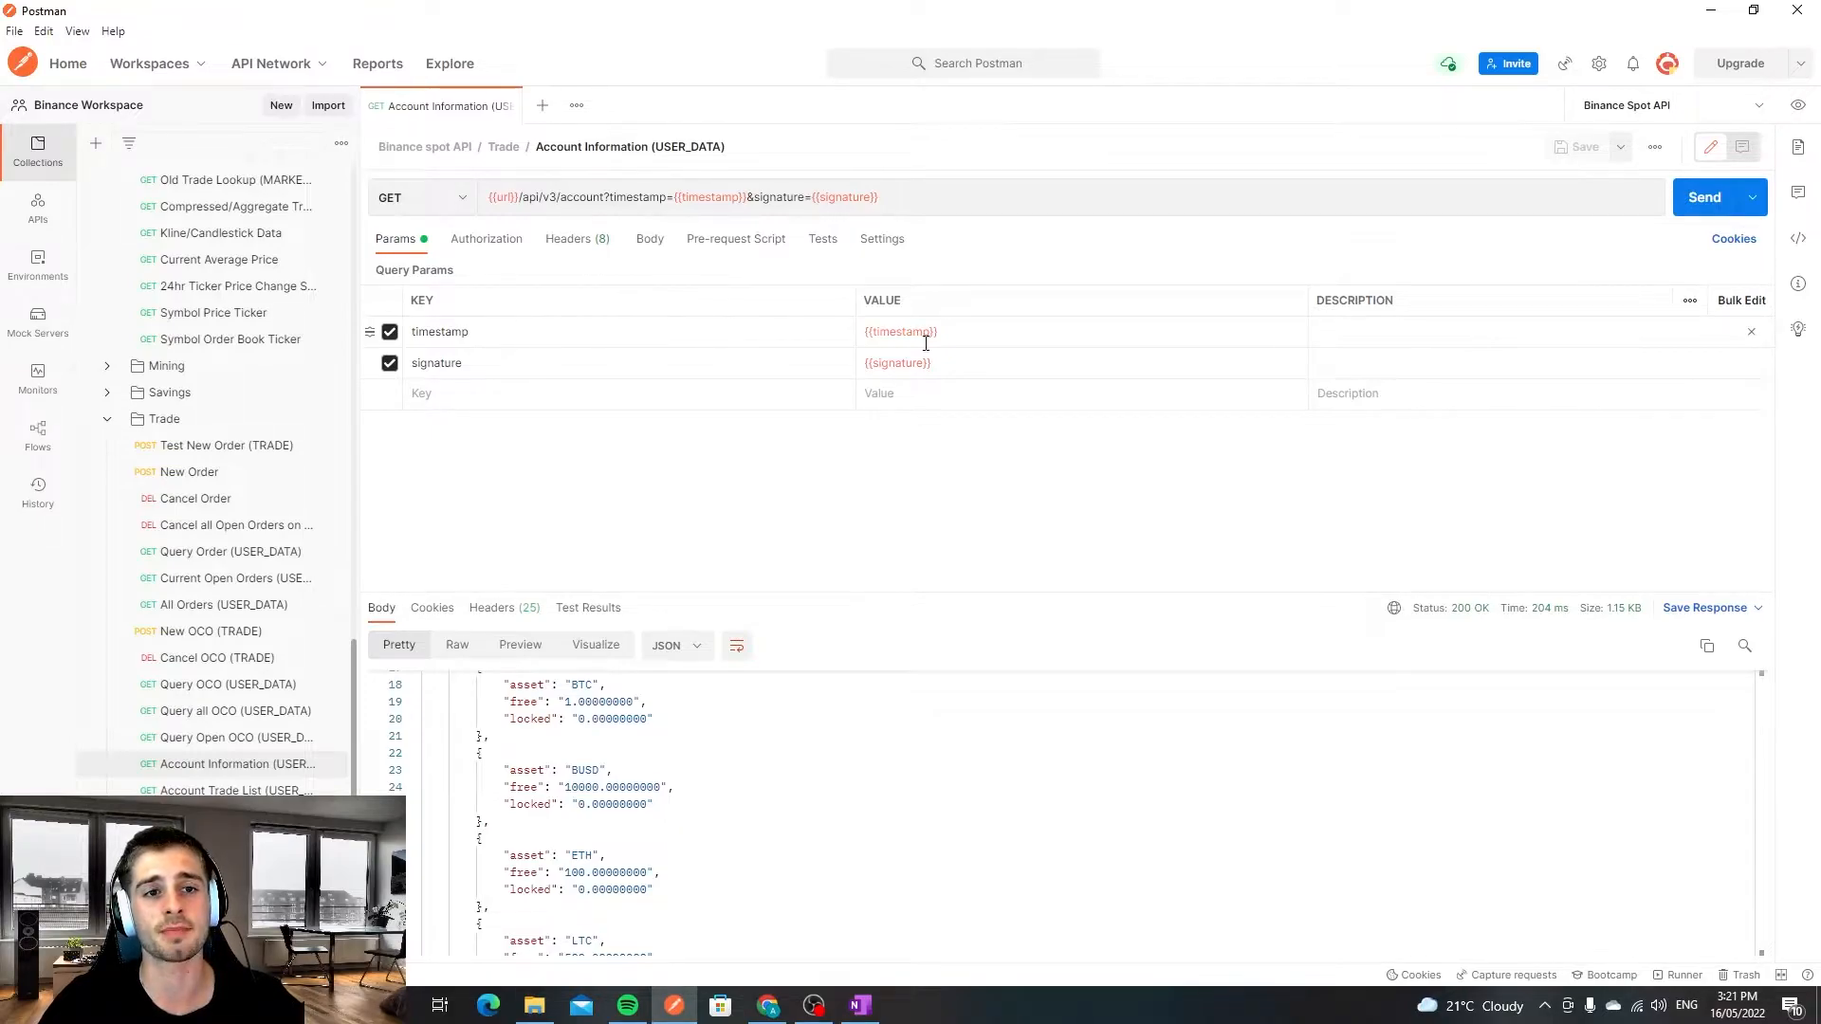
{"action": "mouse_move", "coordinate": [897, 362]}
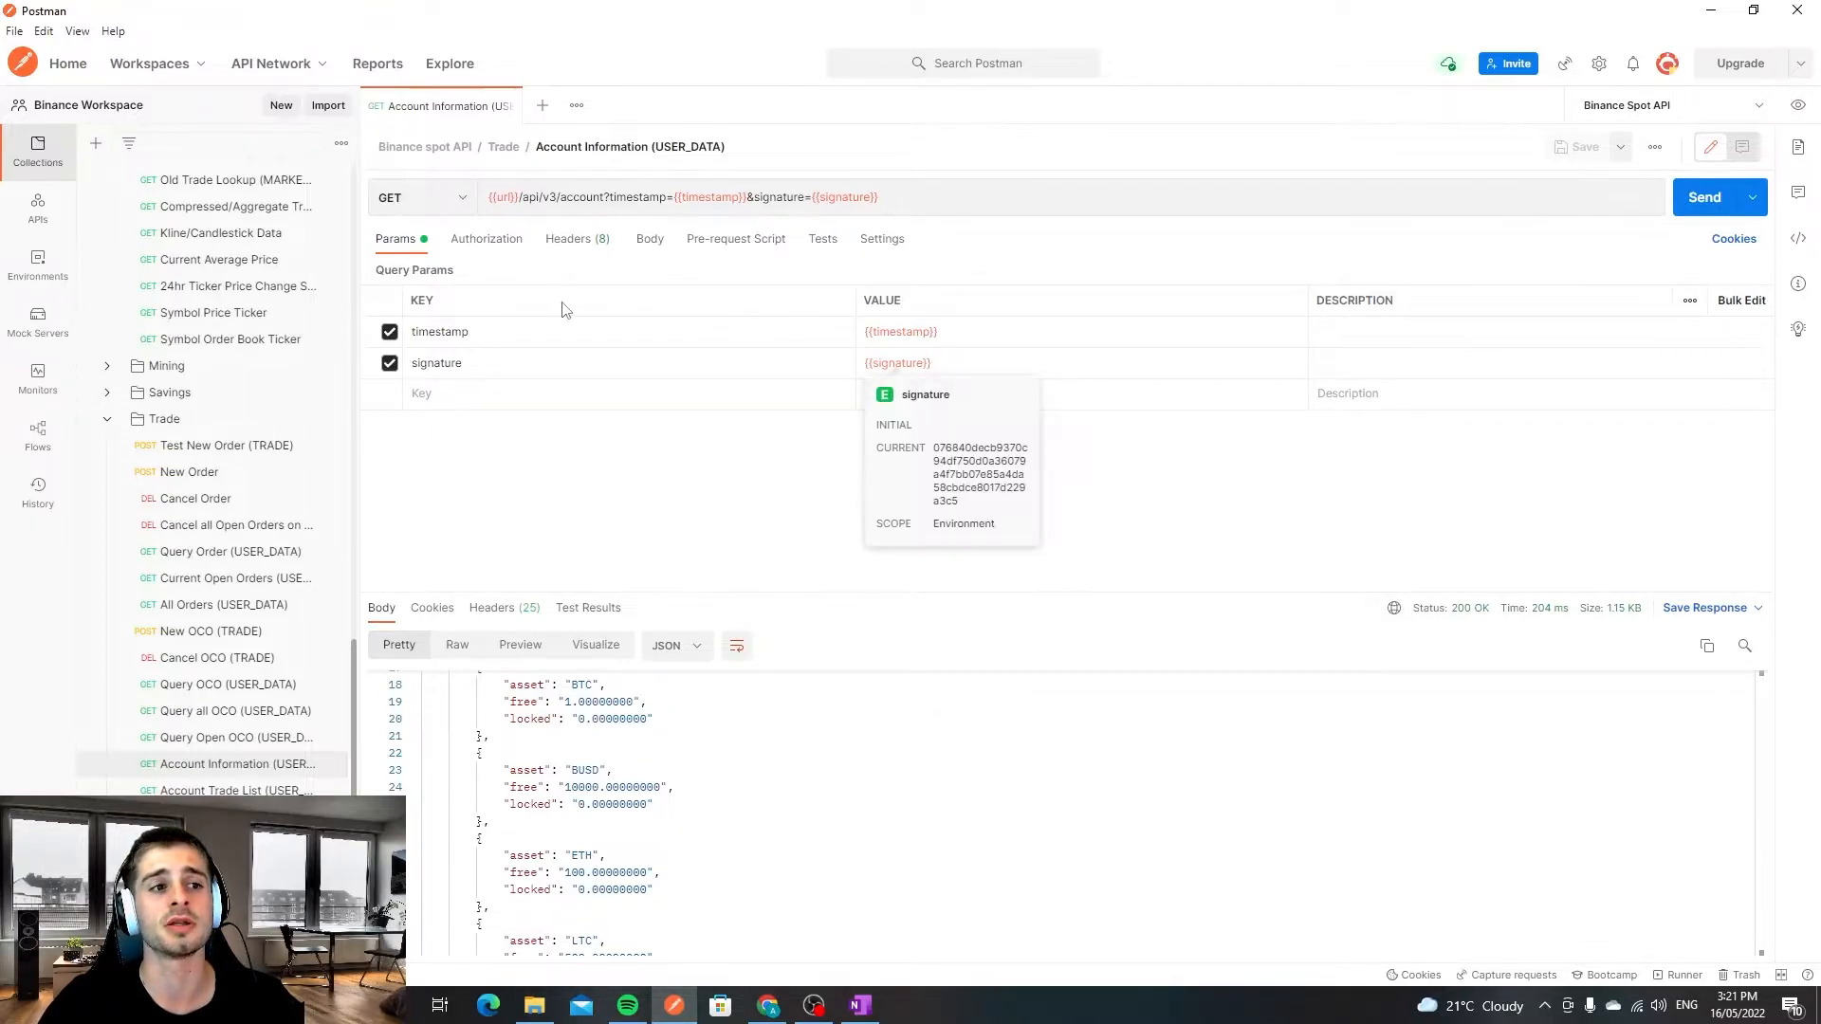
{"action": "mouse_move", "coordinate": [544, 330]}
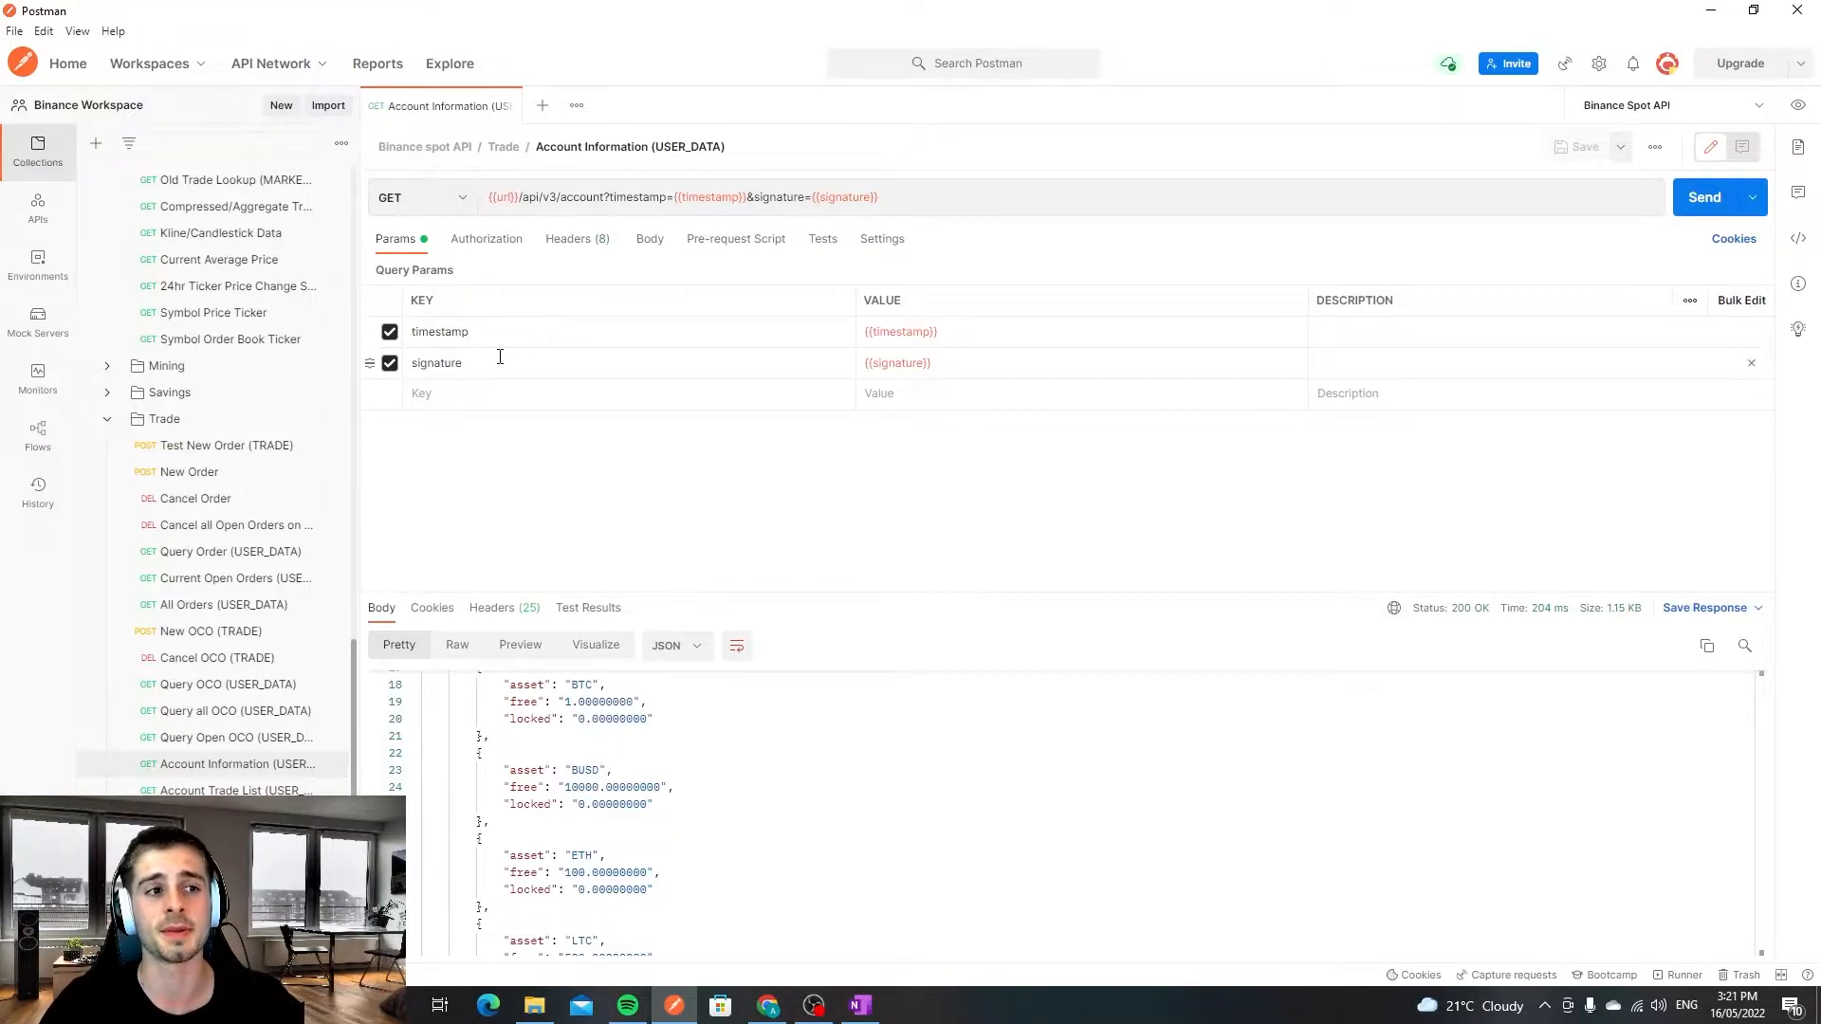
{"action": "mouse_move", "coordinate": [897, 362]}
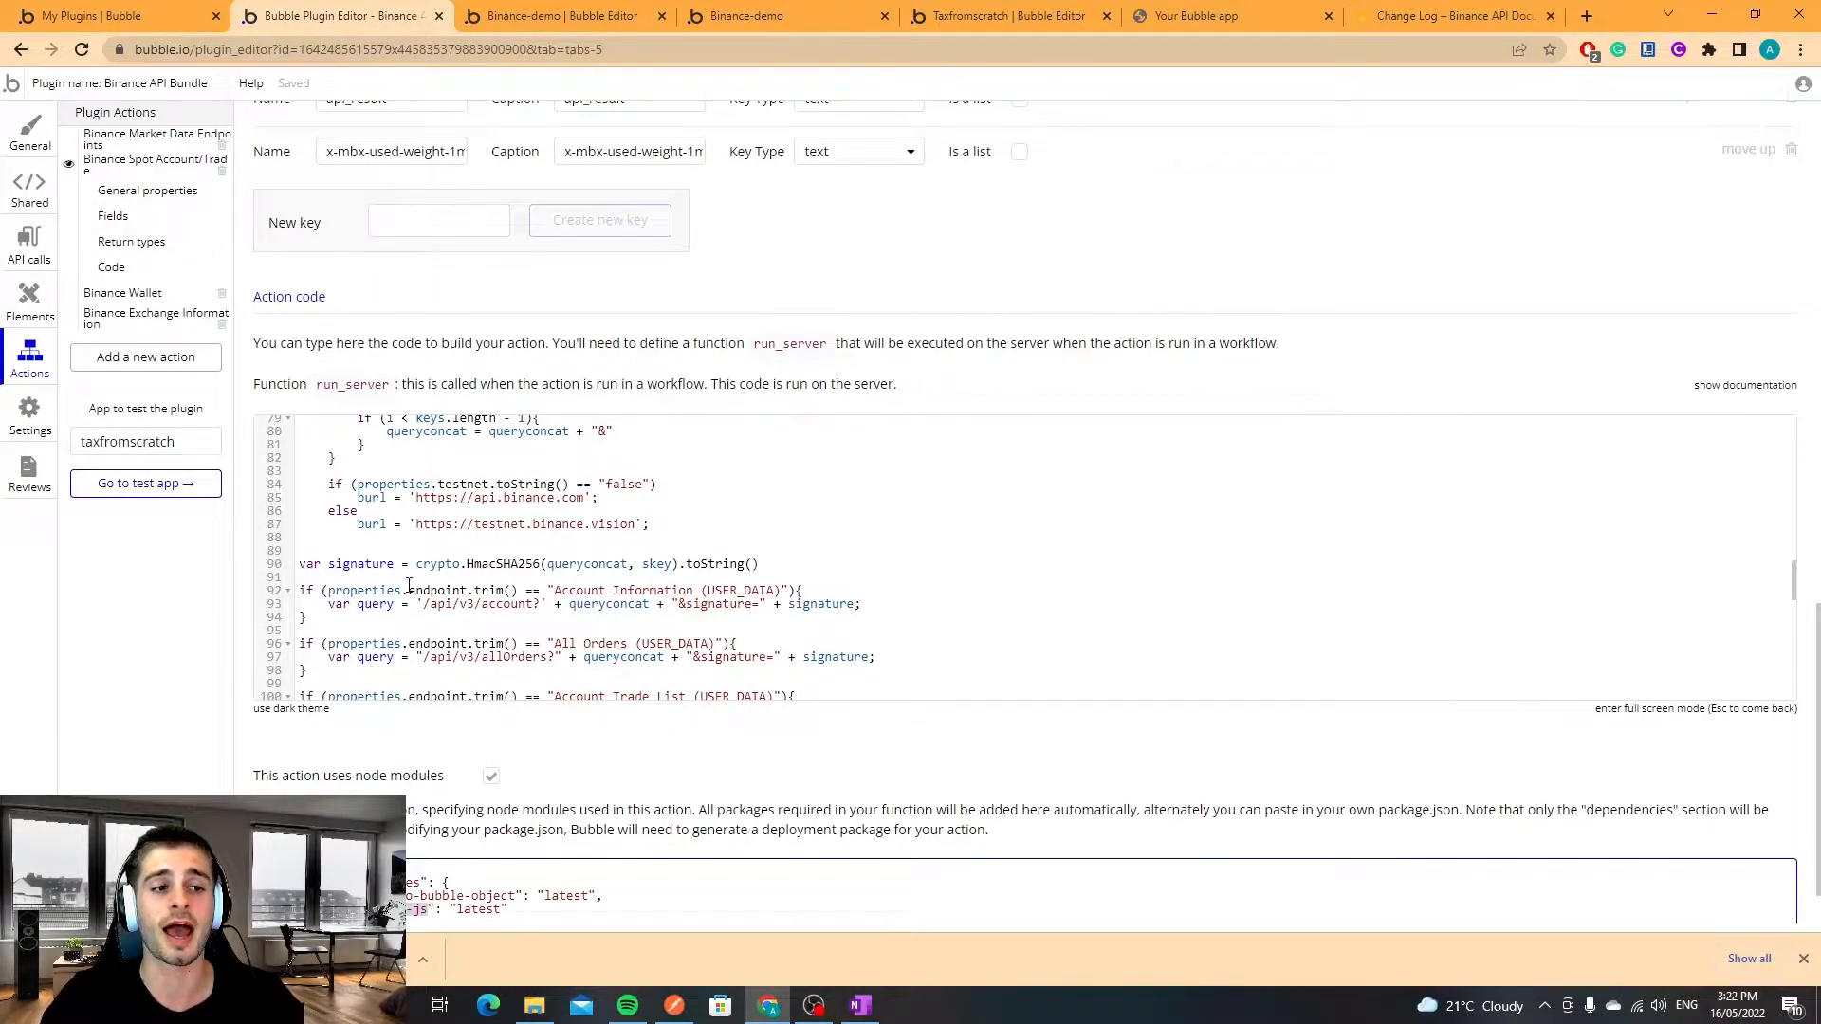
Bring up the Binance Spot Account/Trade action's run_server code in the Plugin Editor.
{"action": "double_click", "coordinate": [523, 563]}
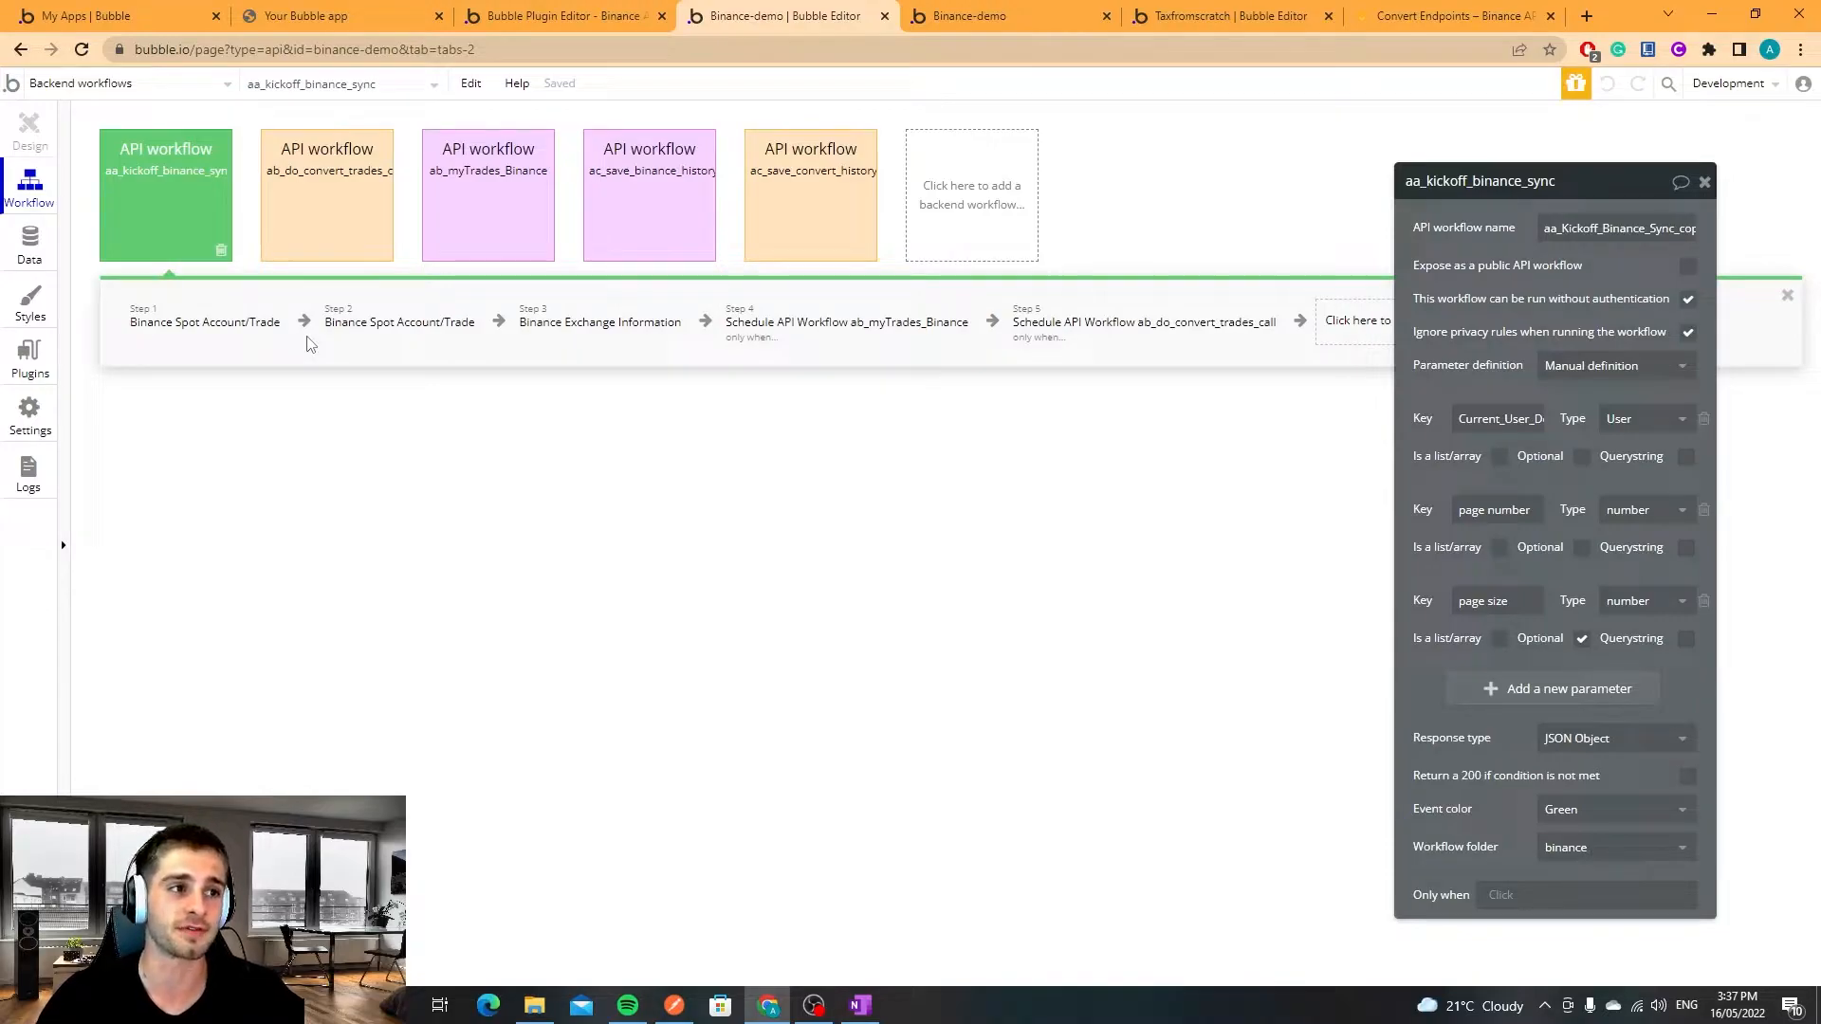
{"action": "mouse_move", "coordinate": [278, 406]}
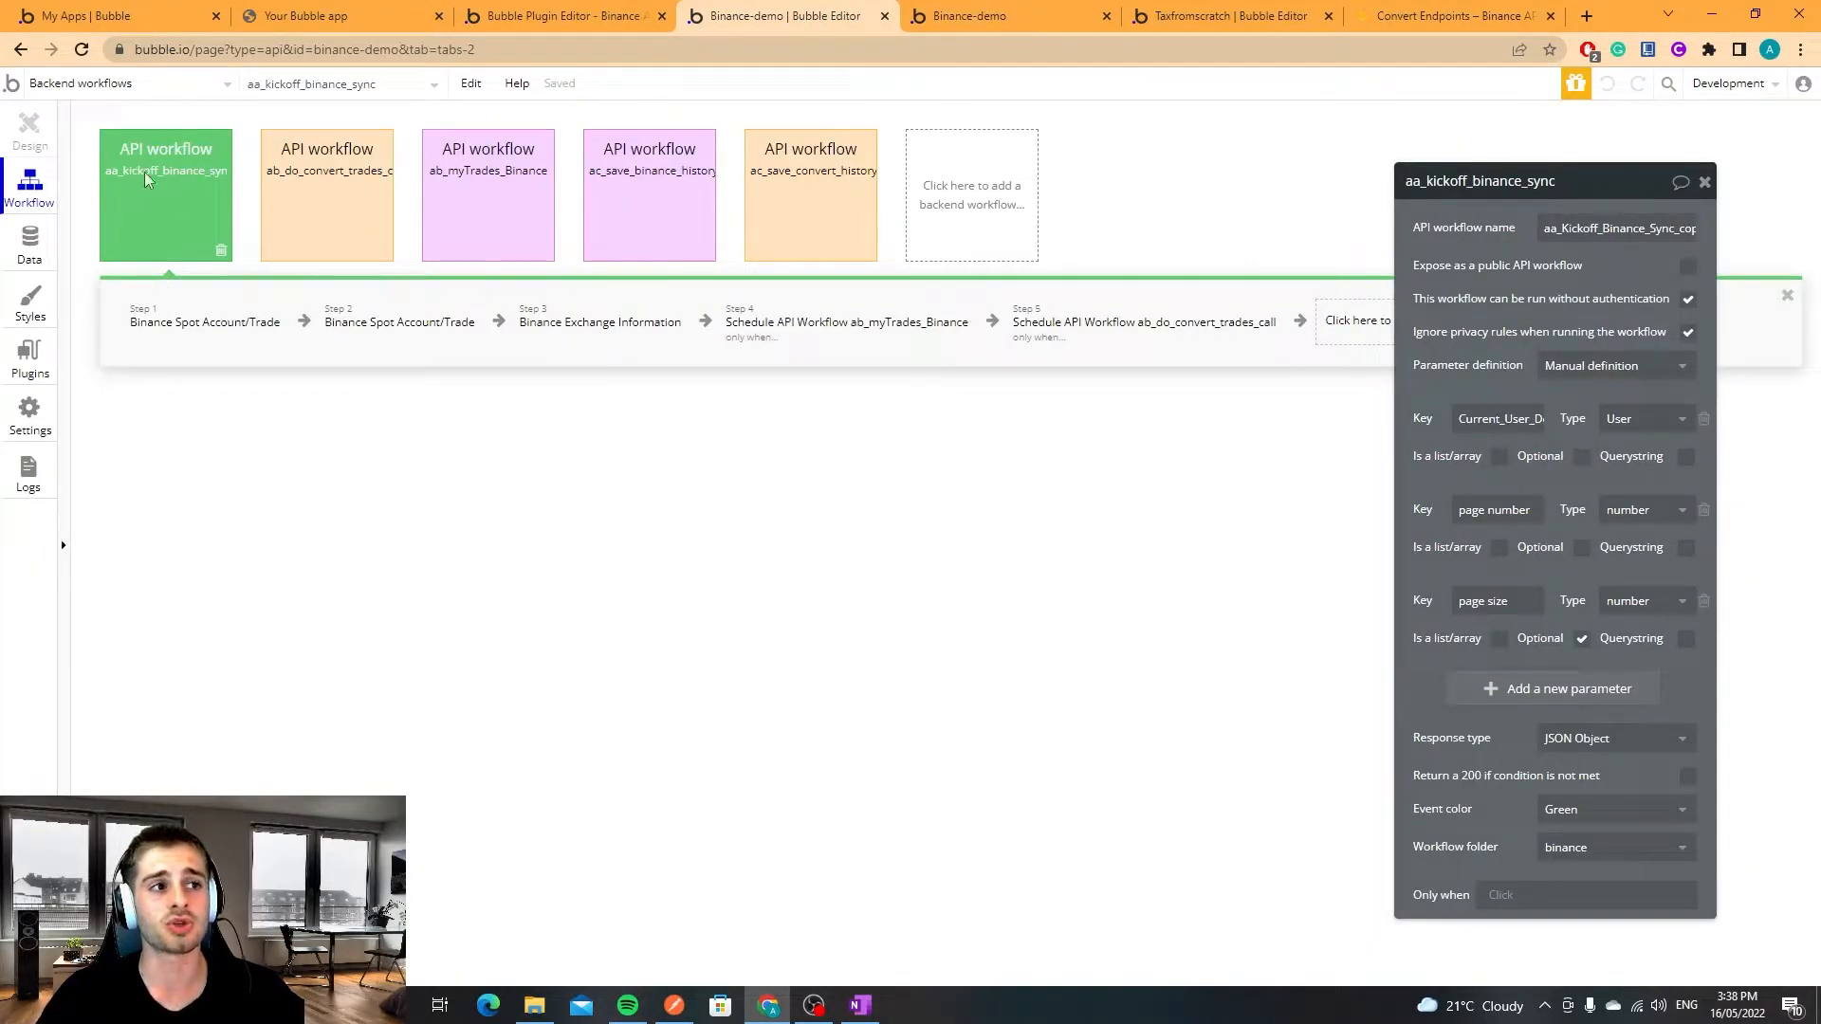
{"action": "mouse_move", "coordinate": [160, 159]}
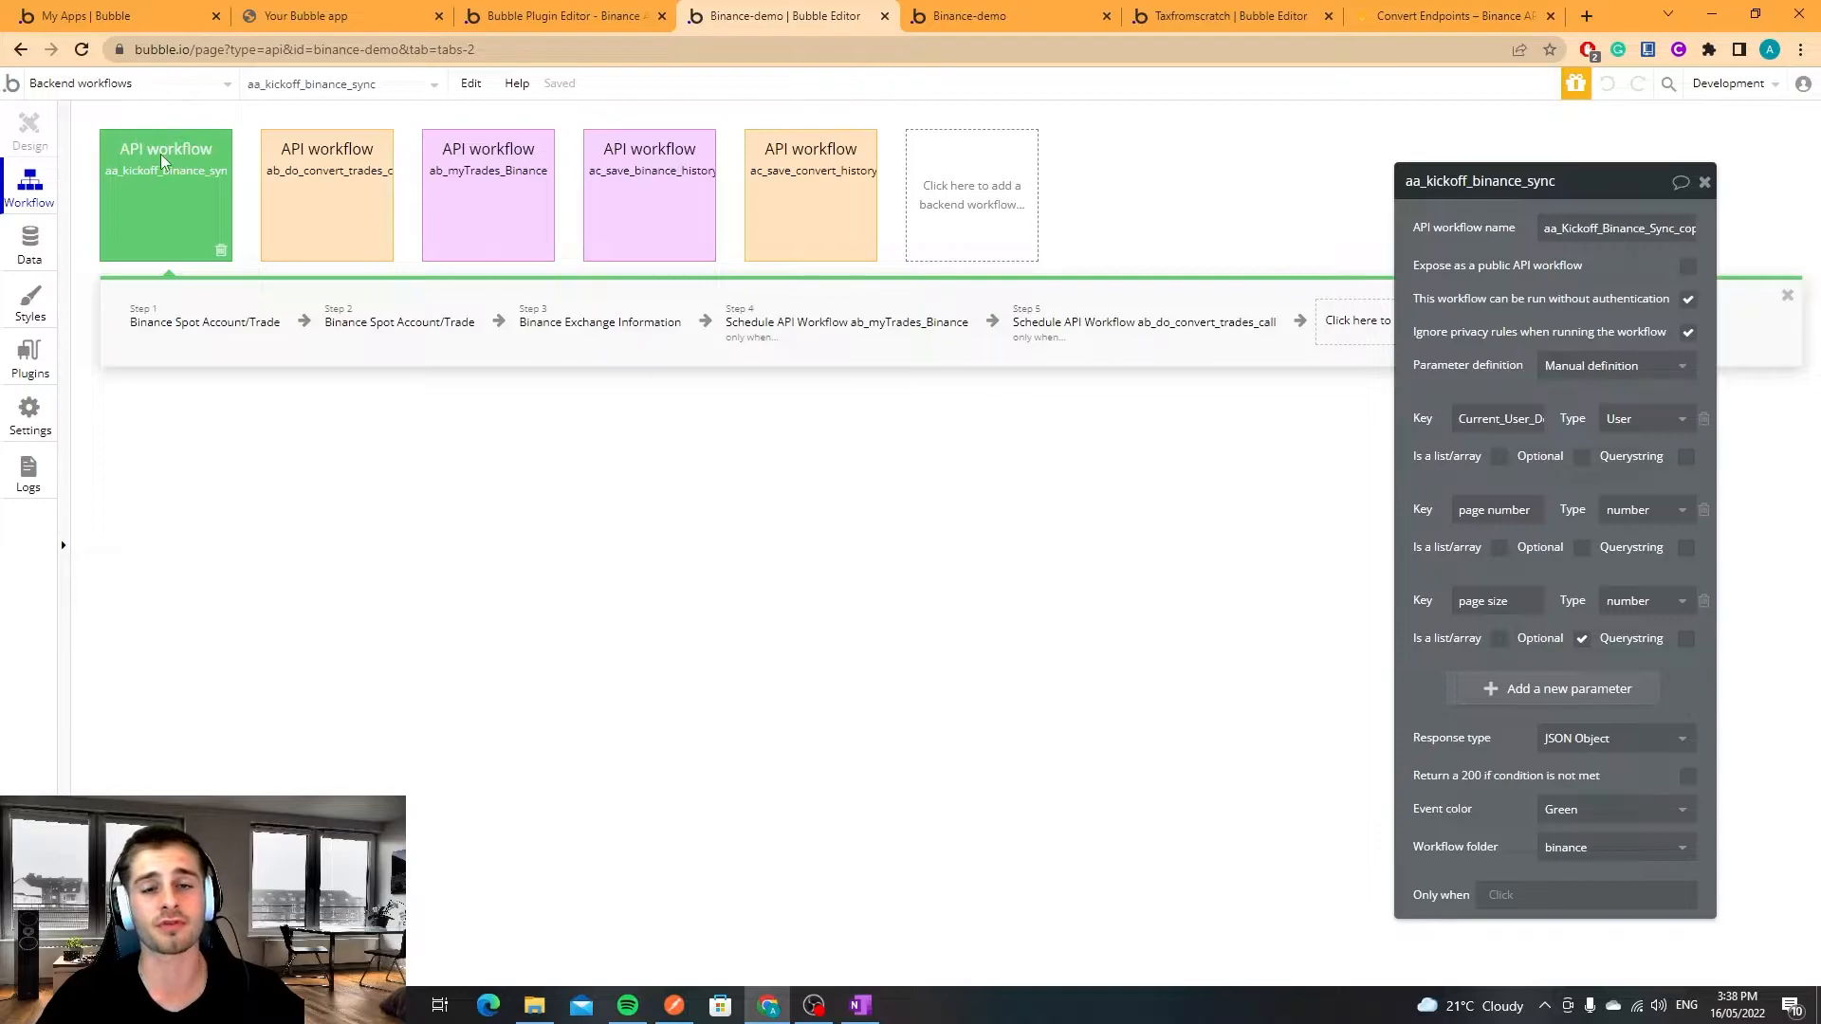
{"action": "mouse_move", "coordinate": [142, 193]}
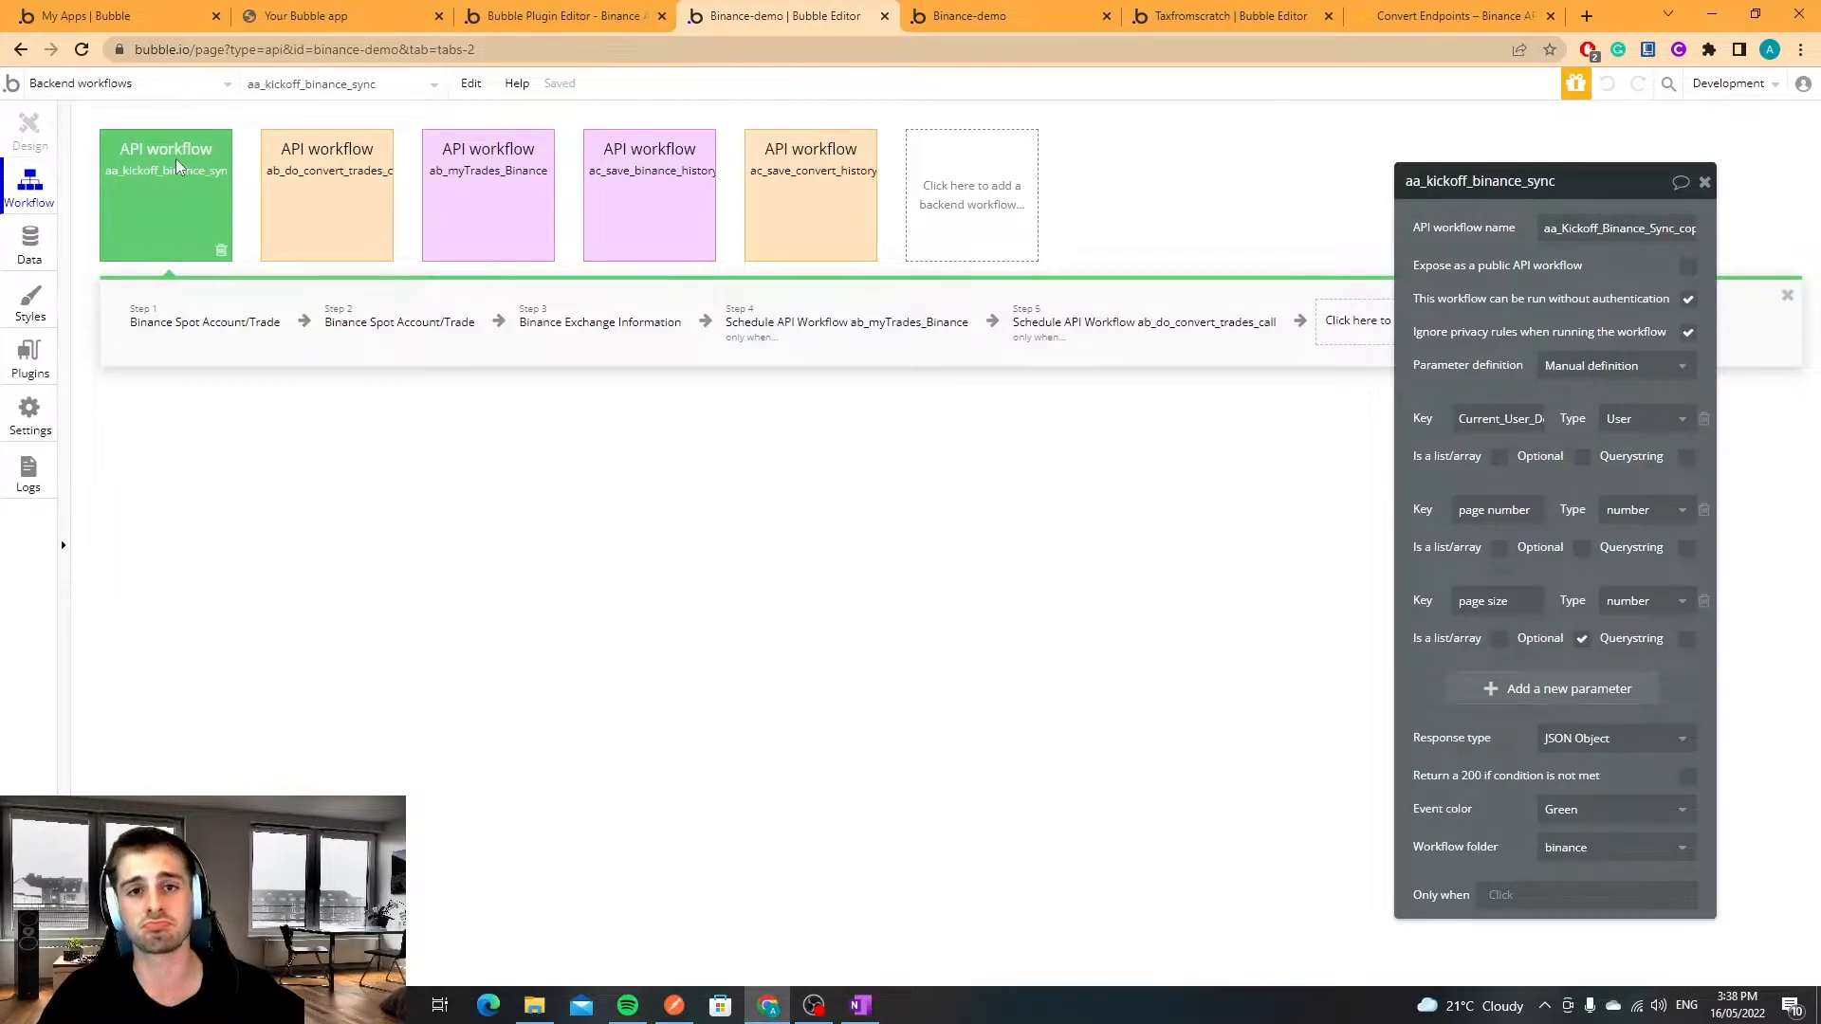
Inspect step 2's fiat deposit/withdraw call, trying transactionType 1 then restoring 0.
{"action": "left_click", "coordinate": [398, 323]}
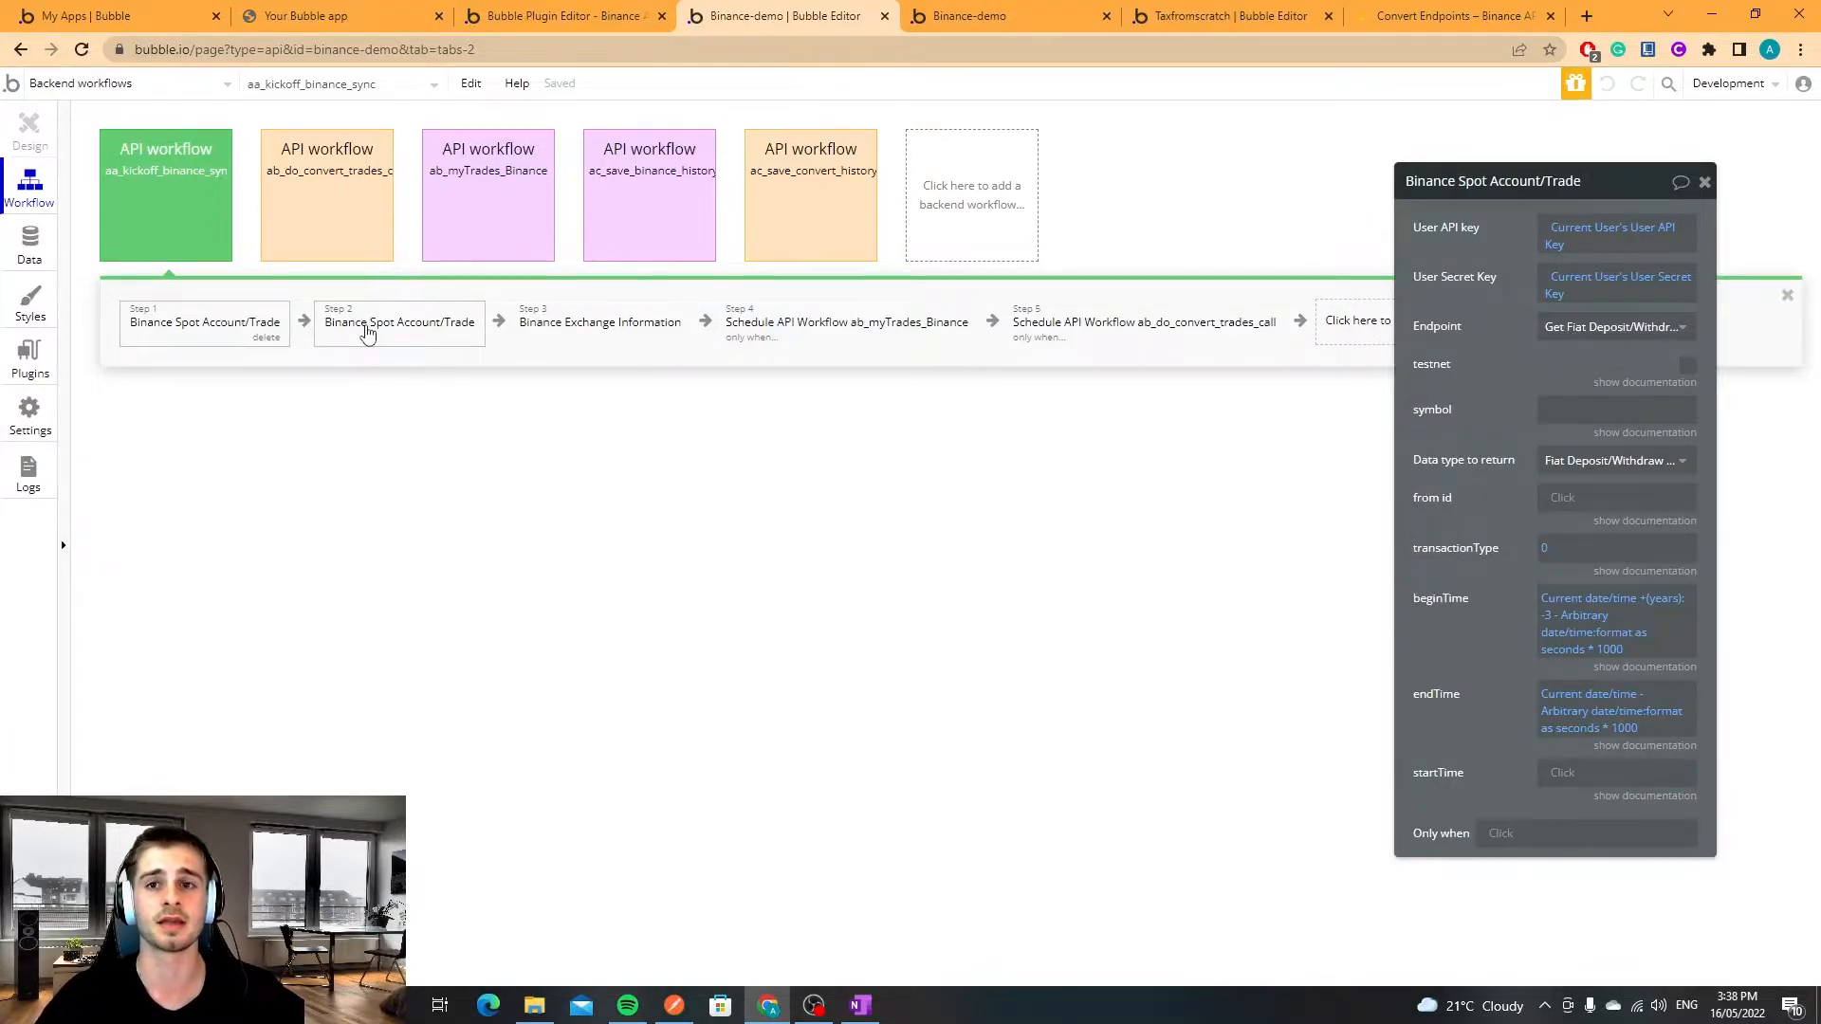
{"action": "type", "text": "1"}
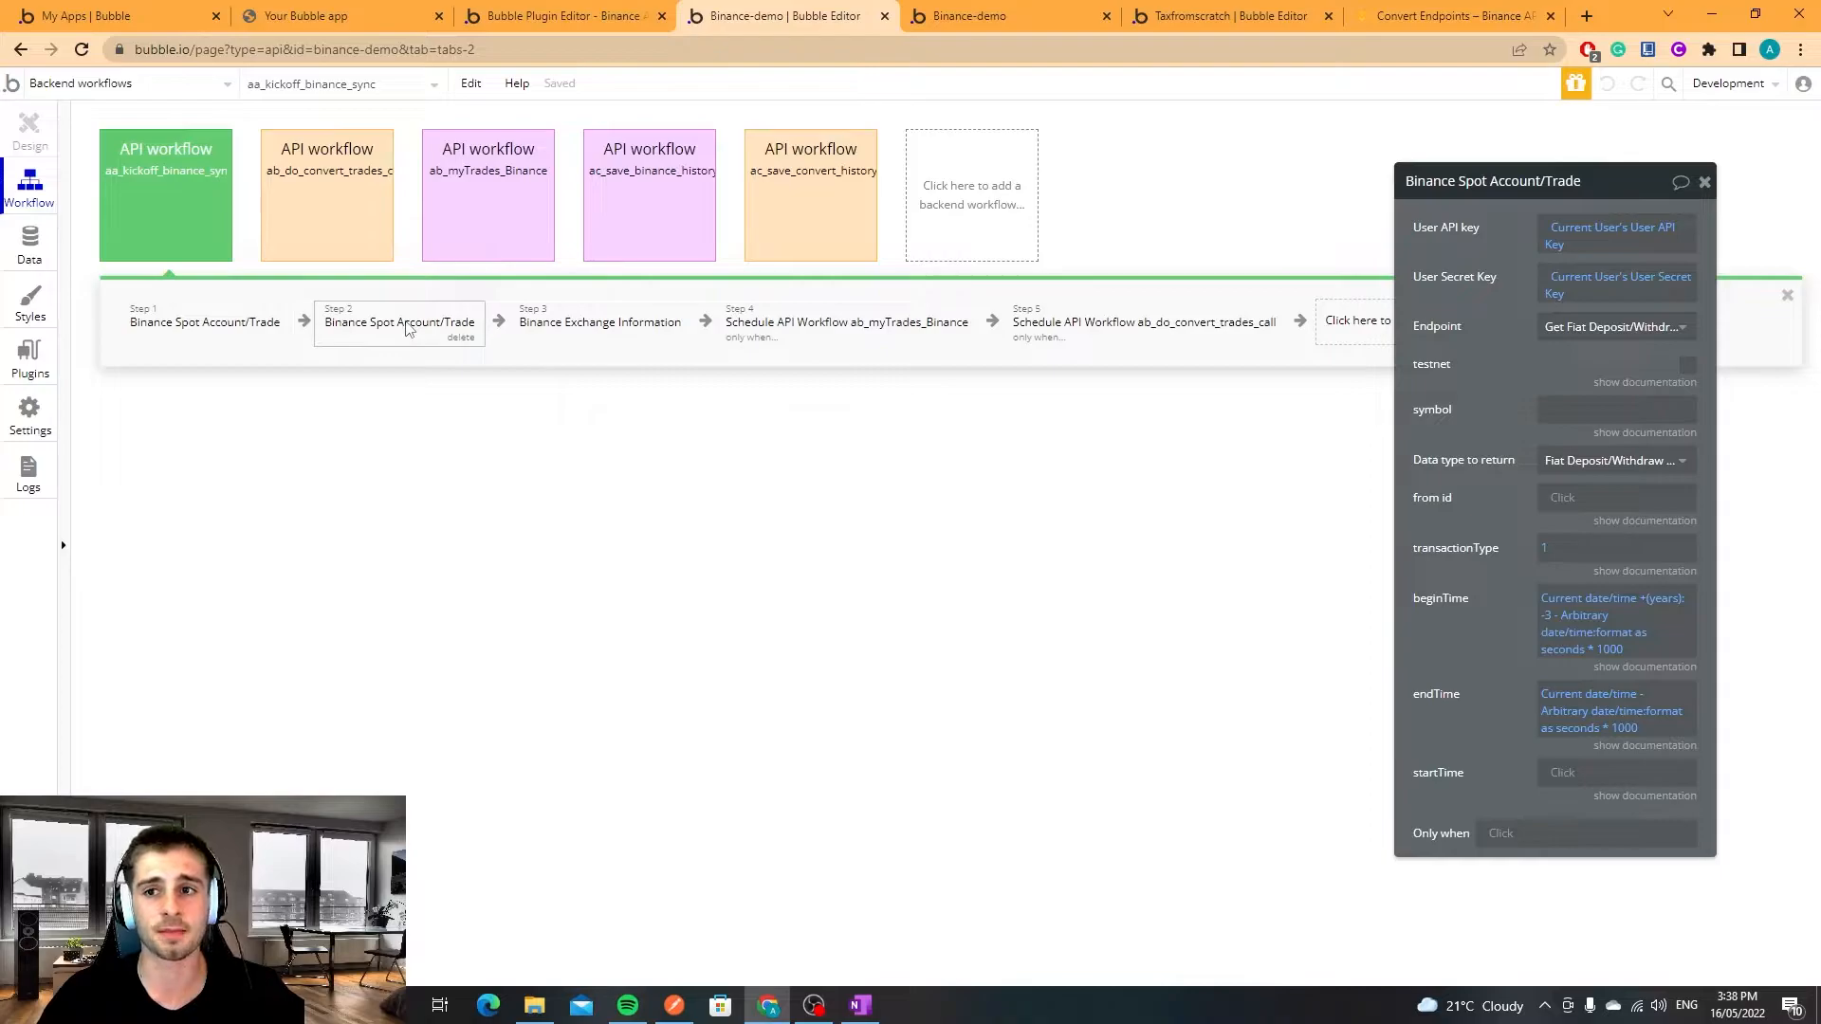
{"action": "type", "text": "0"}
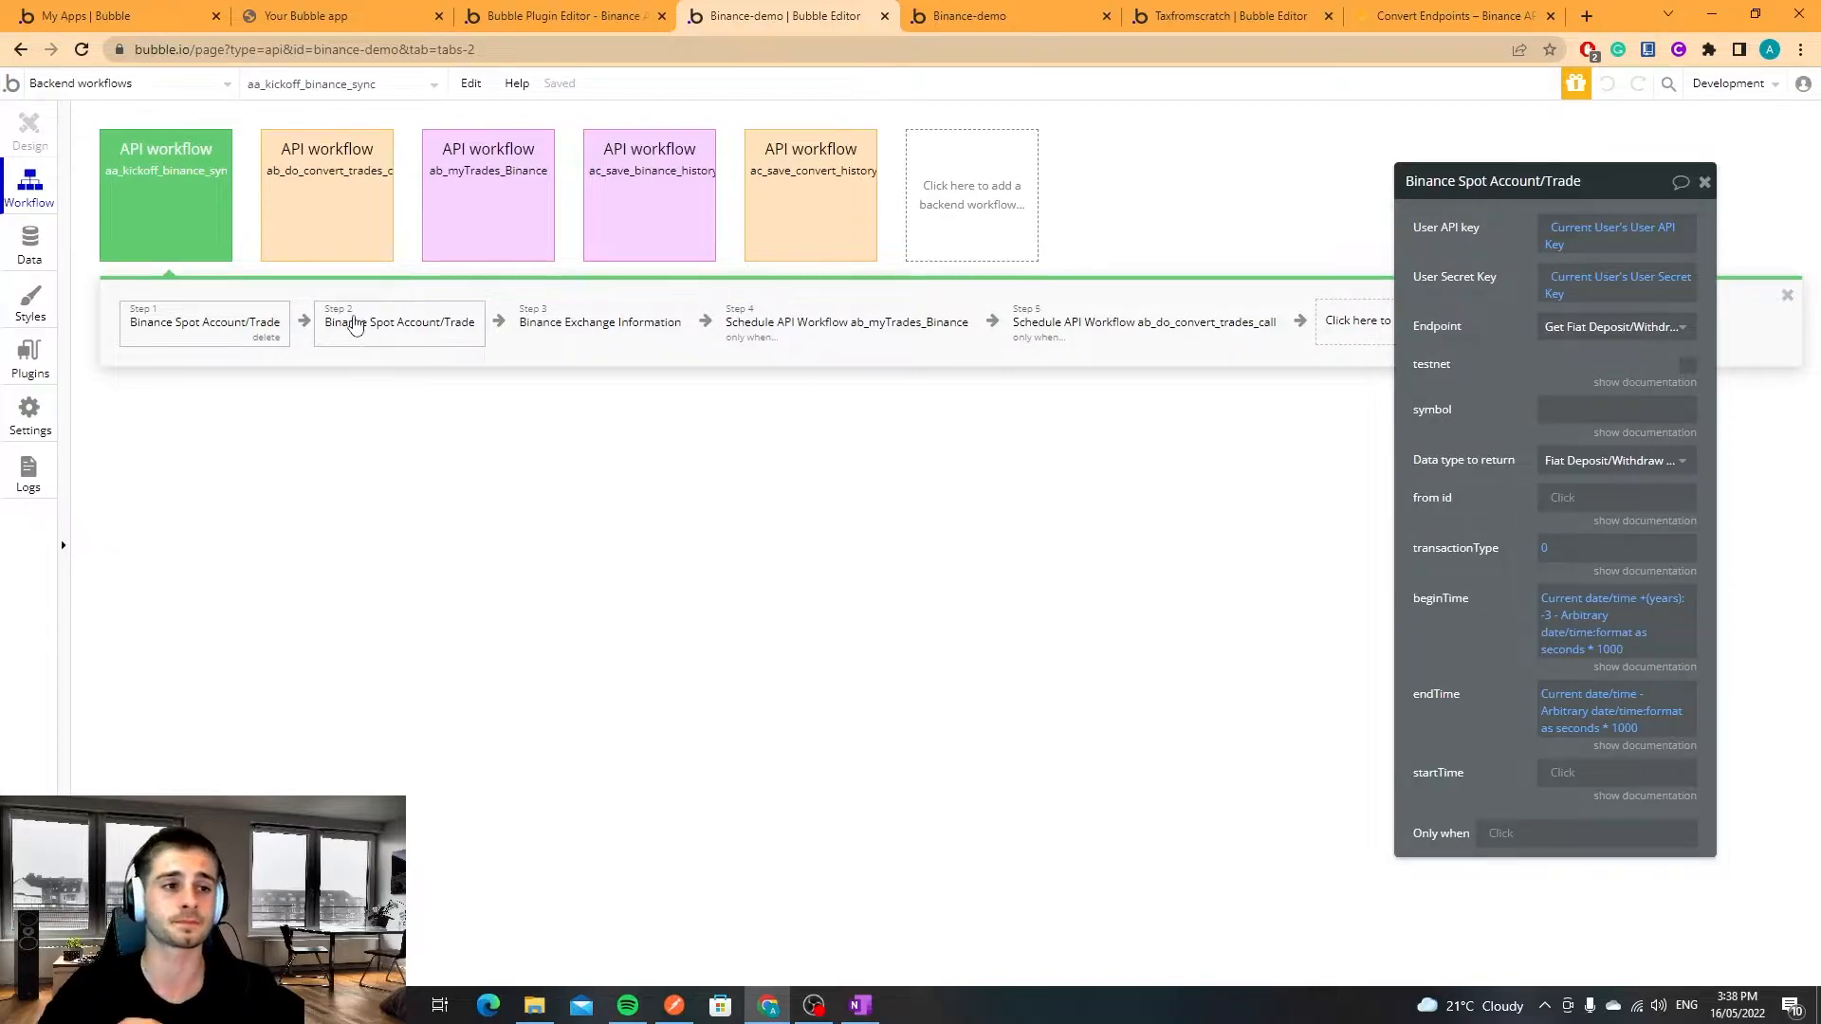
{"action": "mouse_move", "coordinate": [399, 337]}
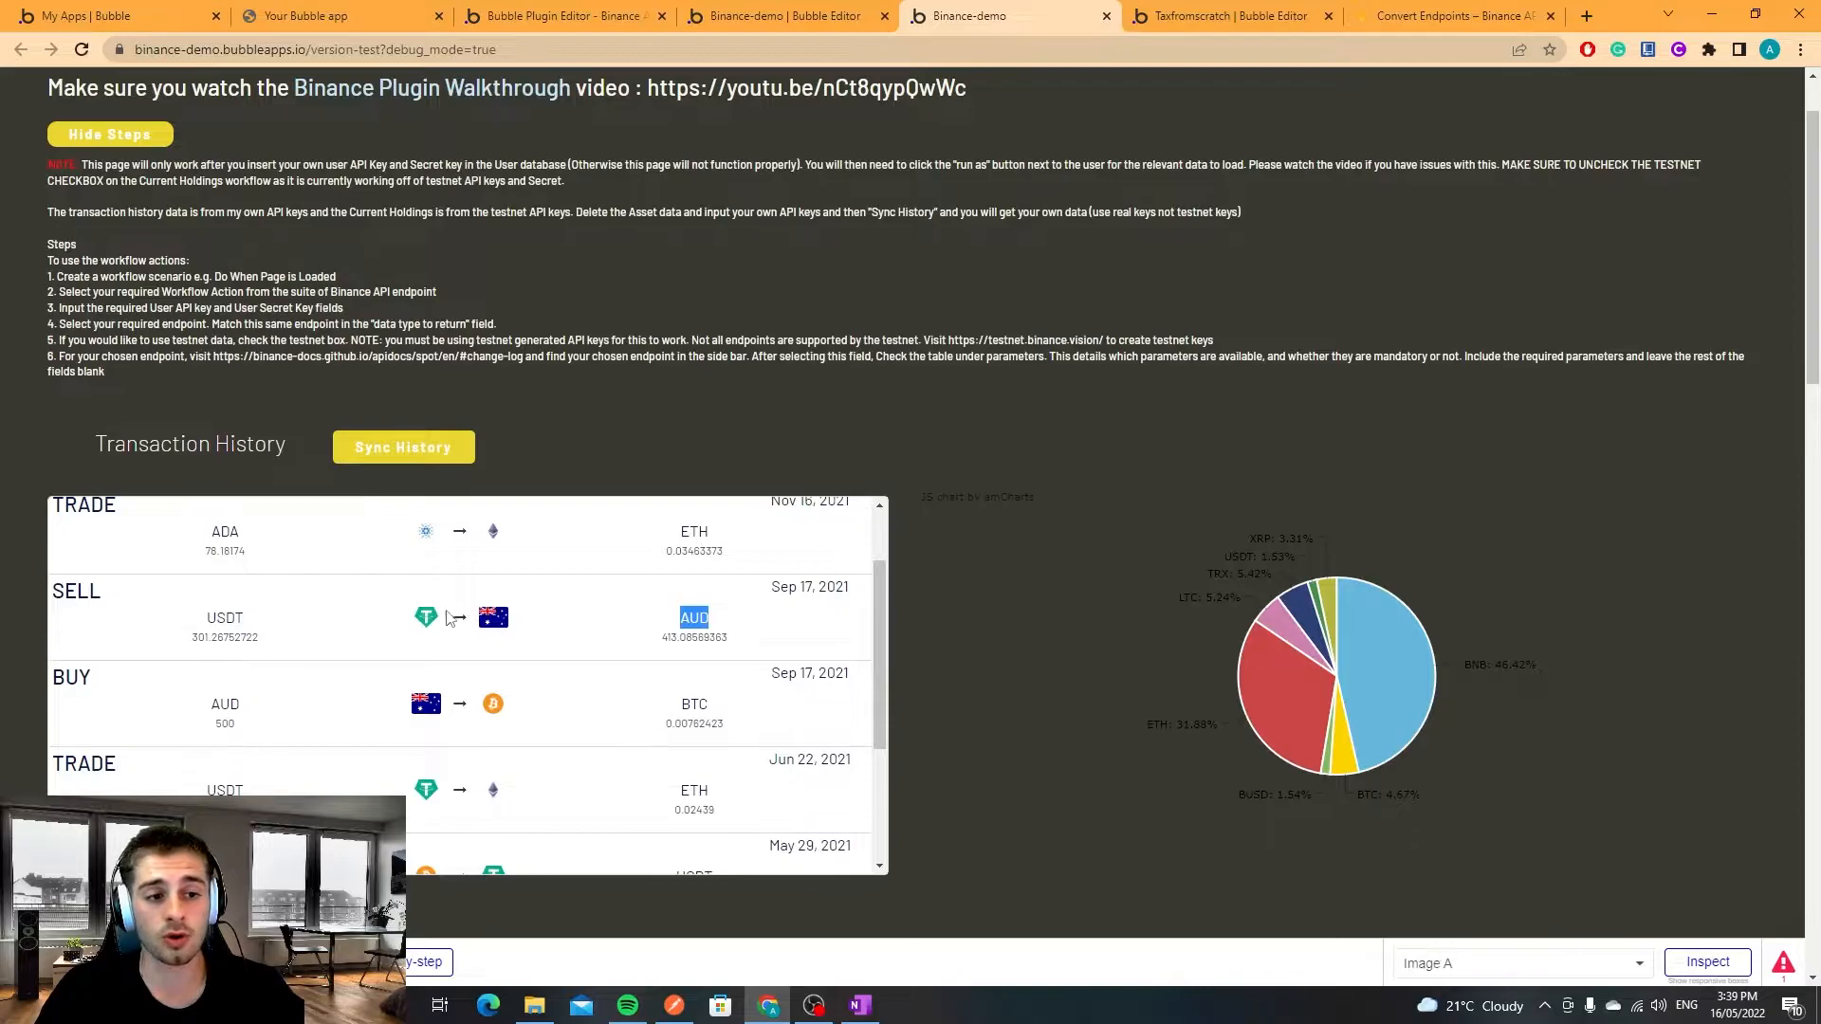
Review the demo app's synced Transaction History list beside the holdings pie chart.
{"action": "left_click", "coordinate": [1517, 963]}
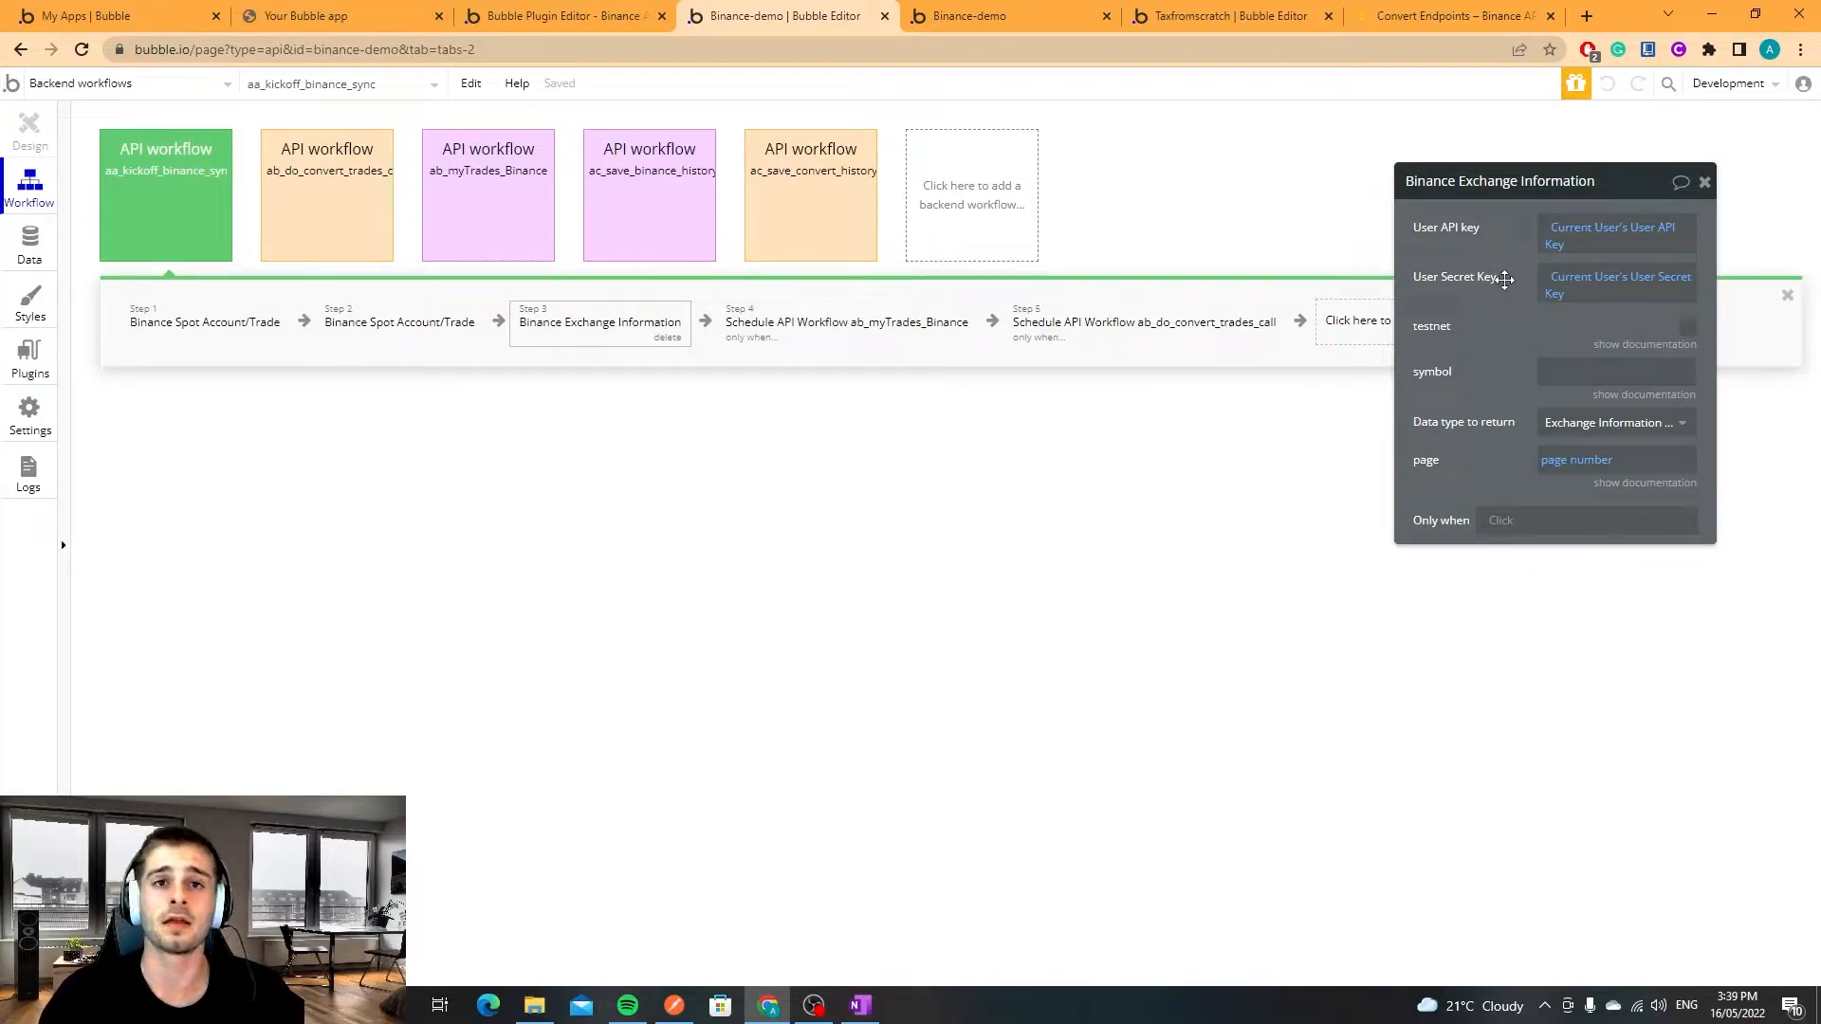
Bring up the Binance Account Trade List endpoint documentation.
{"action": "left_click", "coordinate": [1455, 17]}
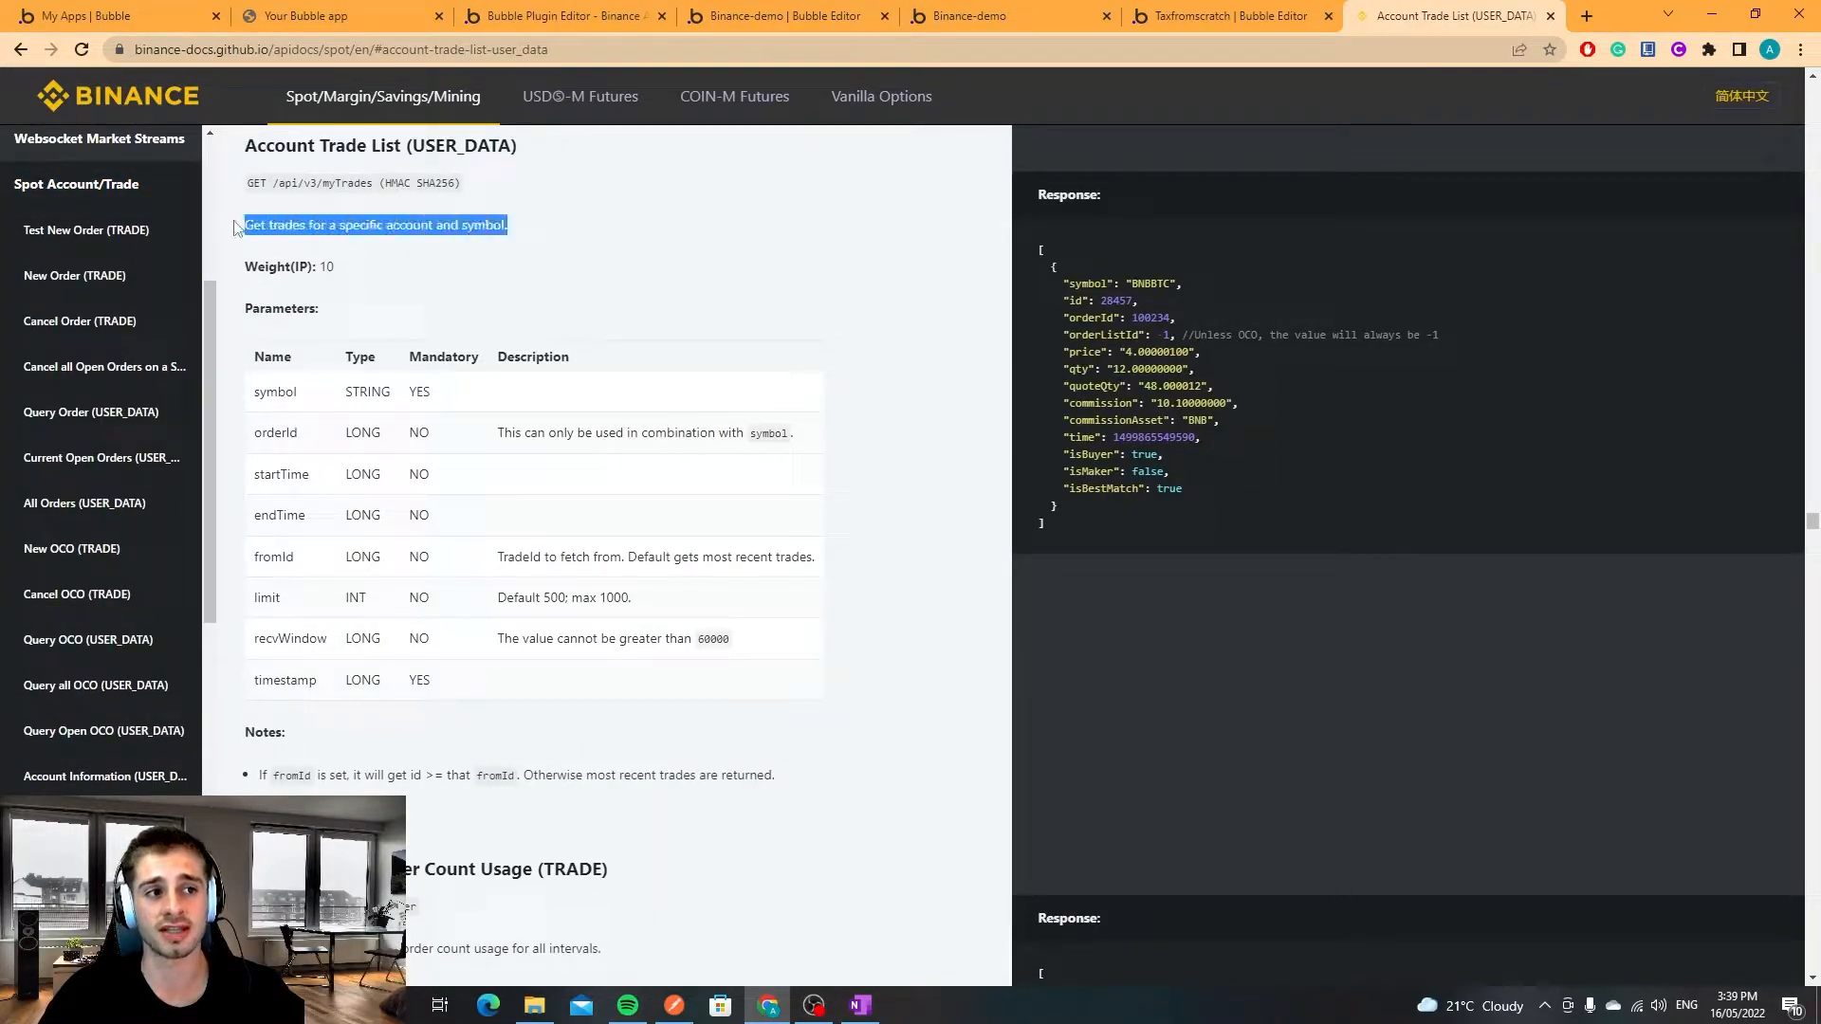
{"action": "mouse_move", "coordinate": [607, 233]}
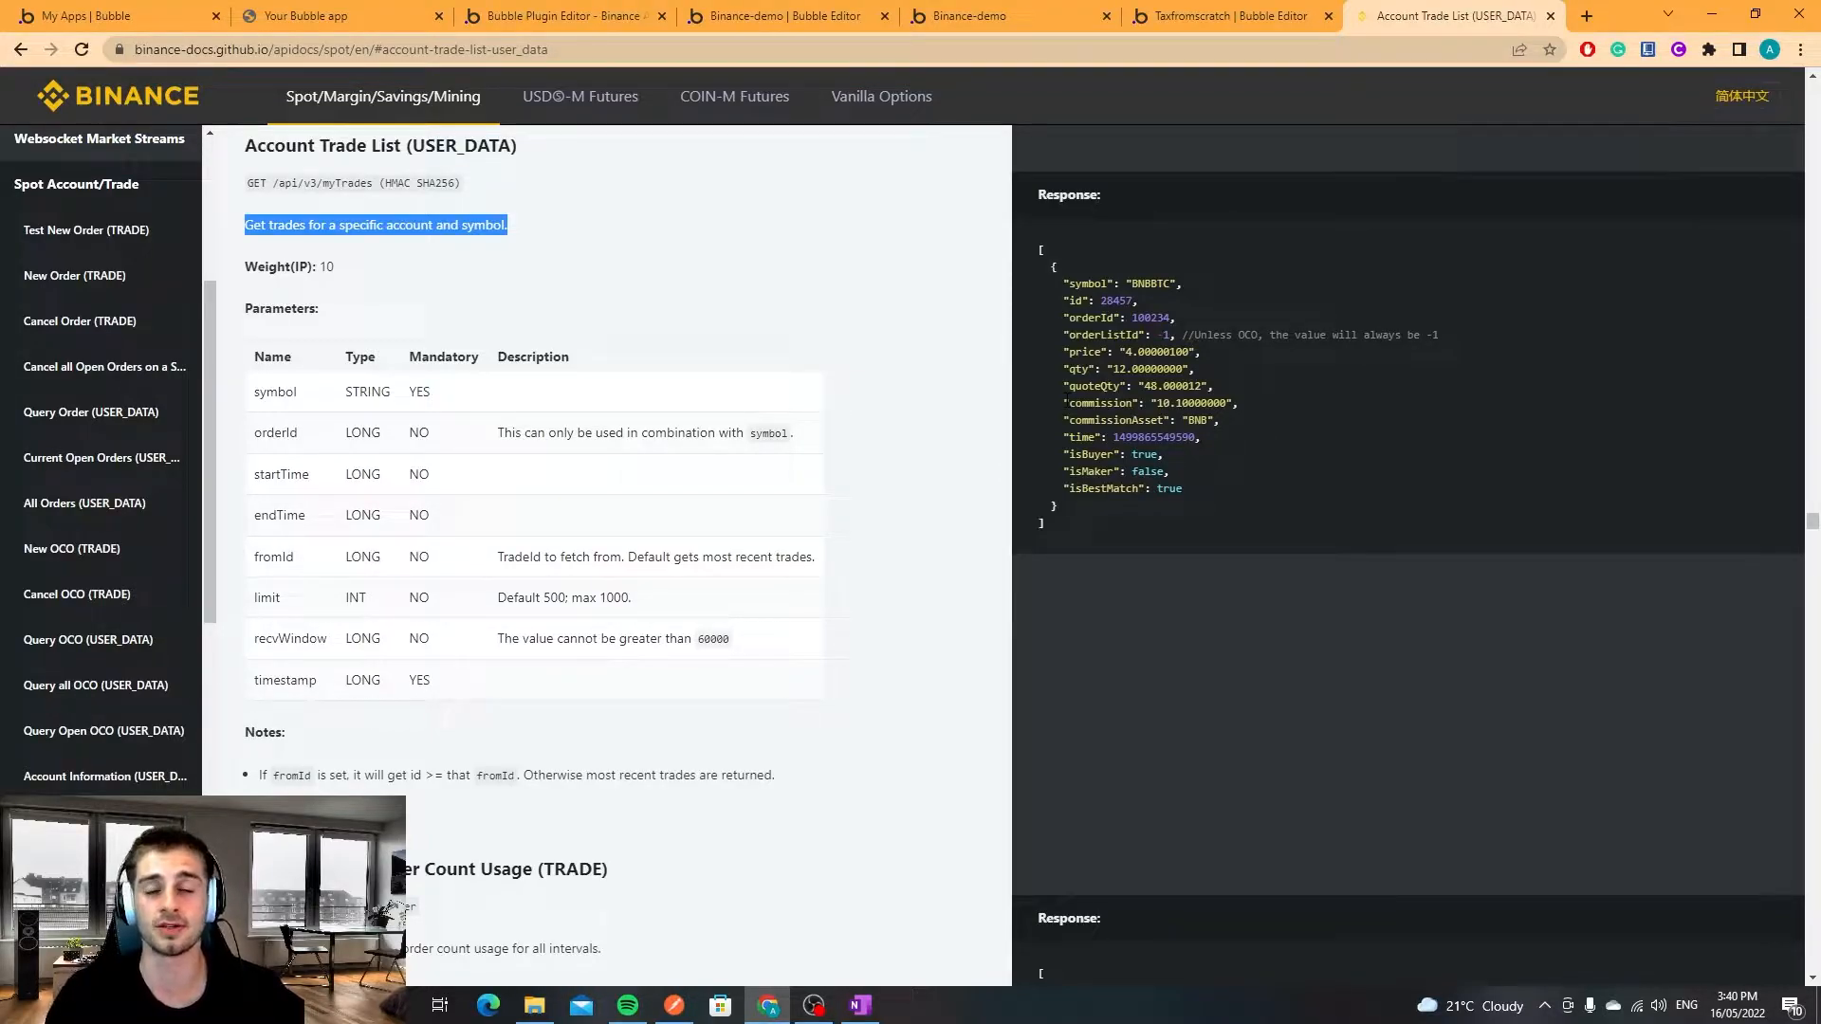
{"action": "mouse_move", "coordinate": [1231, 15]}
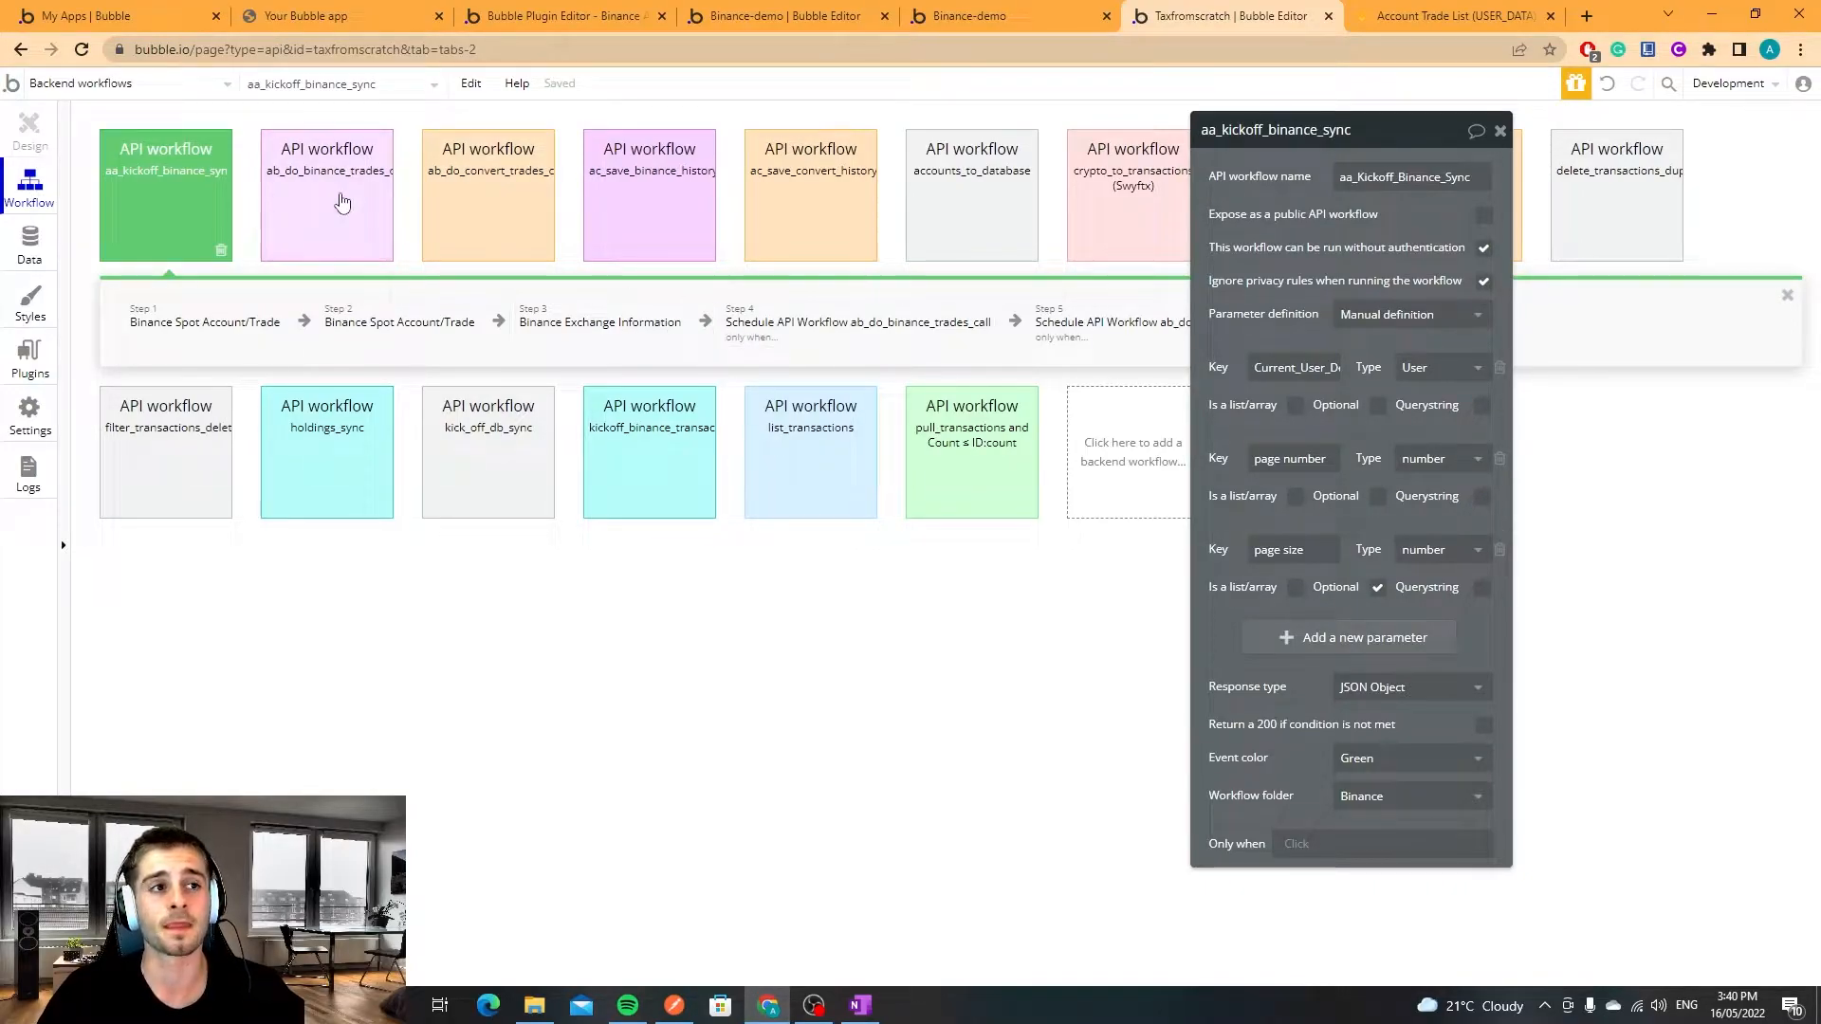
Inspect steps 4 and 5 scheduling ab_do_binance_trades_call and ab_do_convert_trades, then return to the docs.
{"action": "left_click", "coordinate": [1454, 15]}
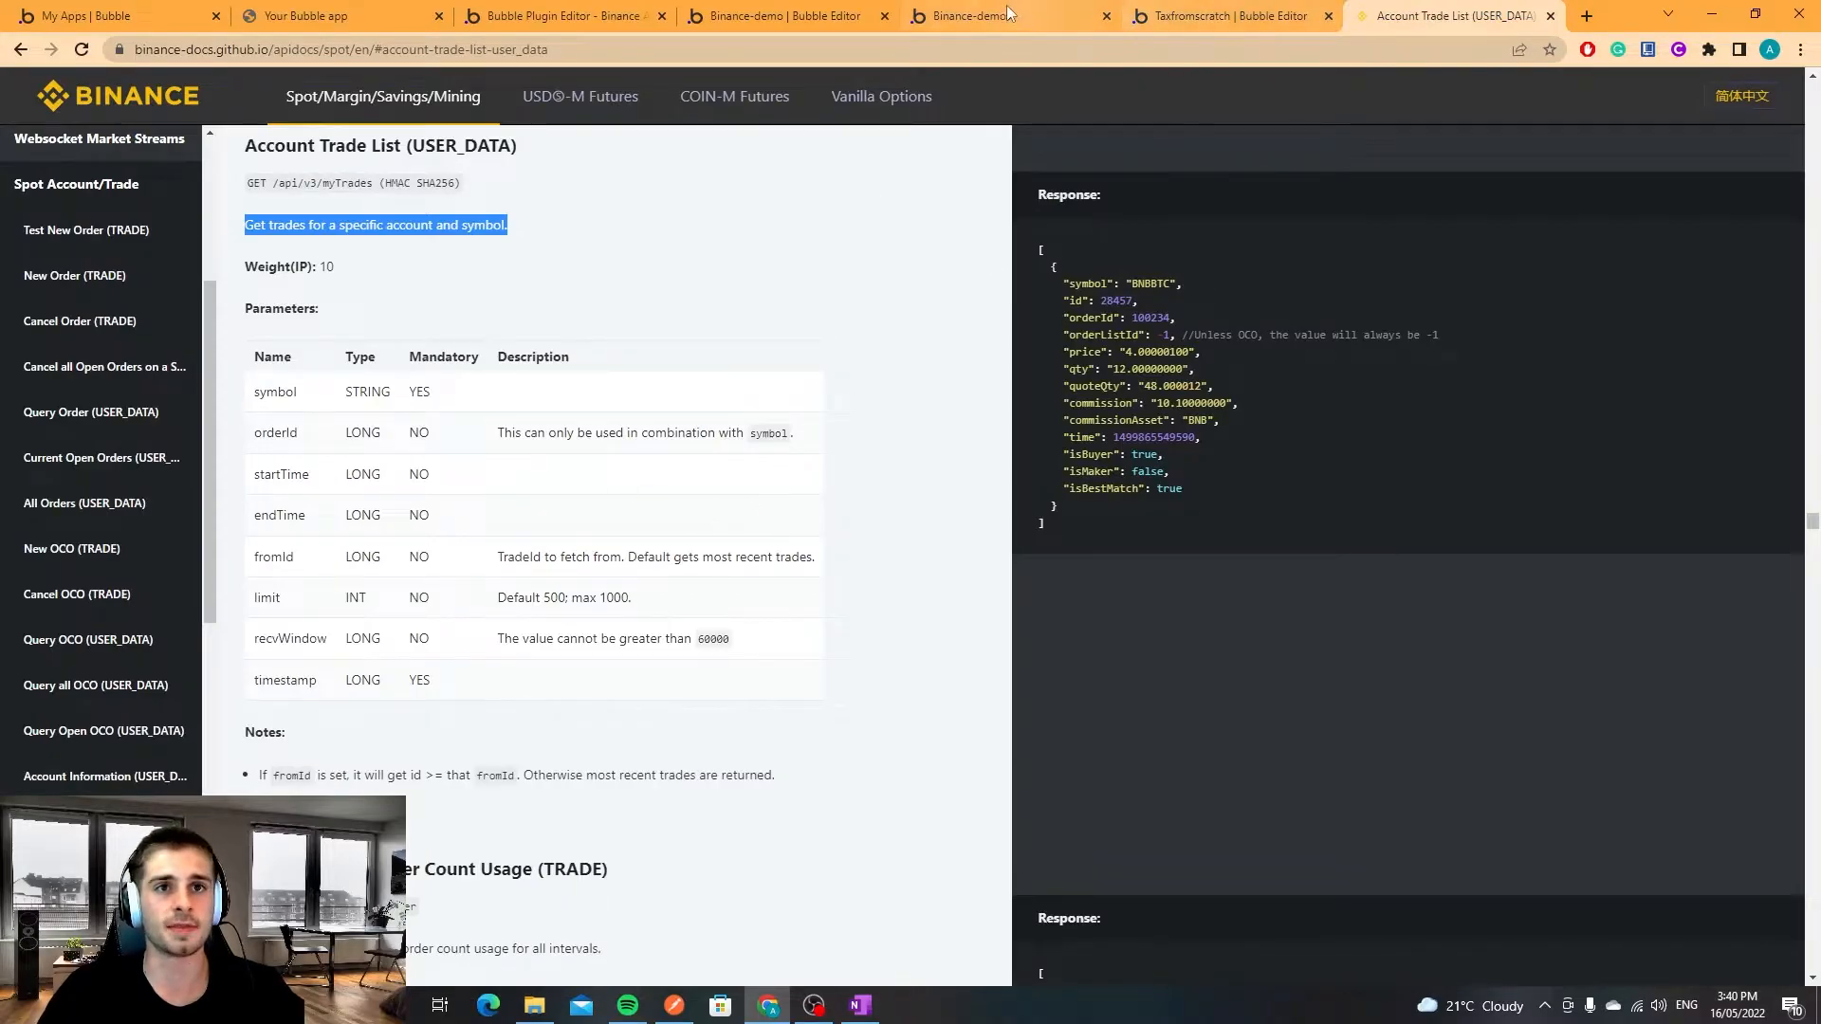
{"action": "left_click", "coordinate": [1005, 15]}
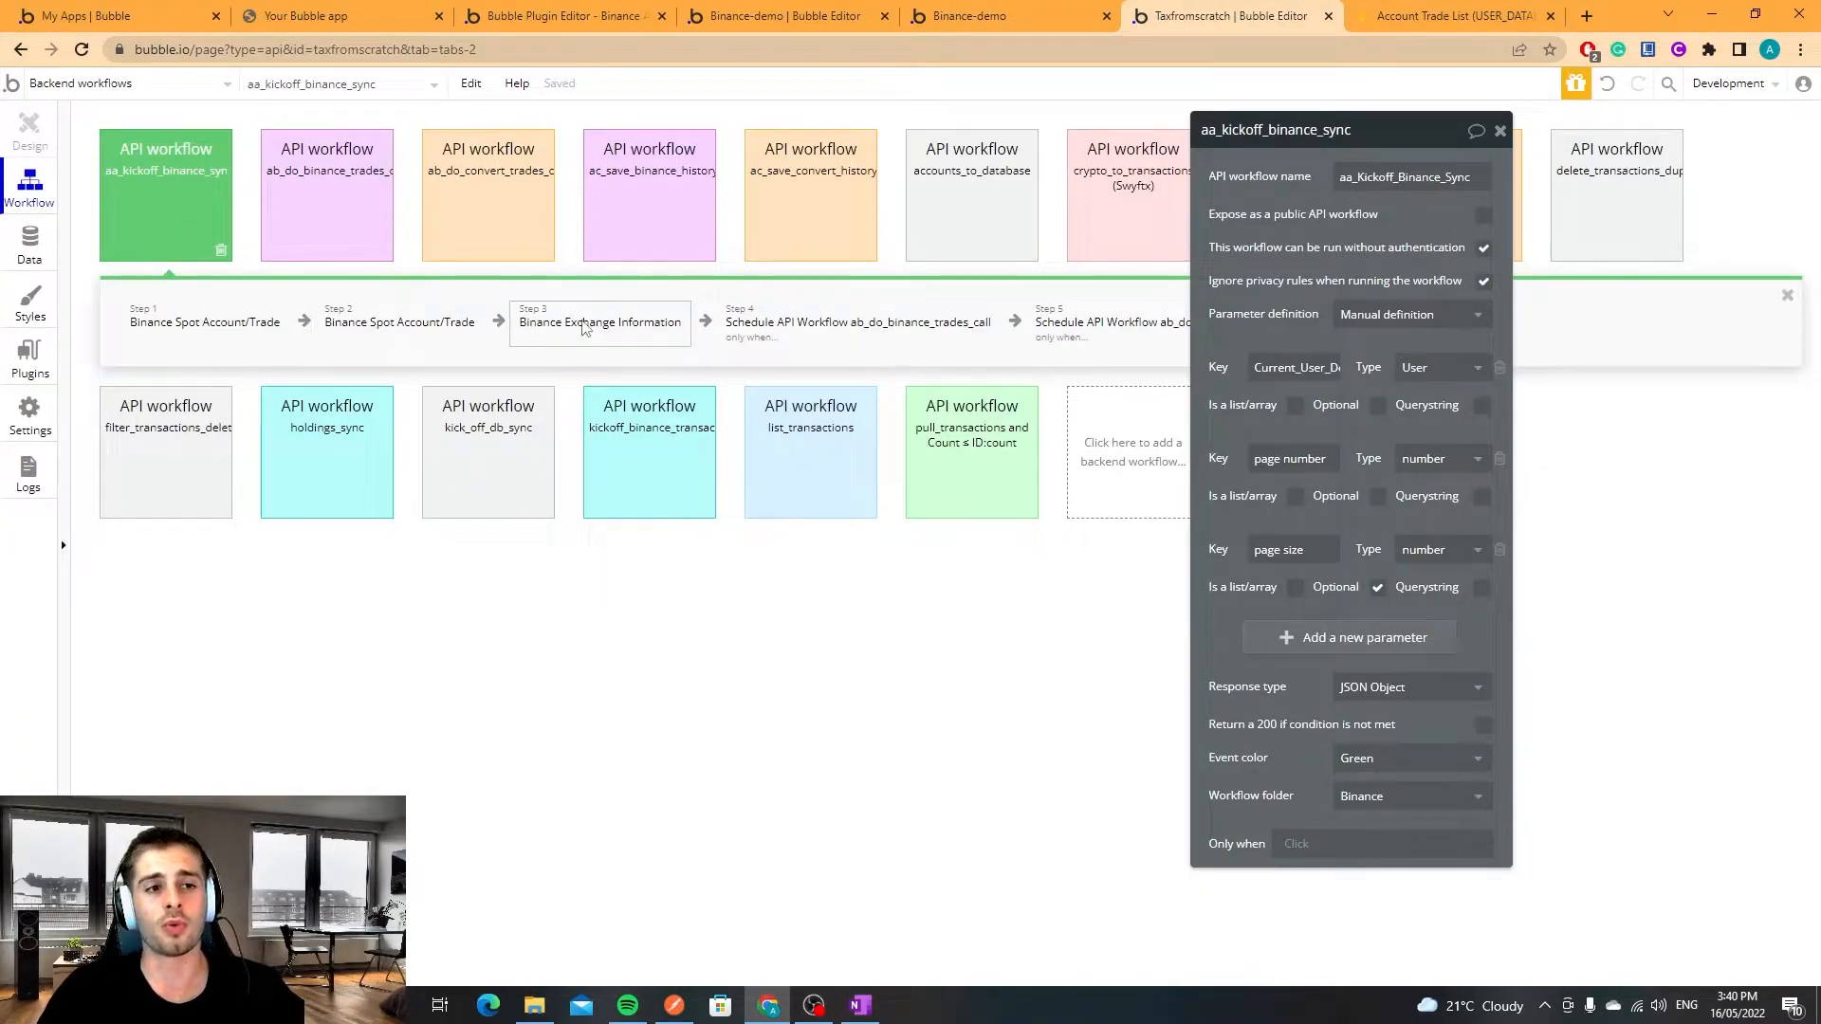
{"action": "left_click", "coordinate": [857, 322]}
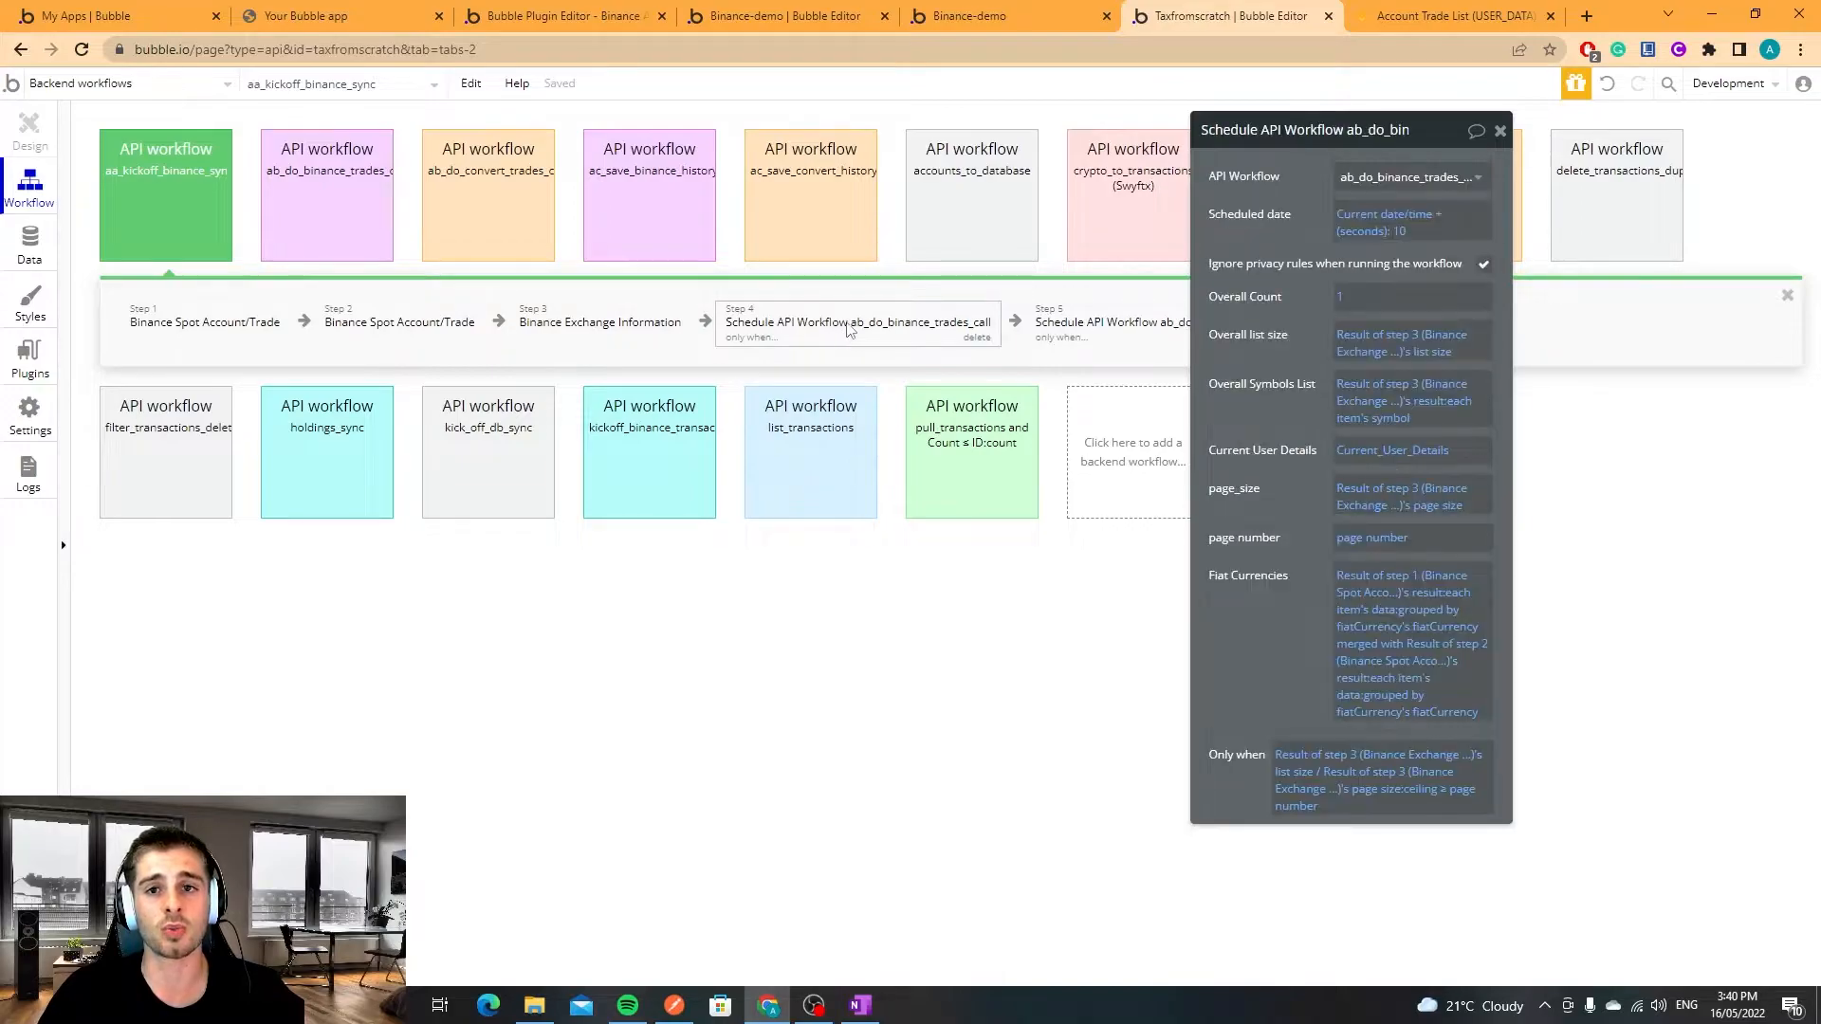
{"action": "mouse_move", "coordinate": [893, 330]}
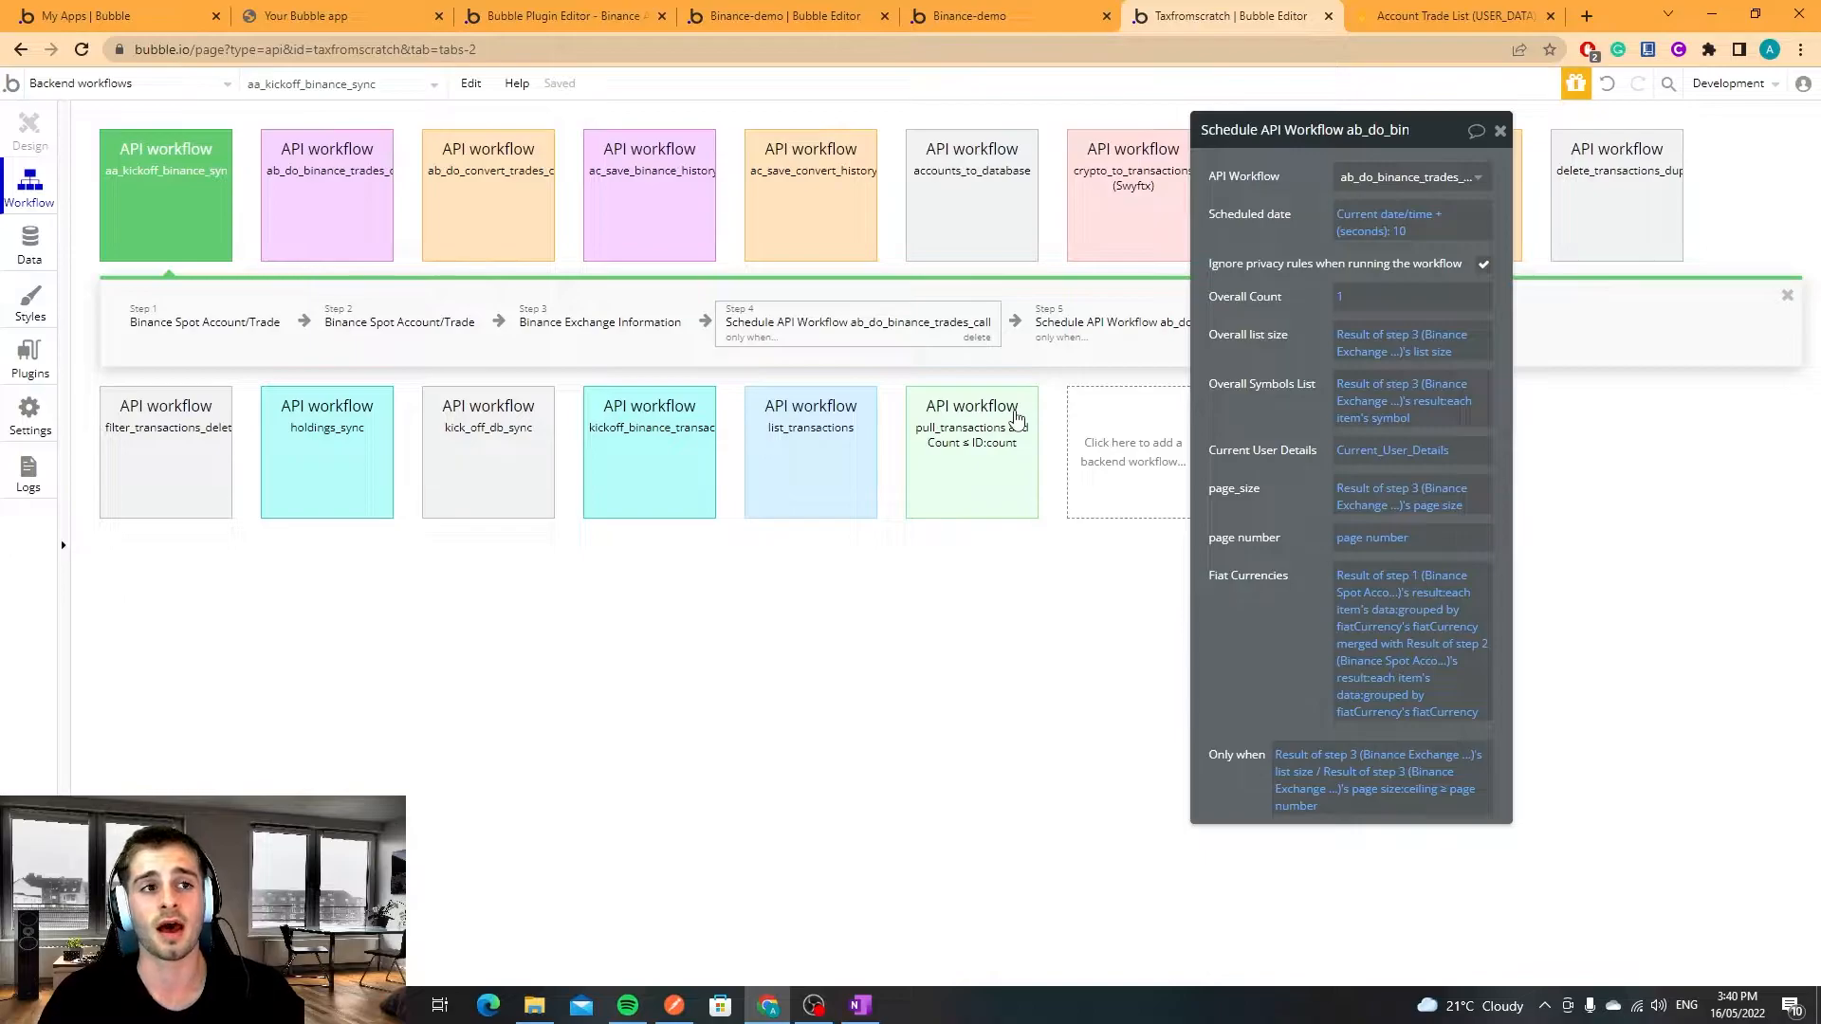
{"action": "mouse_move", "coordinate": [487, 239]}
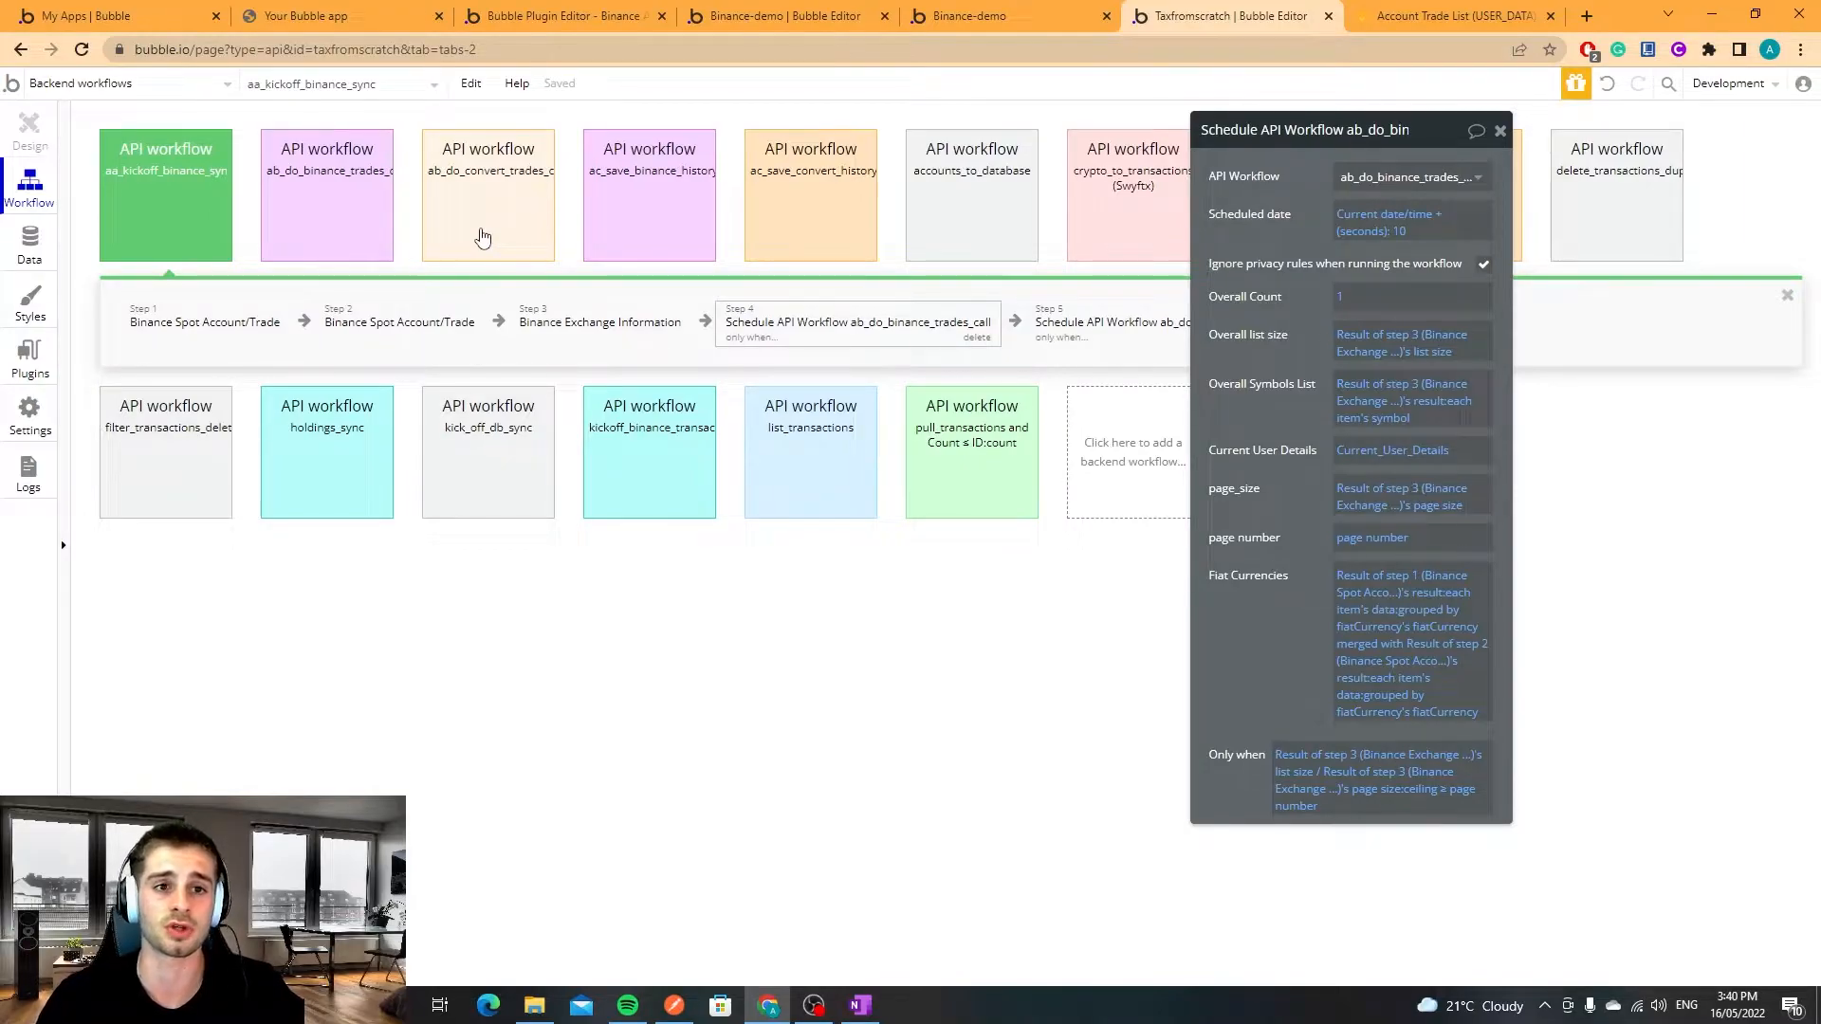
{"action": "left_click", "coordinate": [487, 193]}
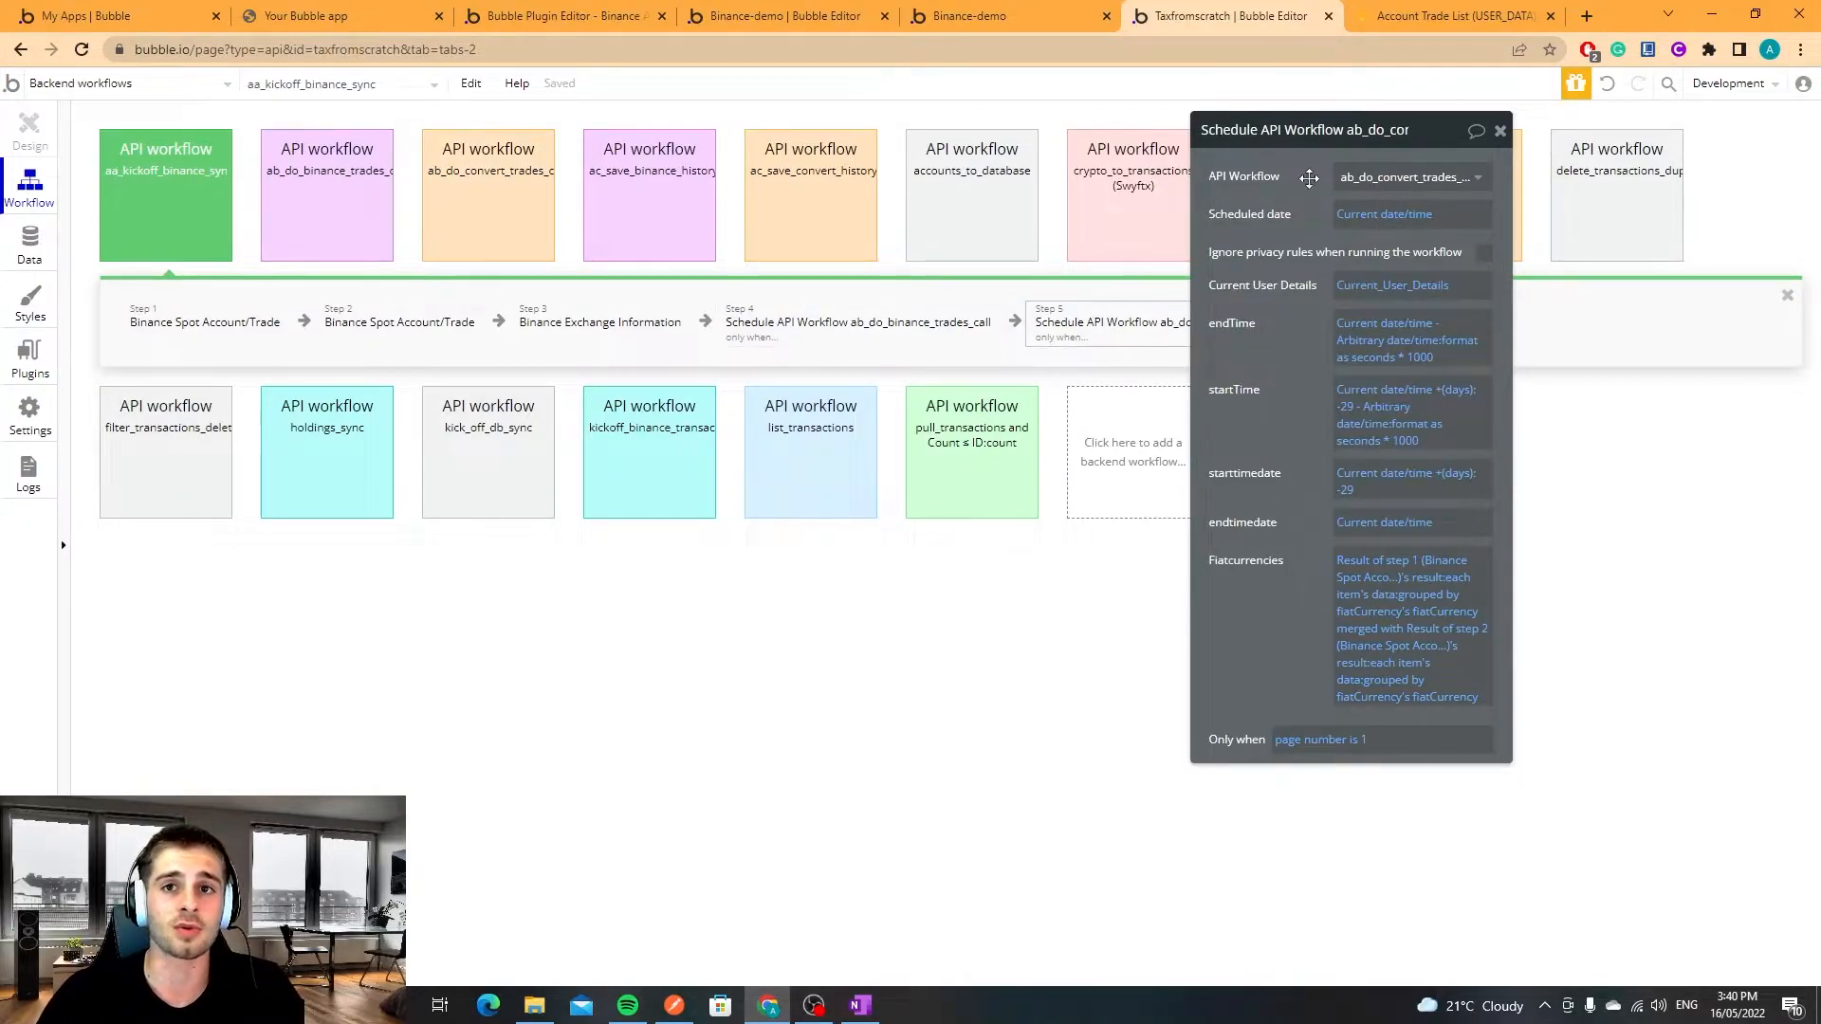
{"action": "left_click", "coordinate": [1457, 15]}
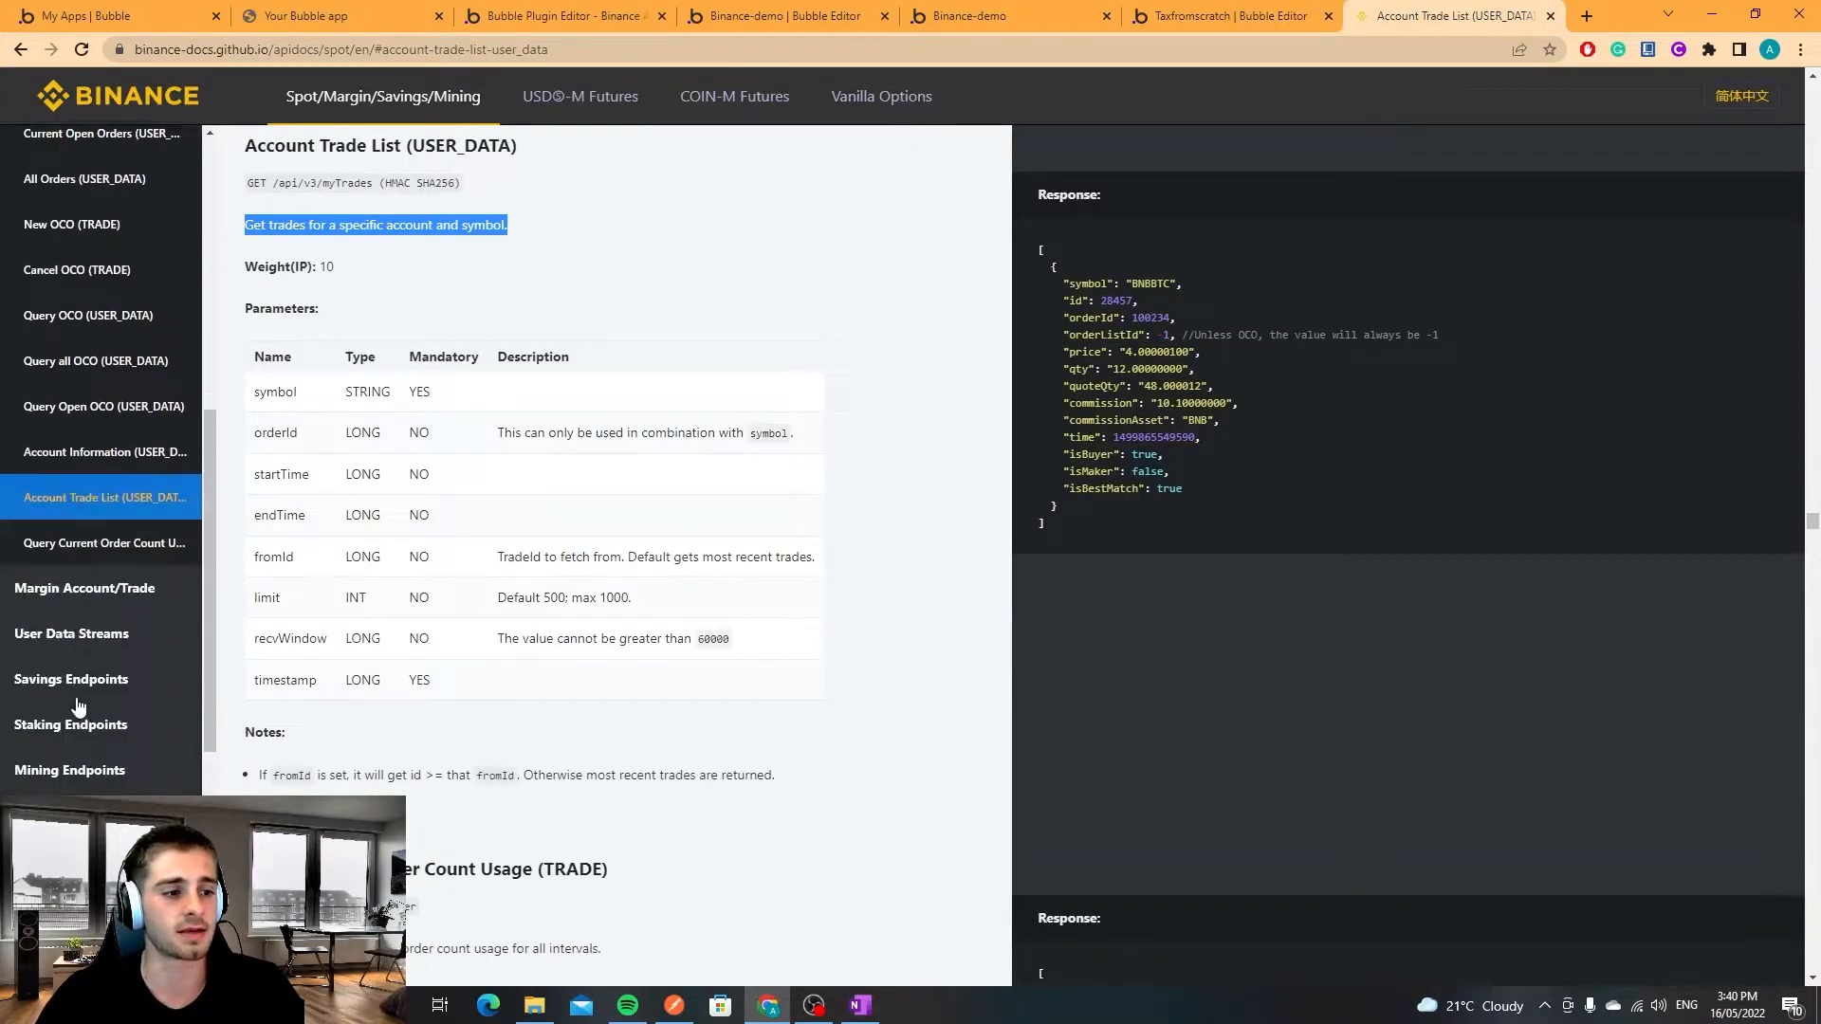
Review the Get Convert Trade History endpoint's parameters under Convert Endpoints.
{"action": "left_click", "coordinate": [70, 696]}
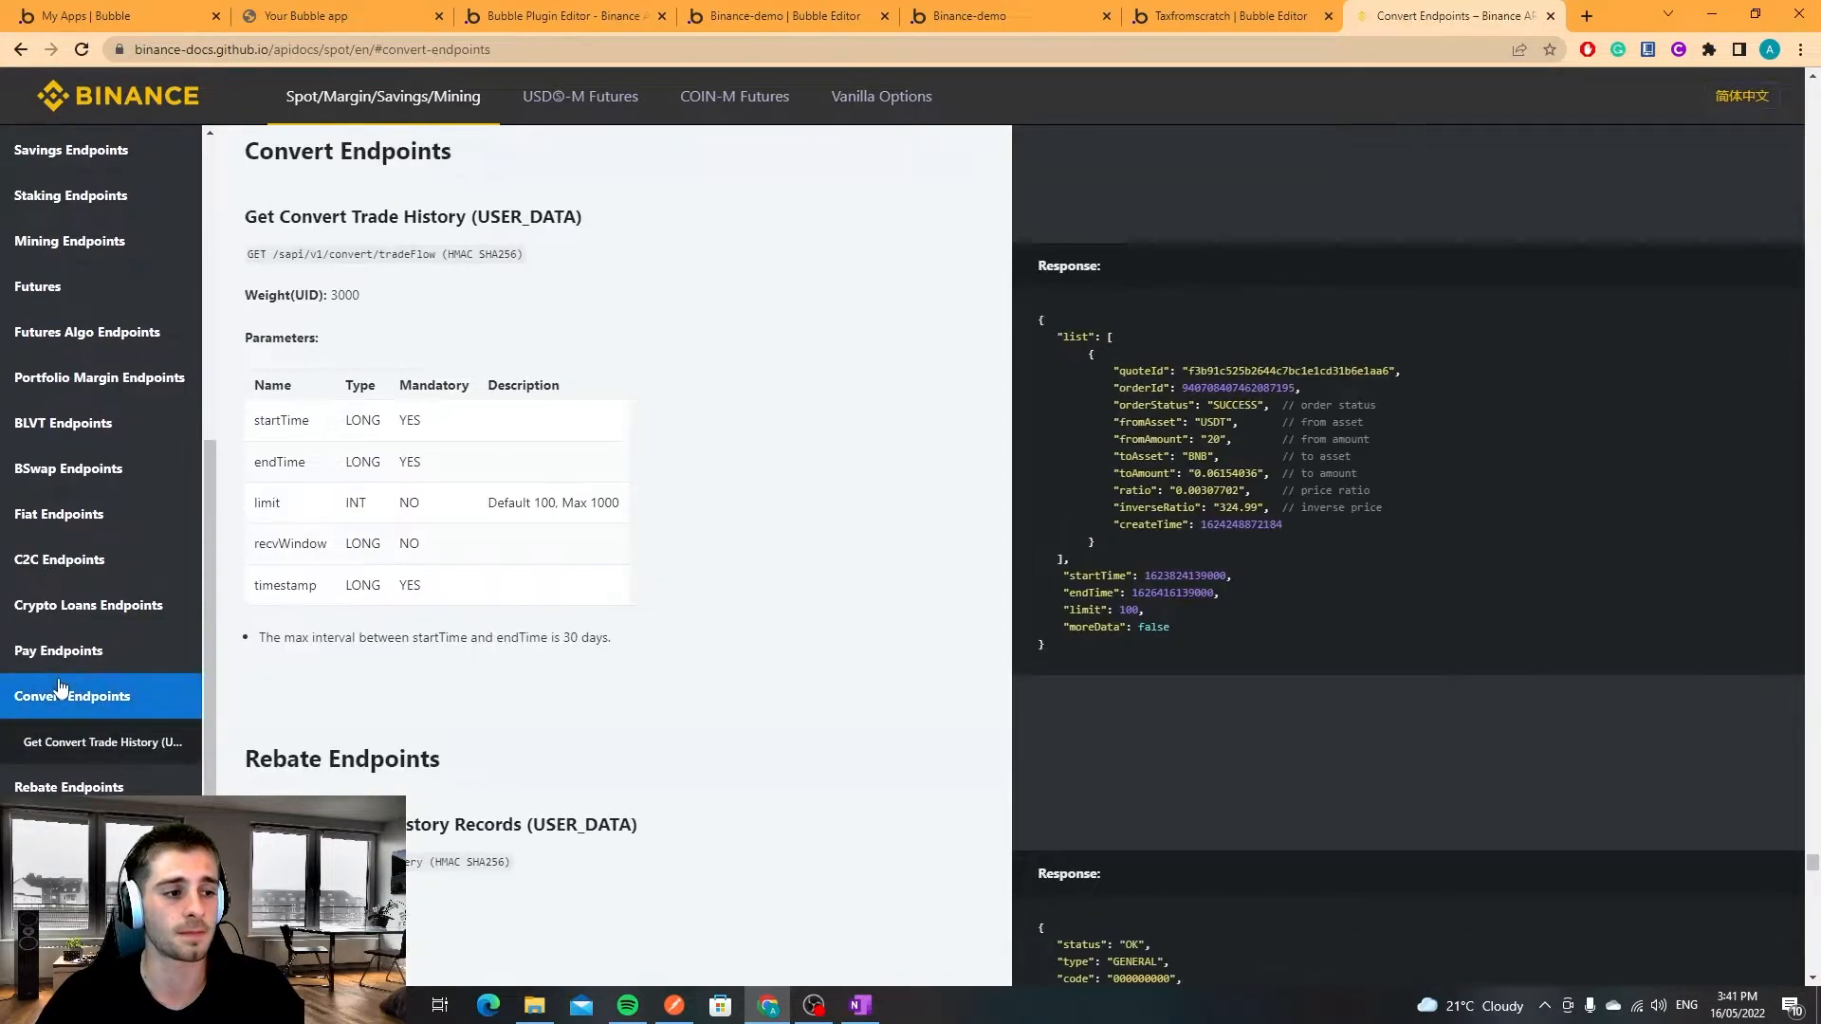
{"action": "left_click", "coordinate": [101, 741]}
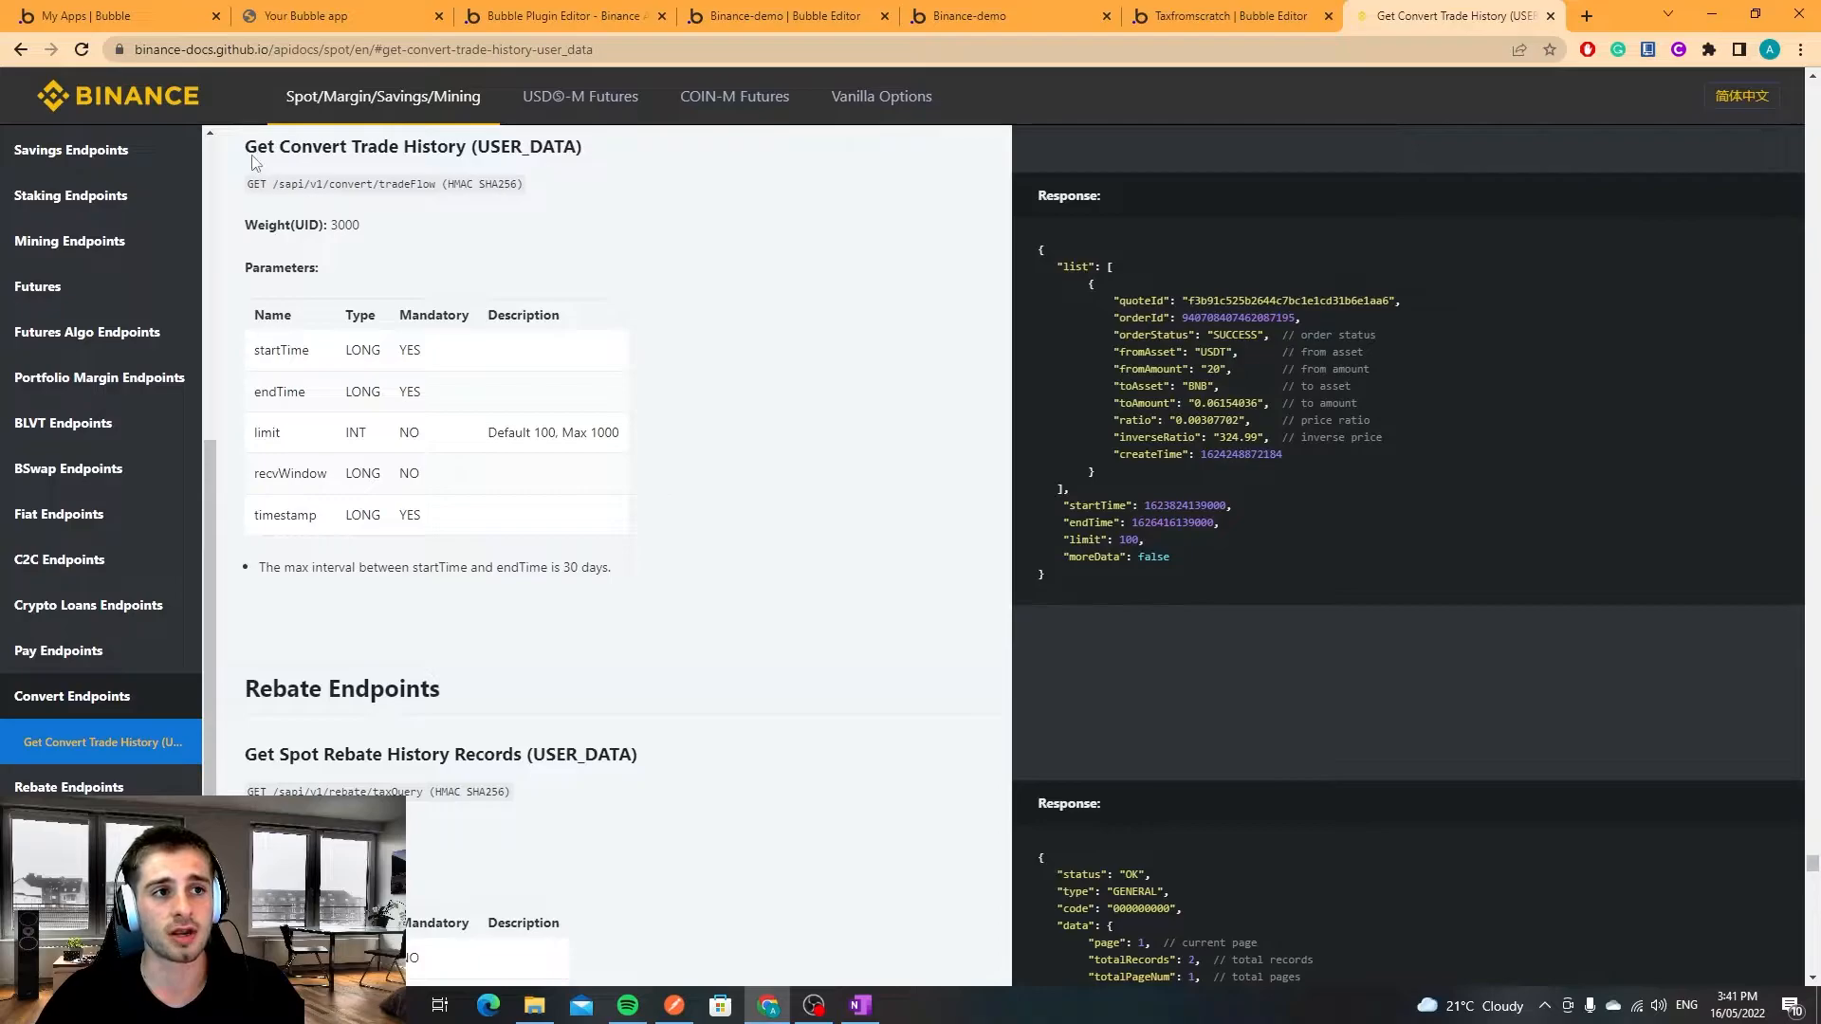
{"action": "mouse_move", "coordinate": [727, 321]}
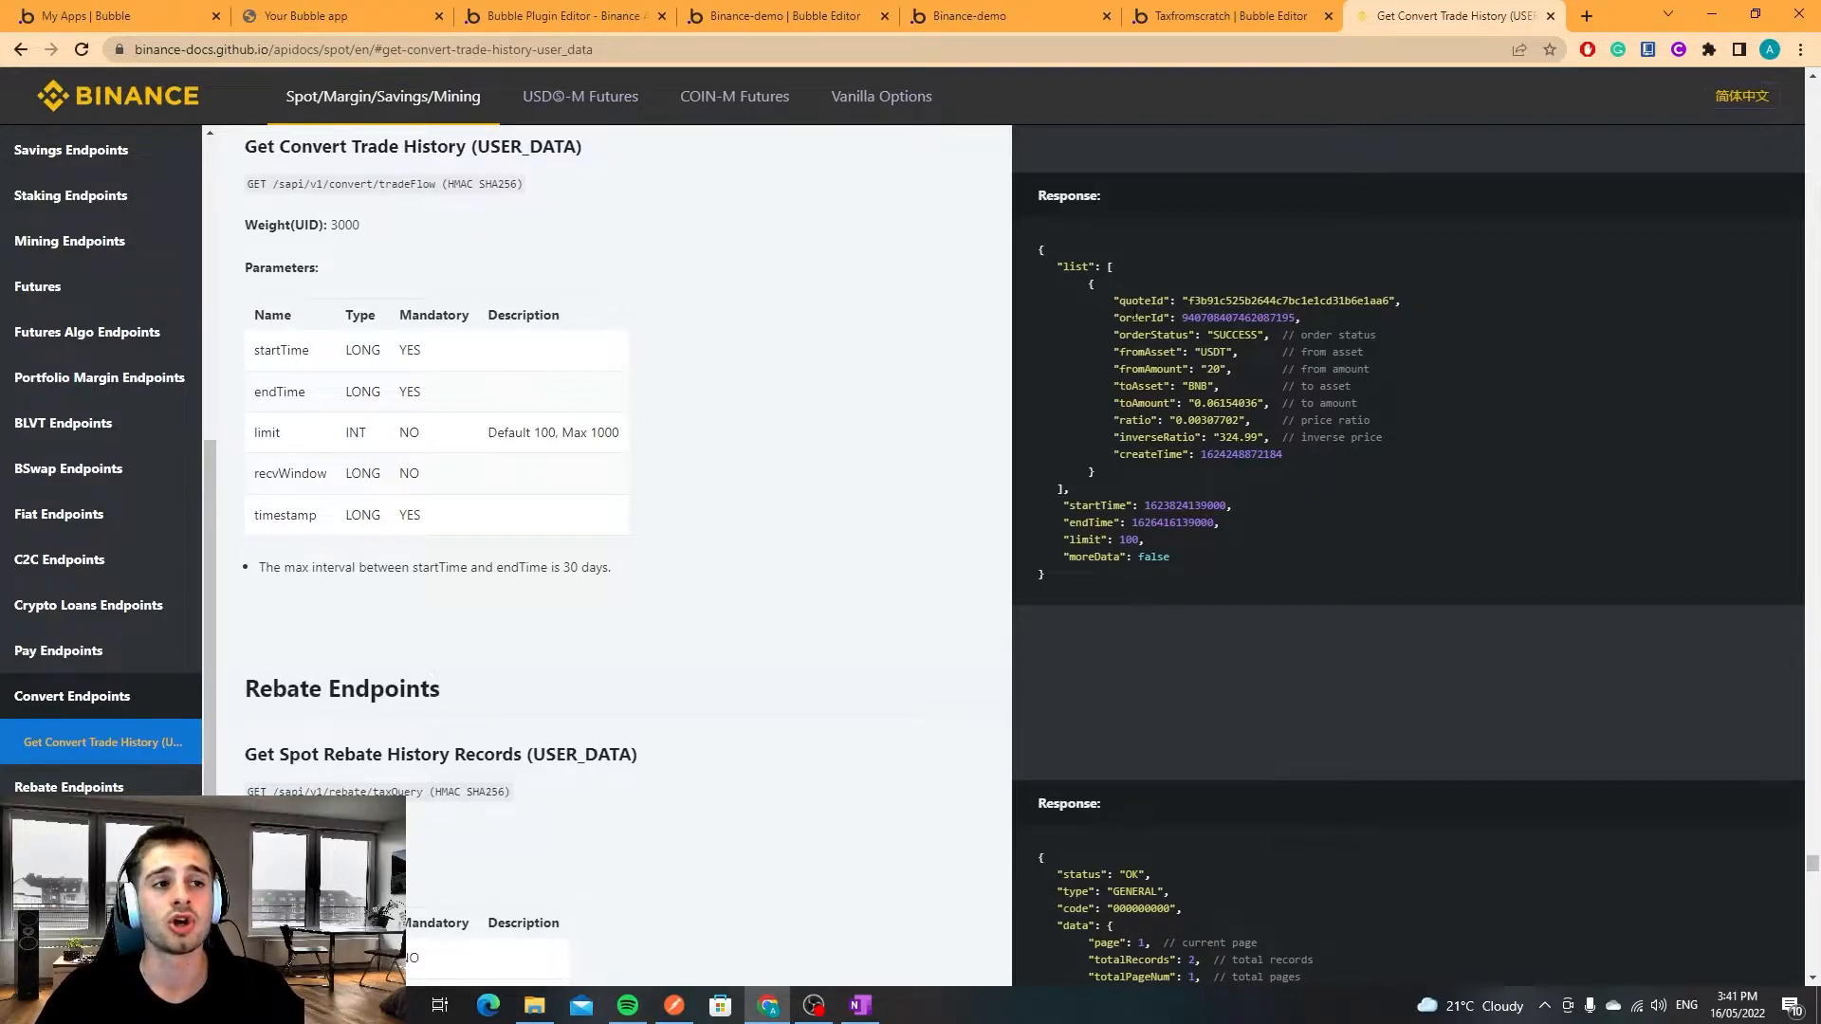
{"action": "double_click", "coordinate": [598, 567]}
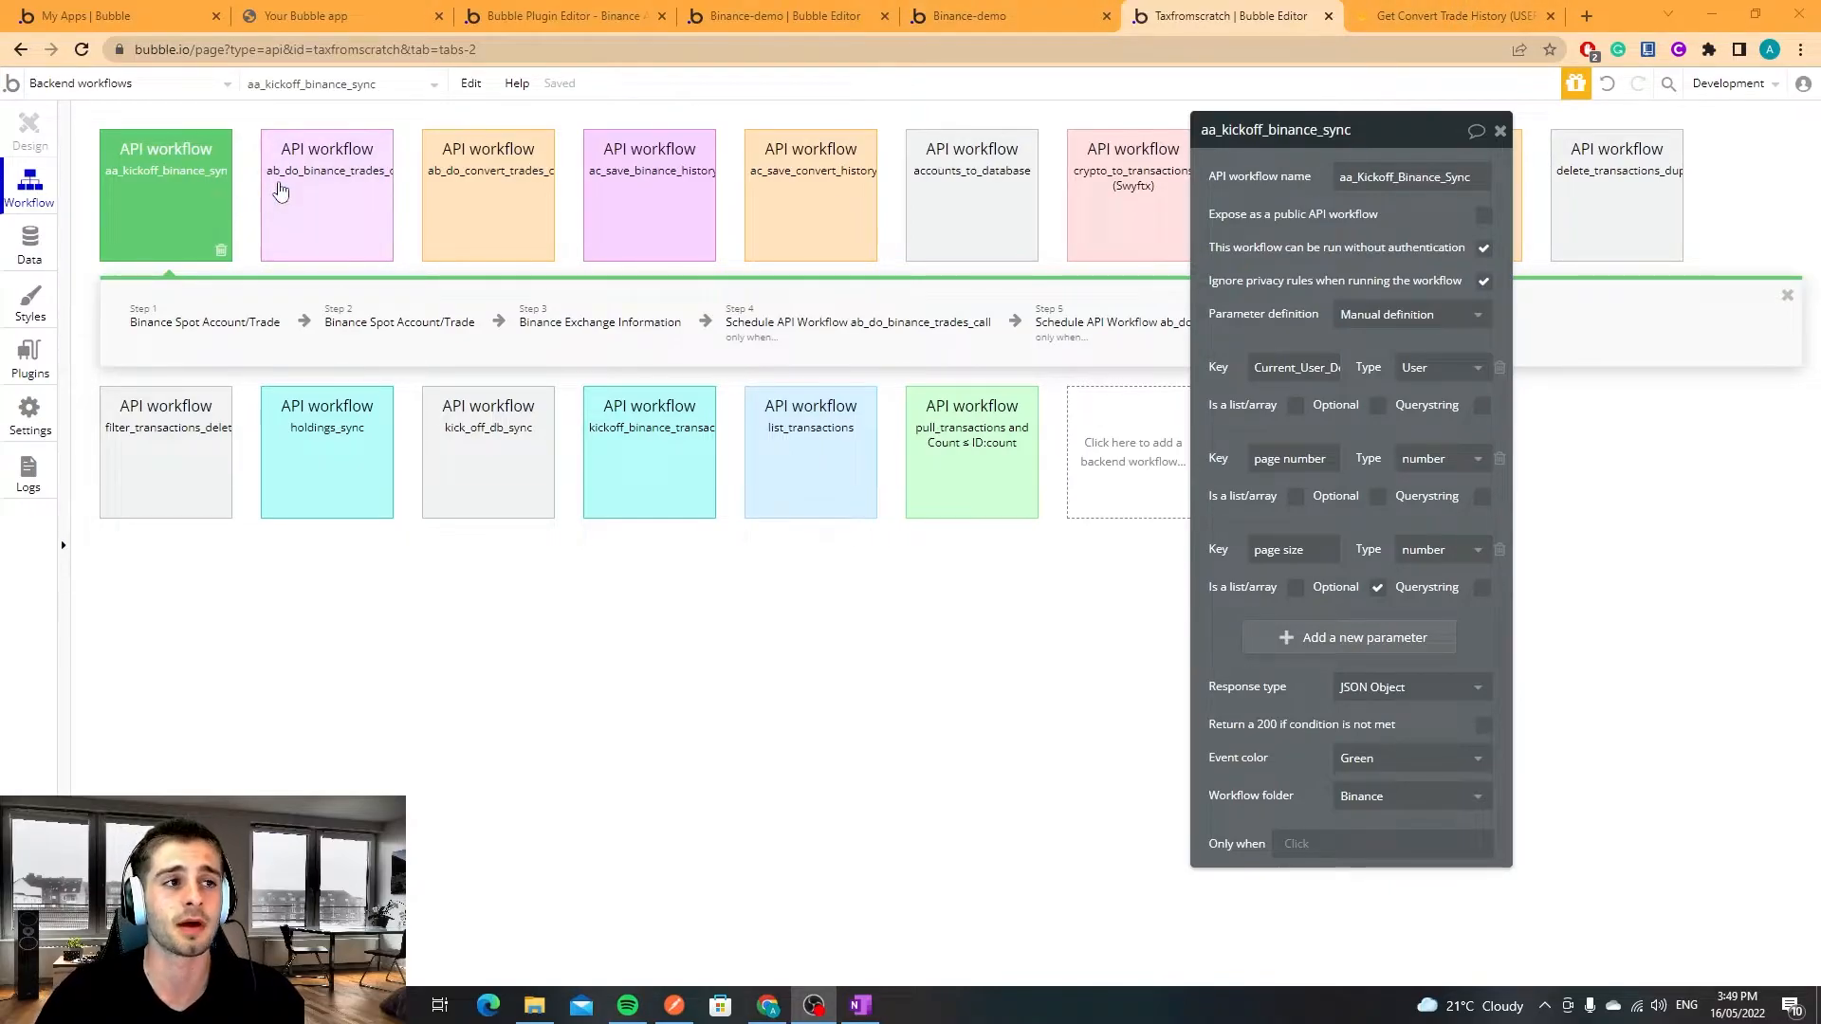
Note the 30-day max startTime–endTime interval, then bring up the demo app's ab_do_convert_trades_call workflow.
{"action": "left_click", "coordinate": [1454, 15]}
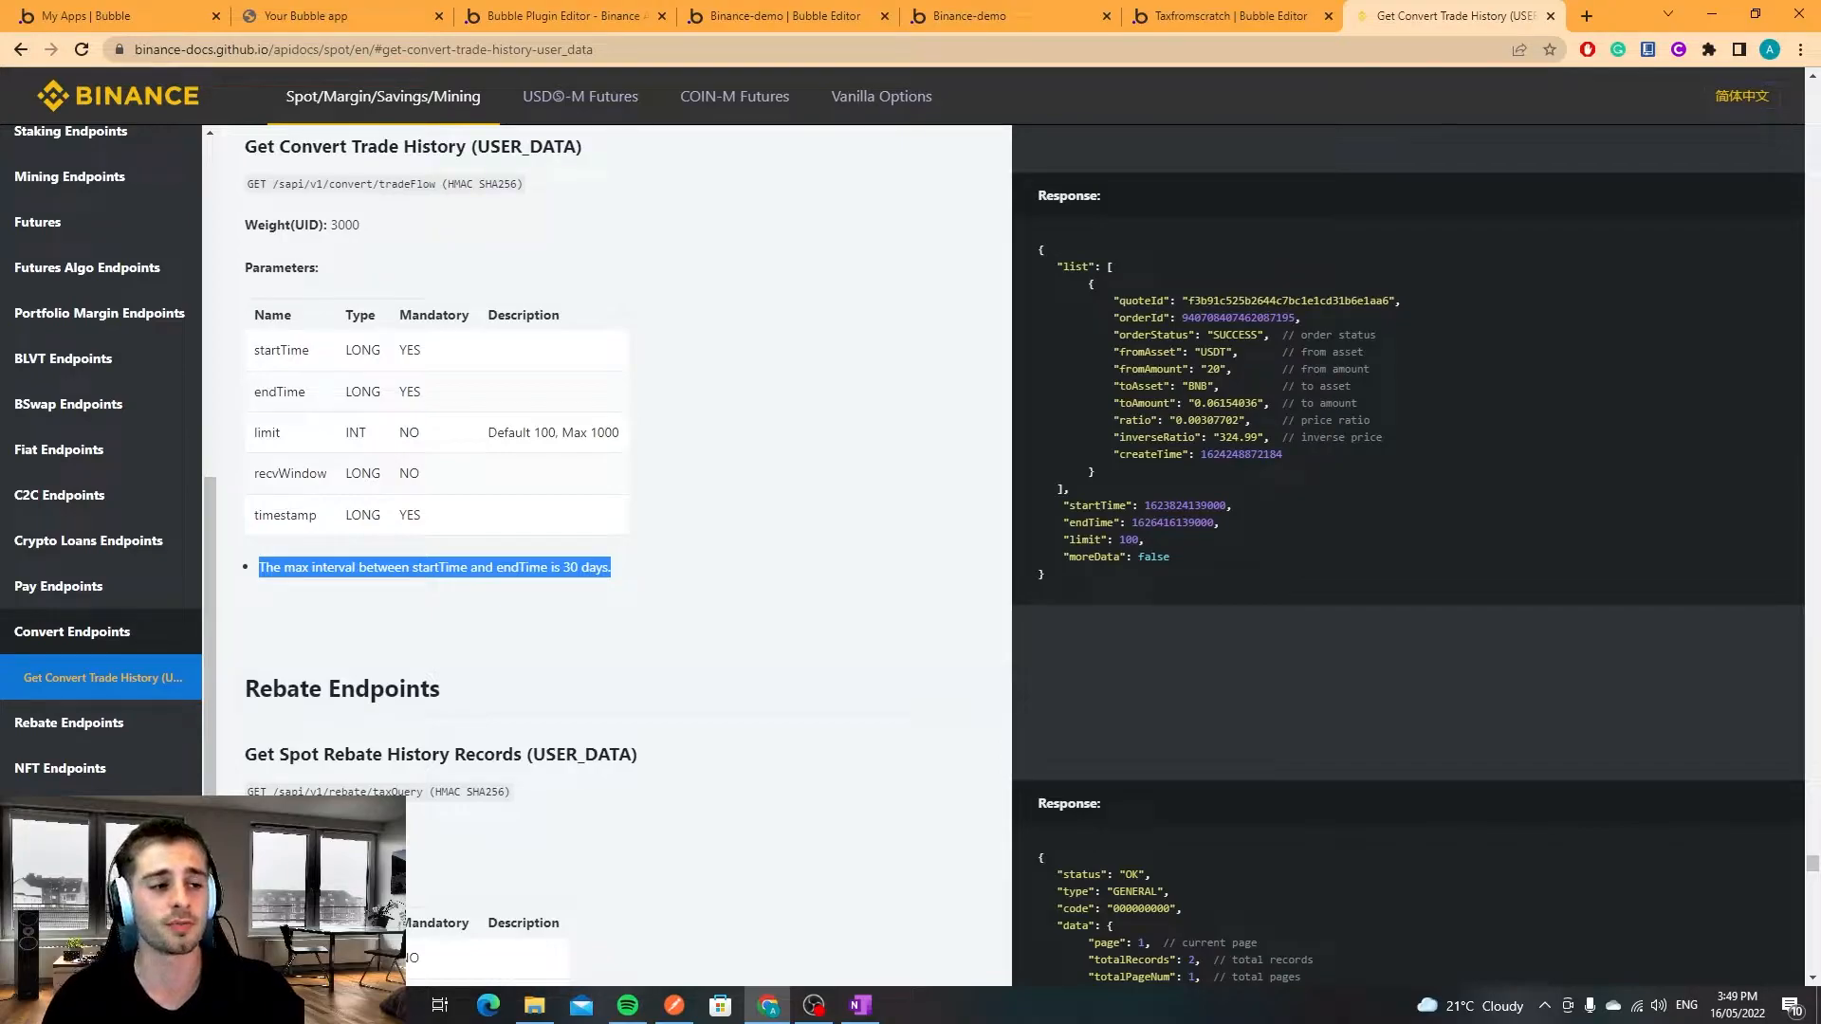
{"action": "left_click", "coordinate": [68, 677]}
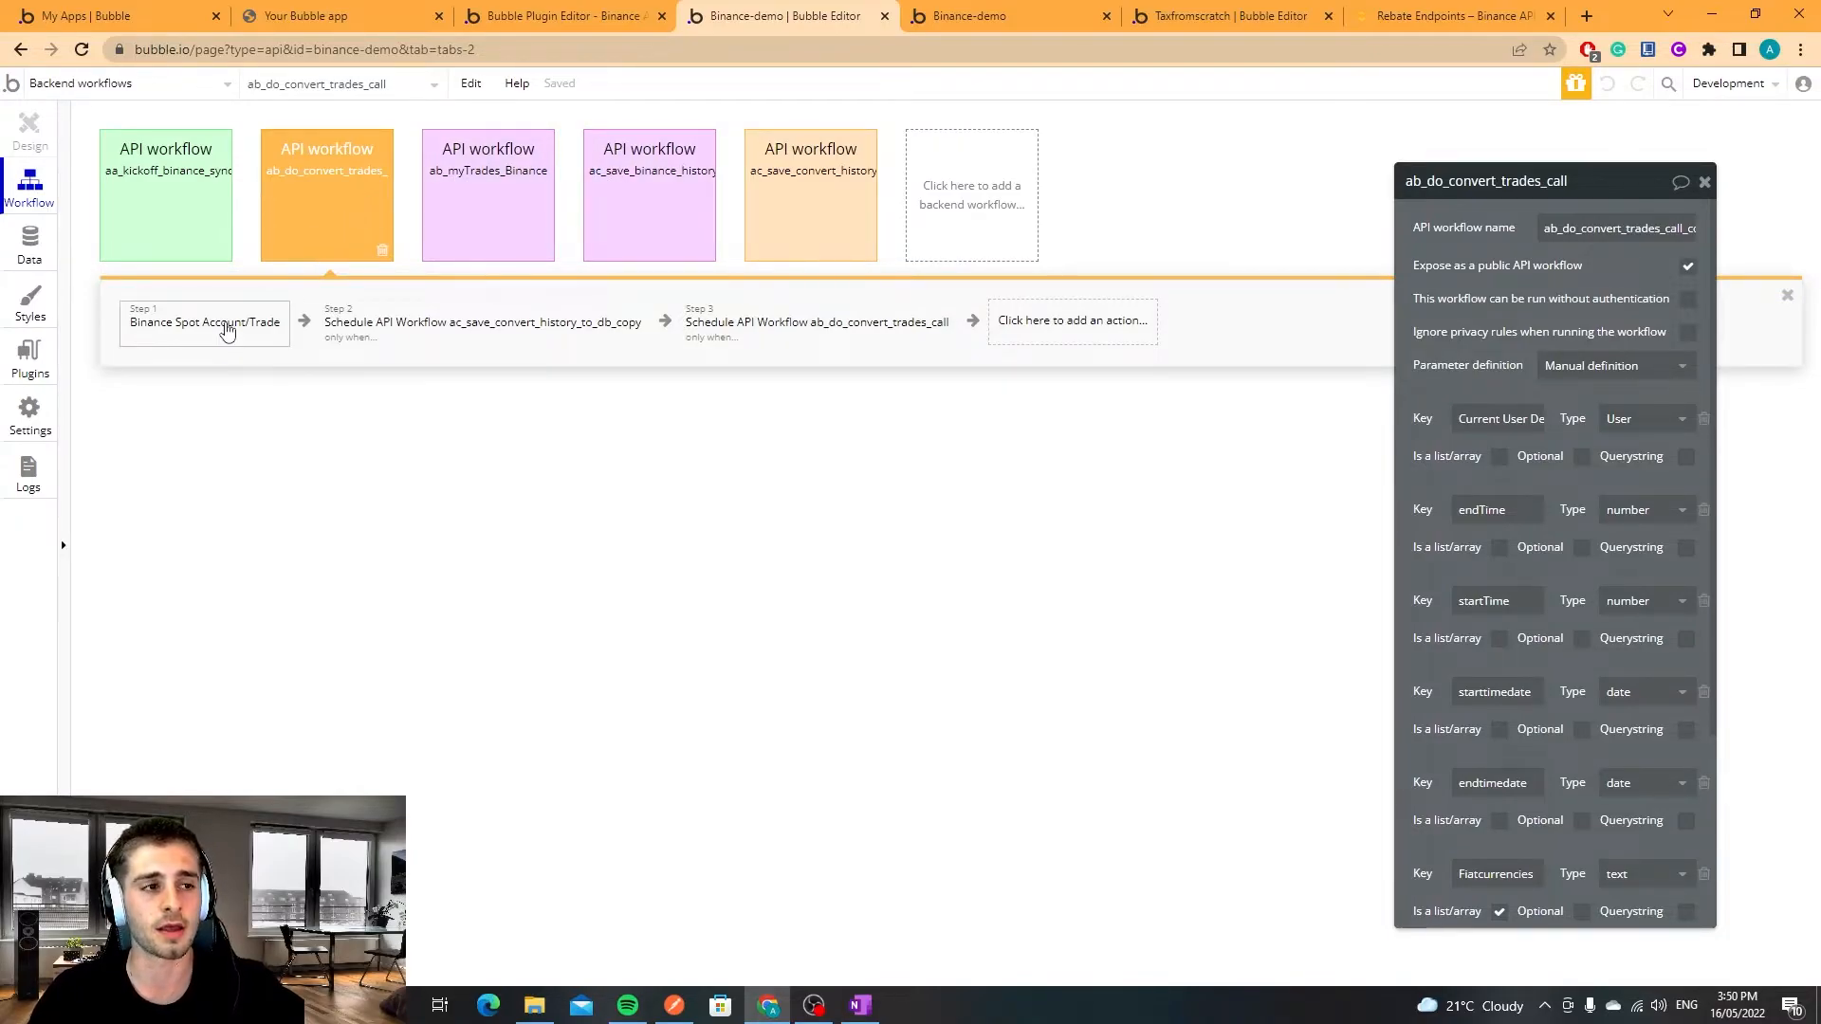
{"action": "mouse_move", "coordinate": [224, 343]}
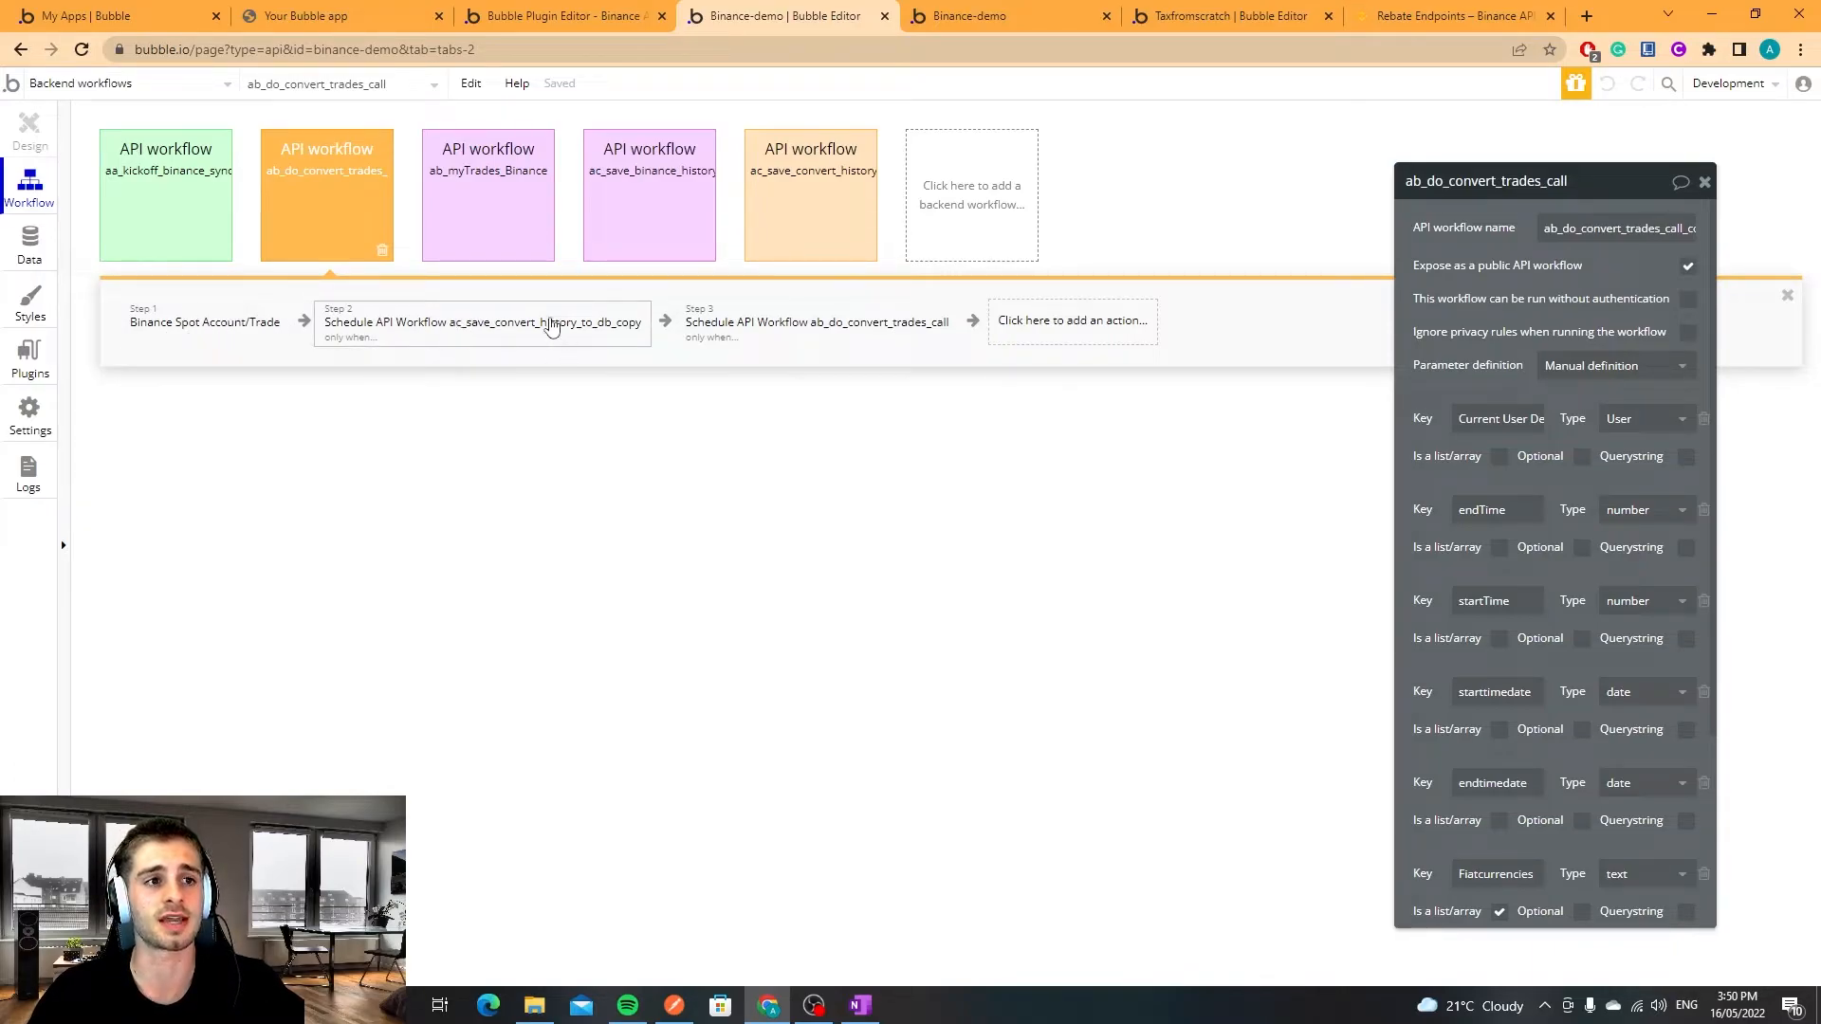
Inspect the step scheduling ac_save_convert_history_to_db, then show ab_myTrades_Binance's steps and parameters.
{"action": "left_click", "coordinate": [809, 193]}
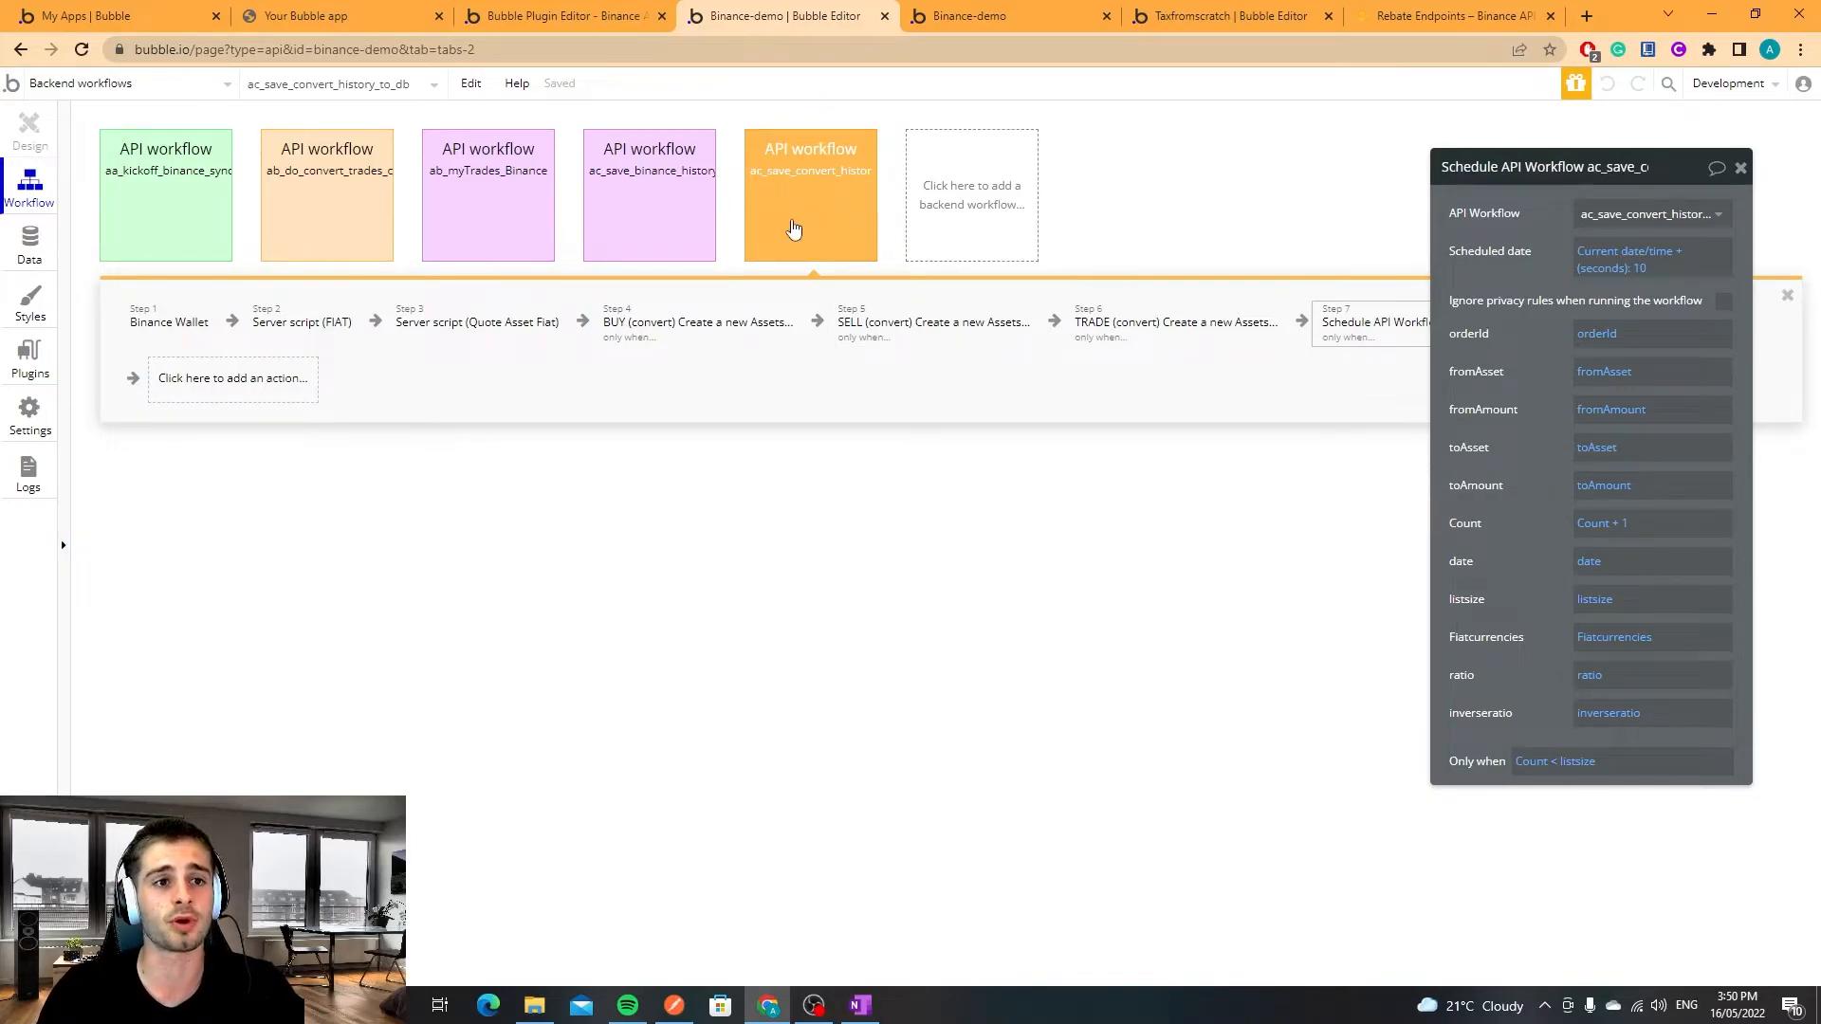
{"action": "left_click", "coordinate": [487, 193]}
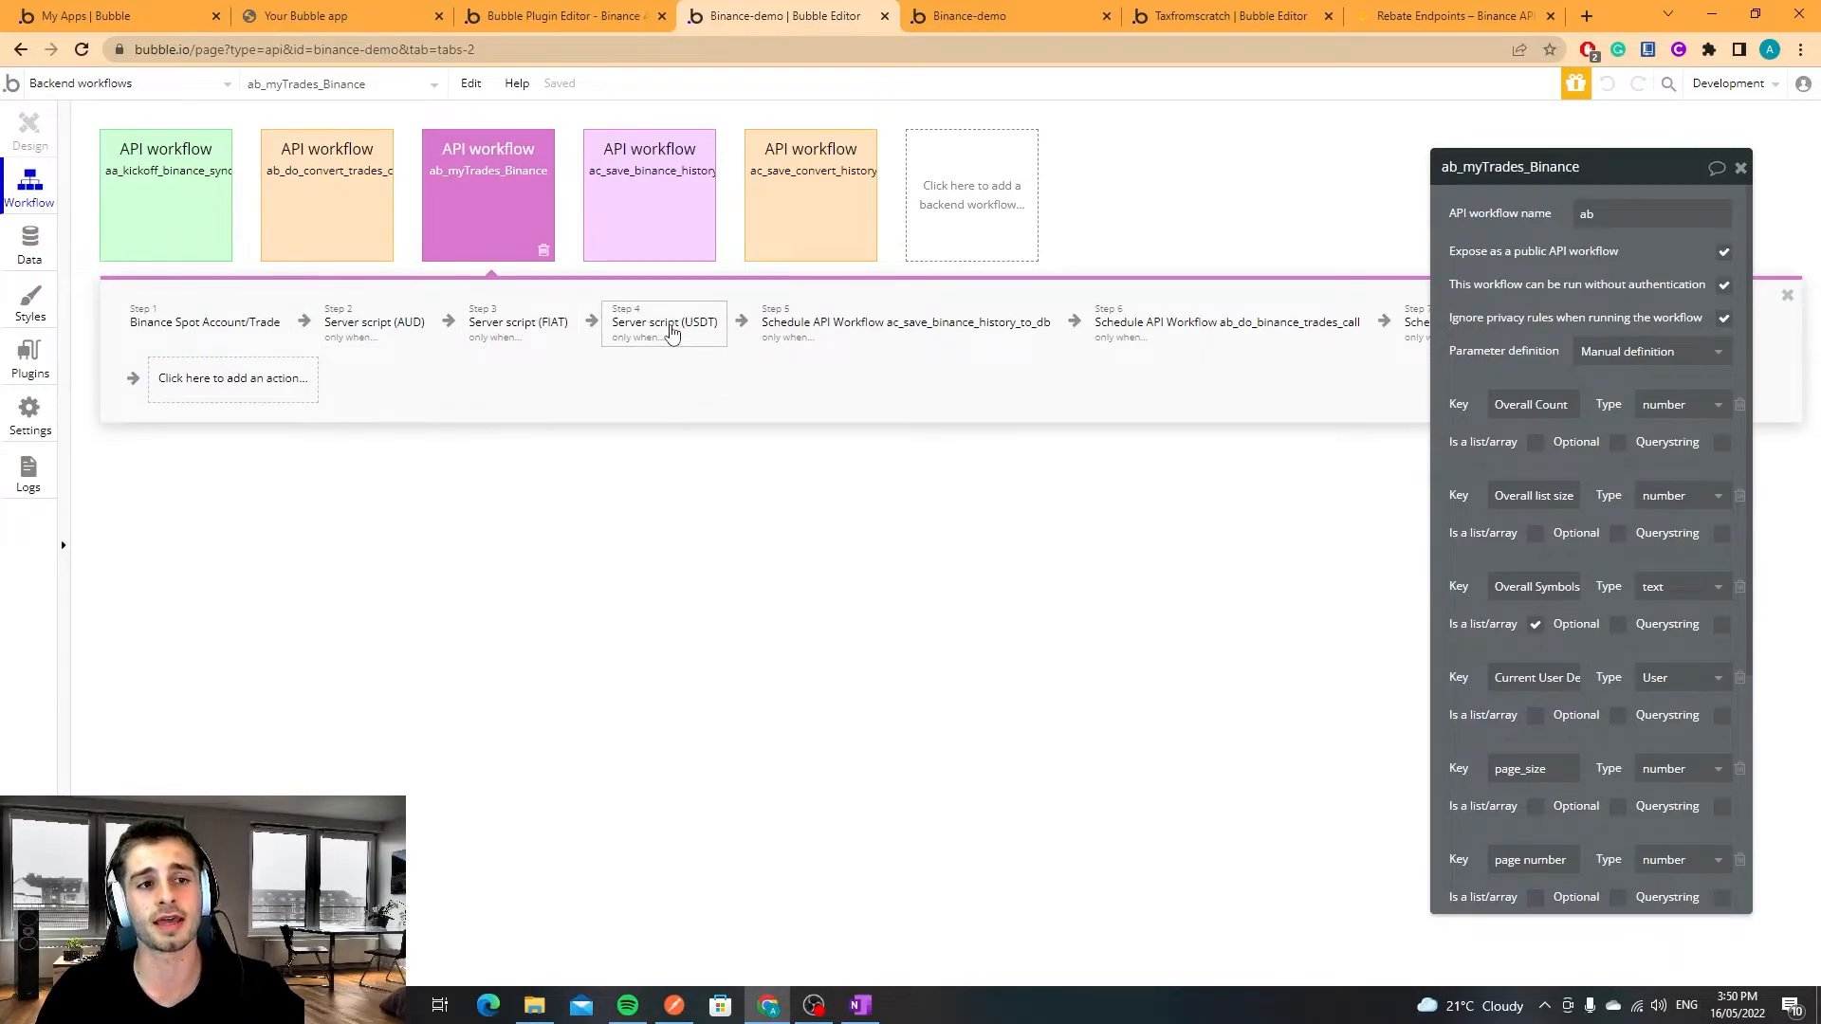
Select the ac_save_binance_history_to_db workflow card to show its asset-creation steps.
{"action": "left_click", "coordinate": [663, 322]}
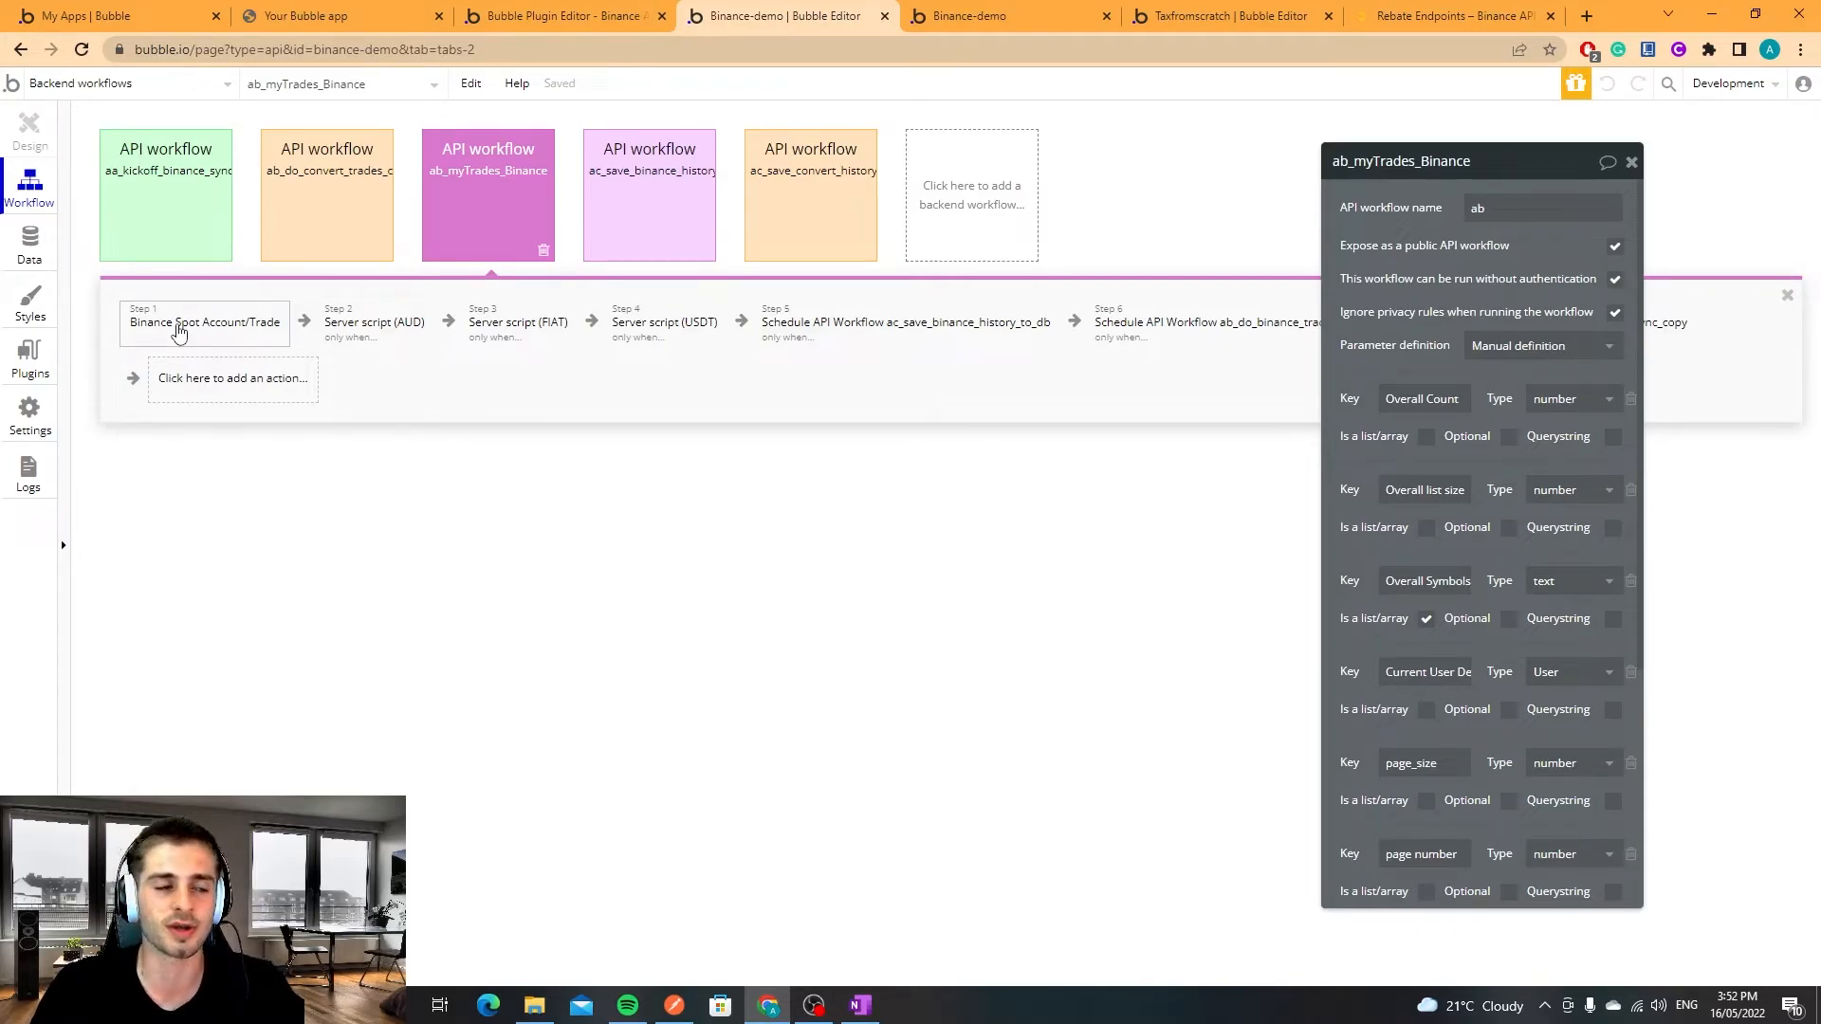
{"action": "mouse_move", "coordinate": [398, 292]}
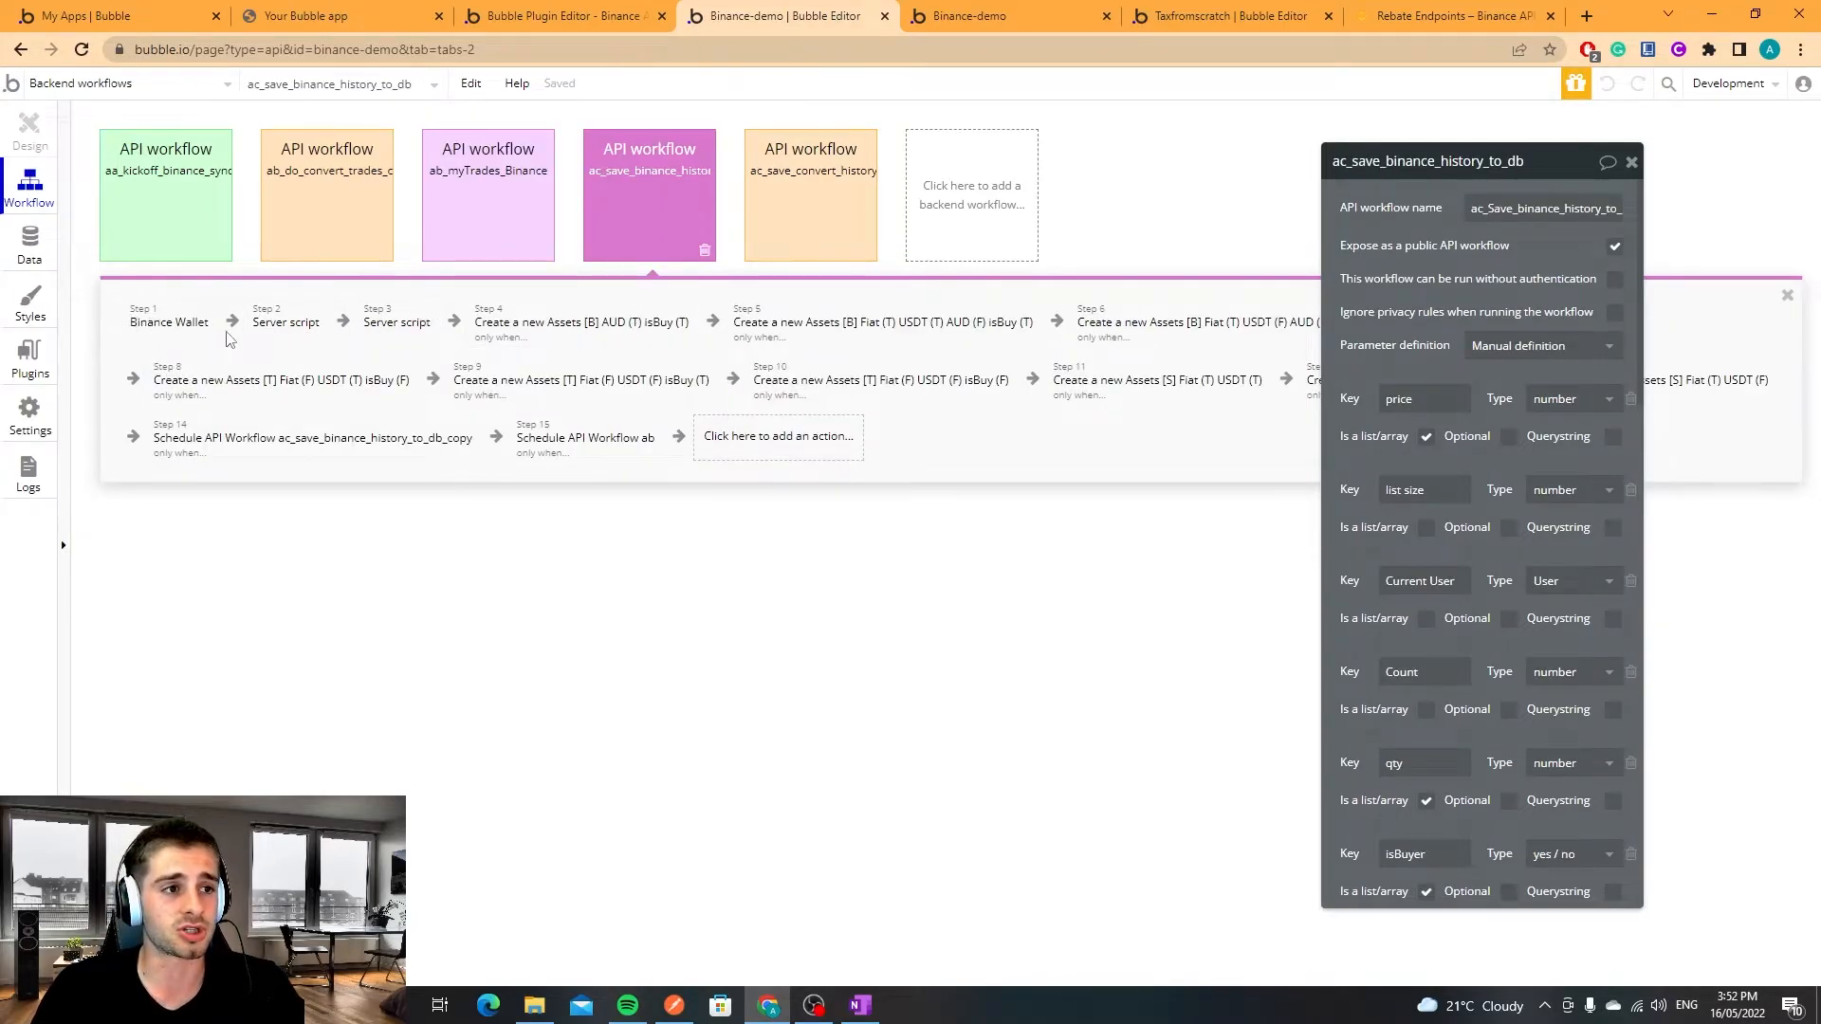
Review the save-history workflow's server script and step 10's Create a new Assets record fields.
{"action": "left_click", "coordinate": [396, 322]}
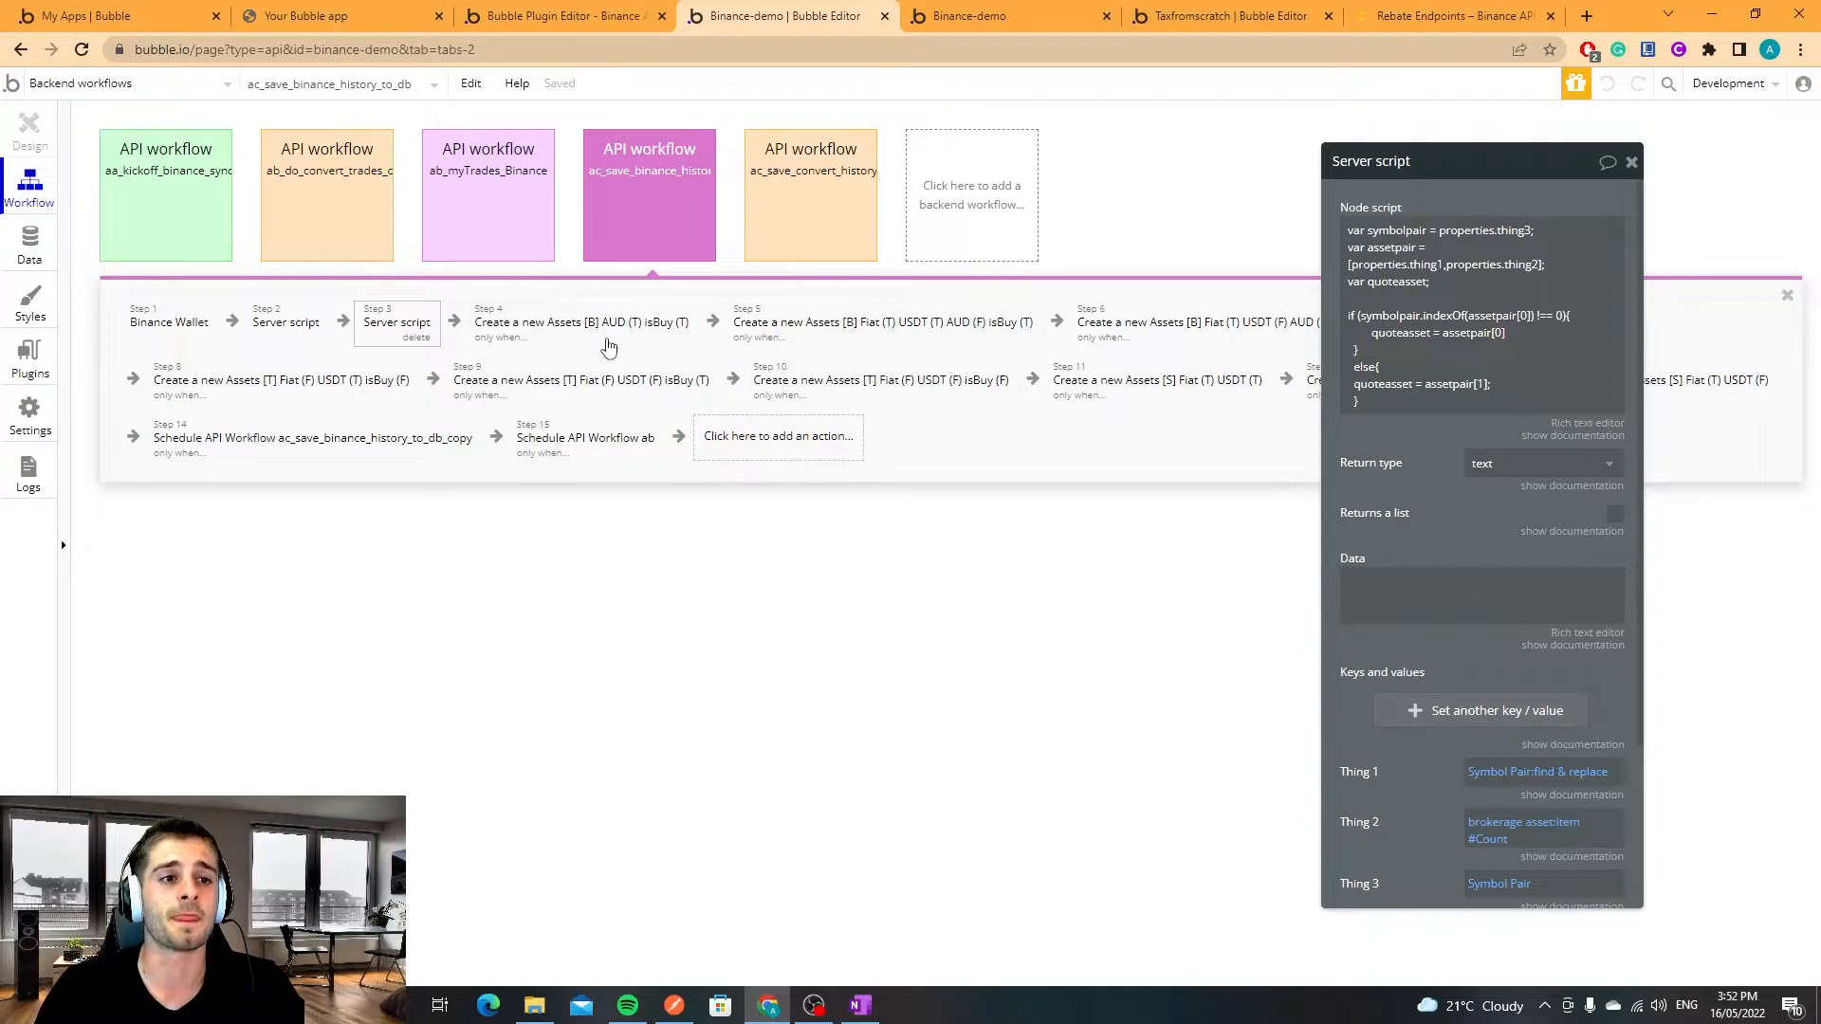
{"action": "left_click", "coordinate": [580, 322]}
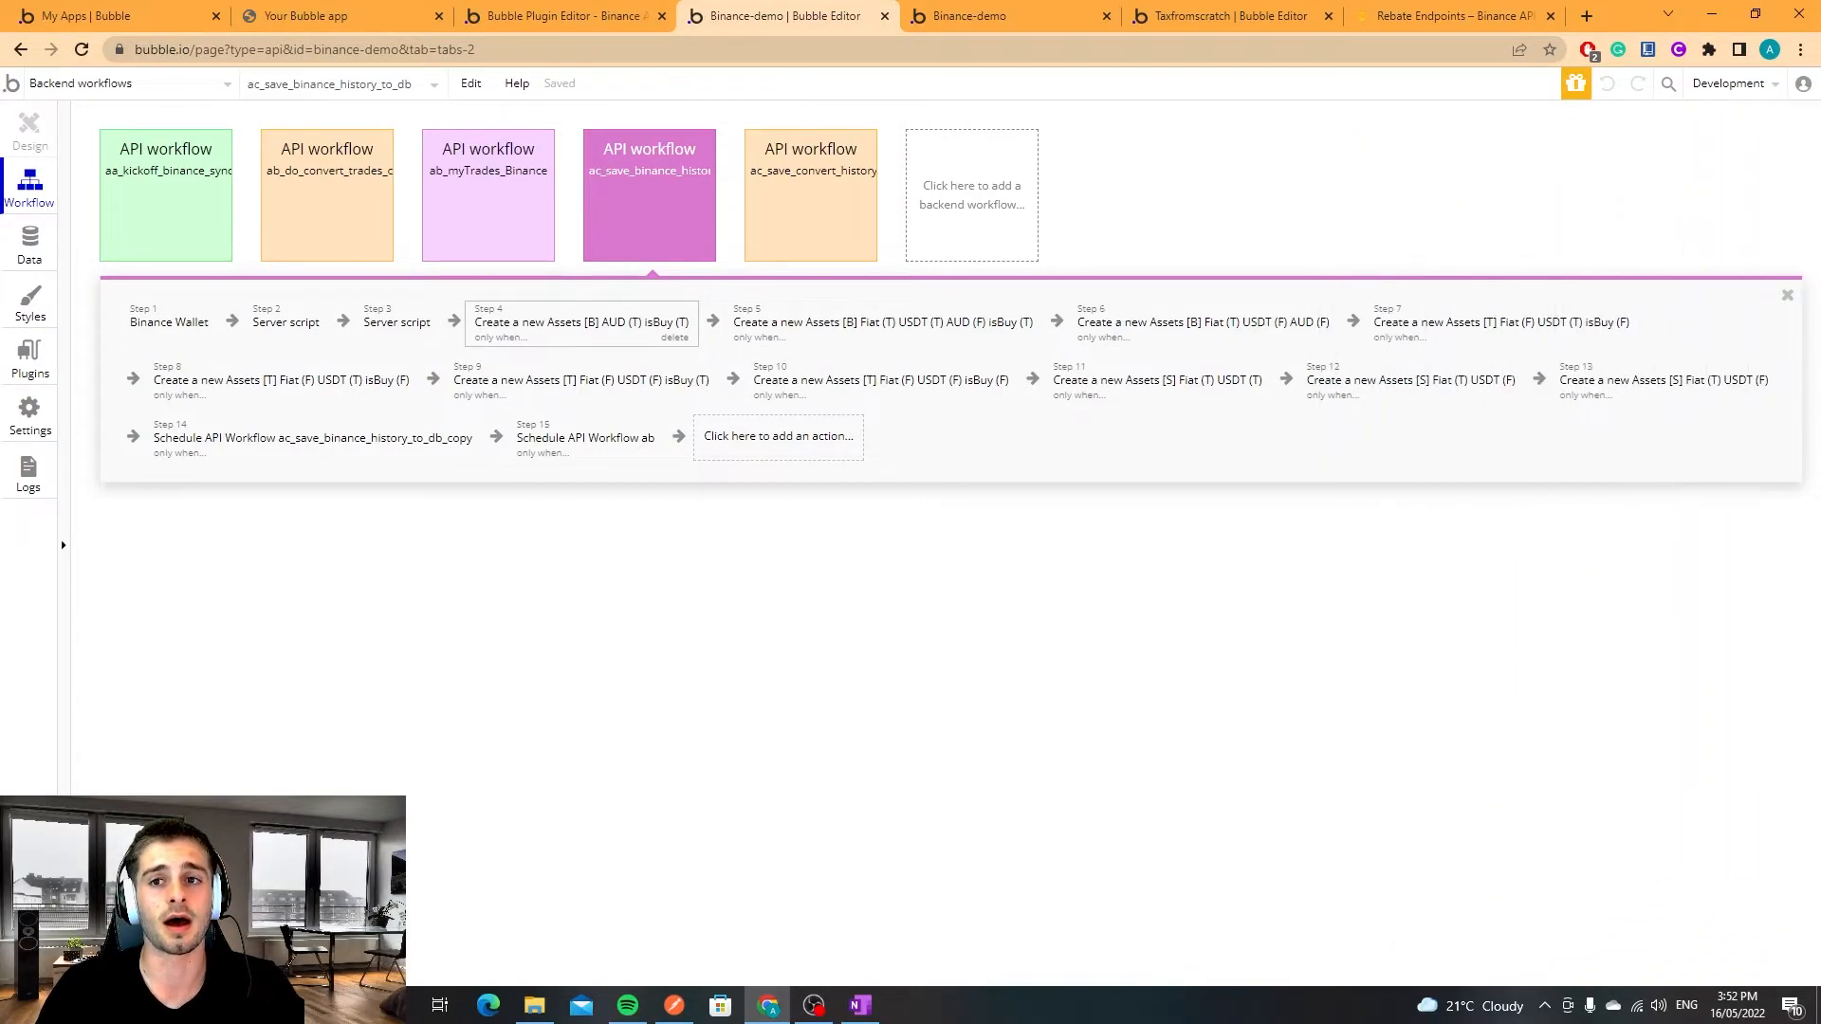
{"action": "left_click", "coordinate": [581, 323]}
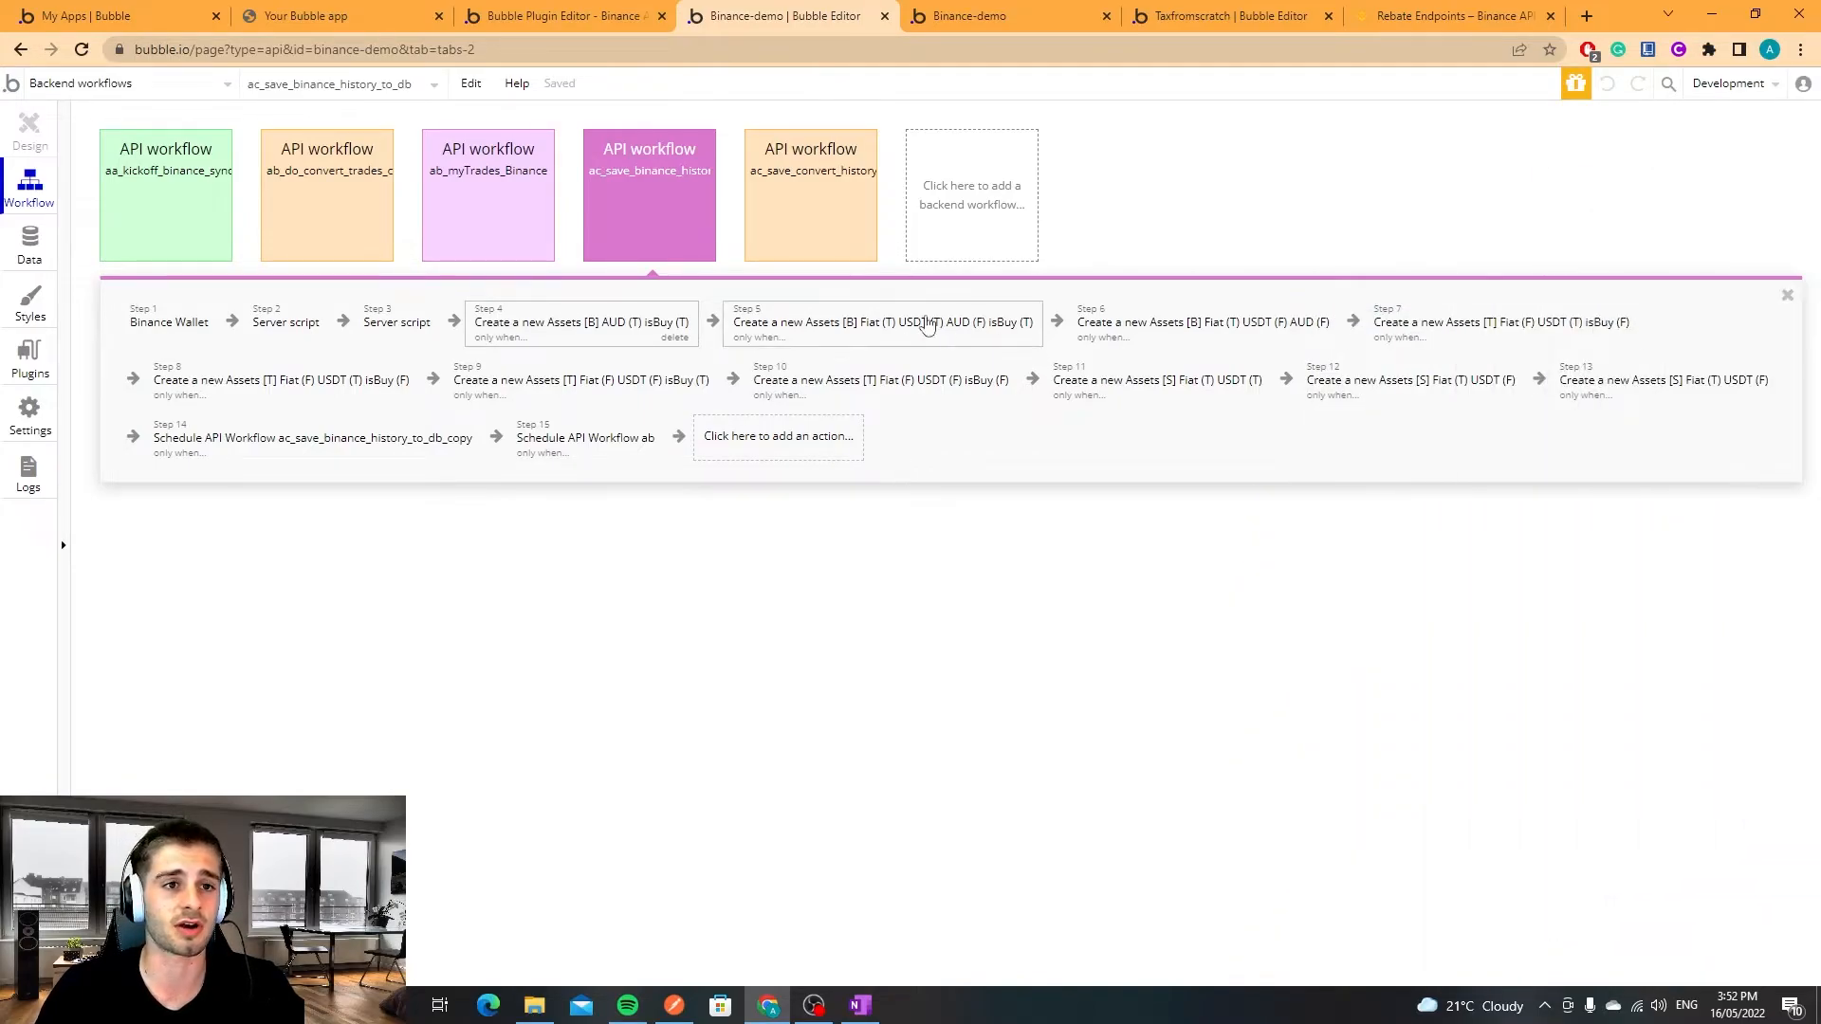
{"action": "mouse_move", "coordinate": [852, 333]}
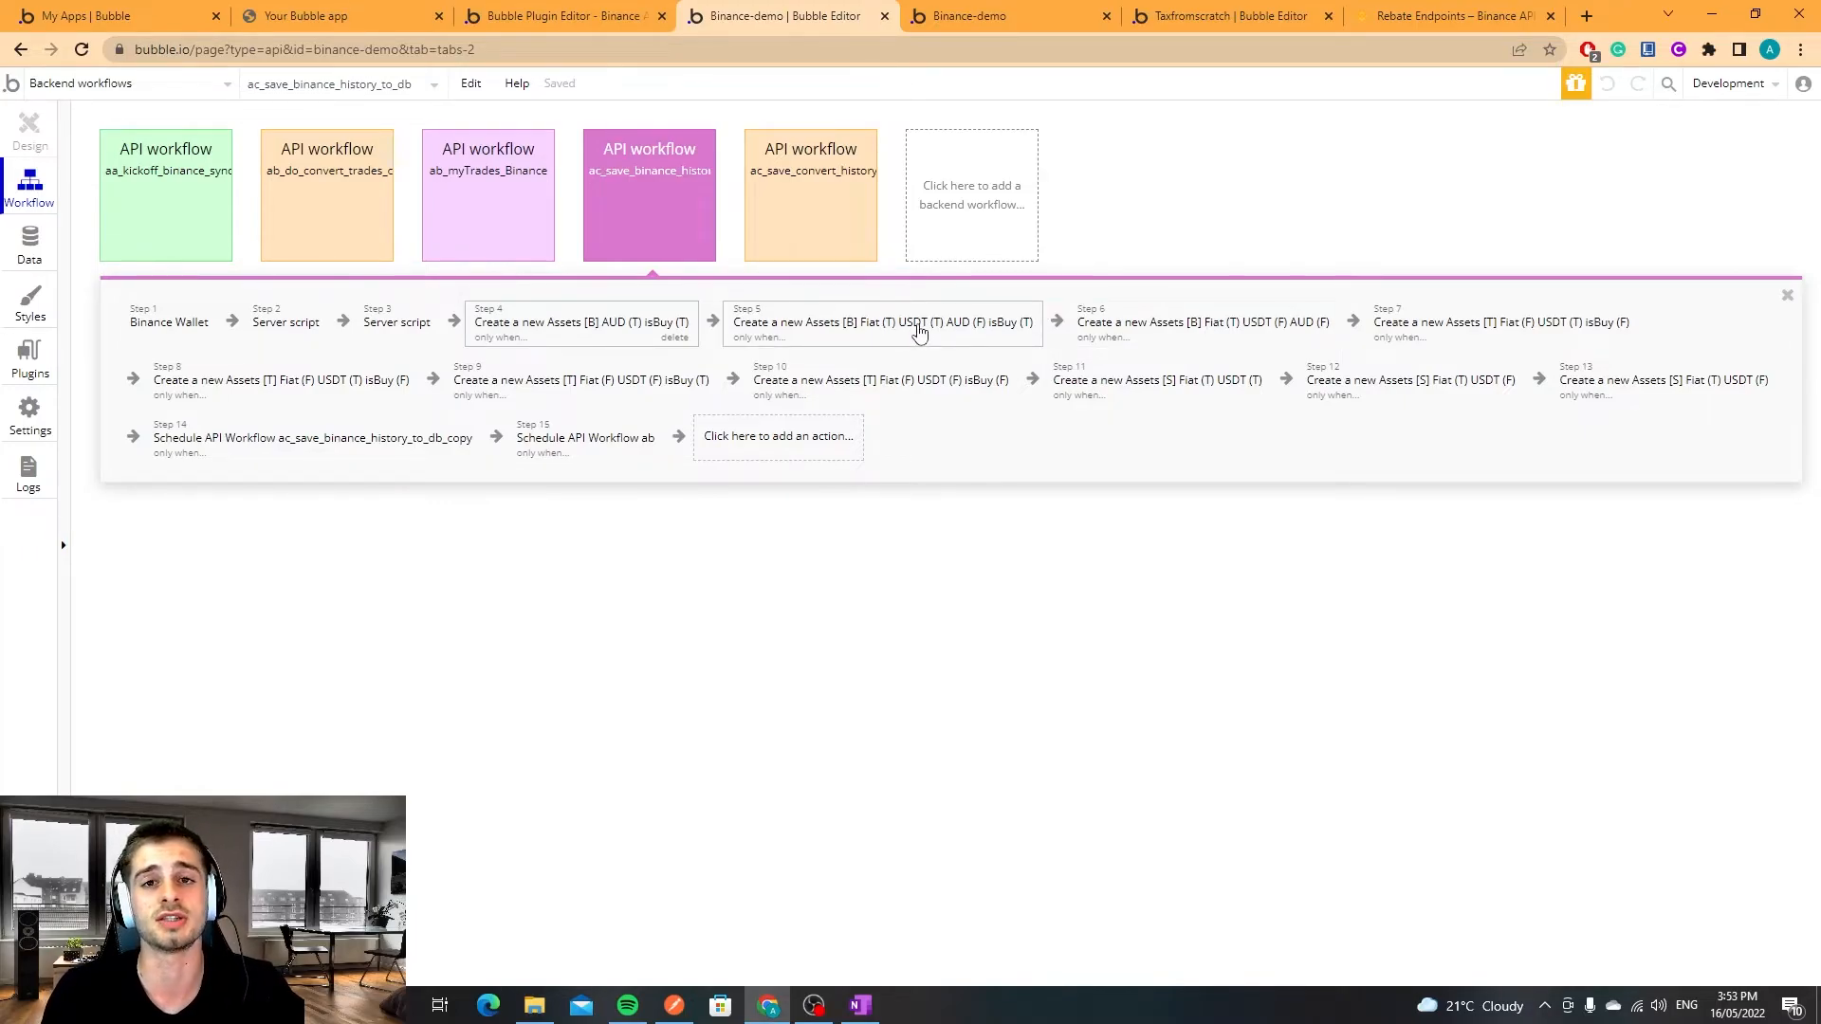
{"action": "mouse_move", "coordinate": [999, 319]}
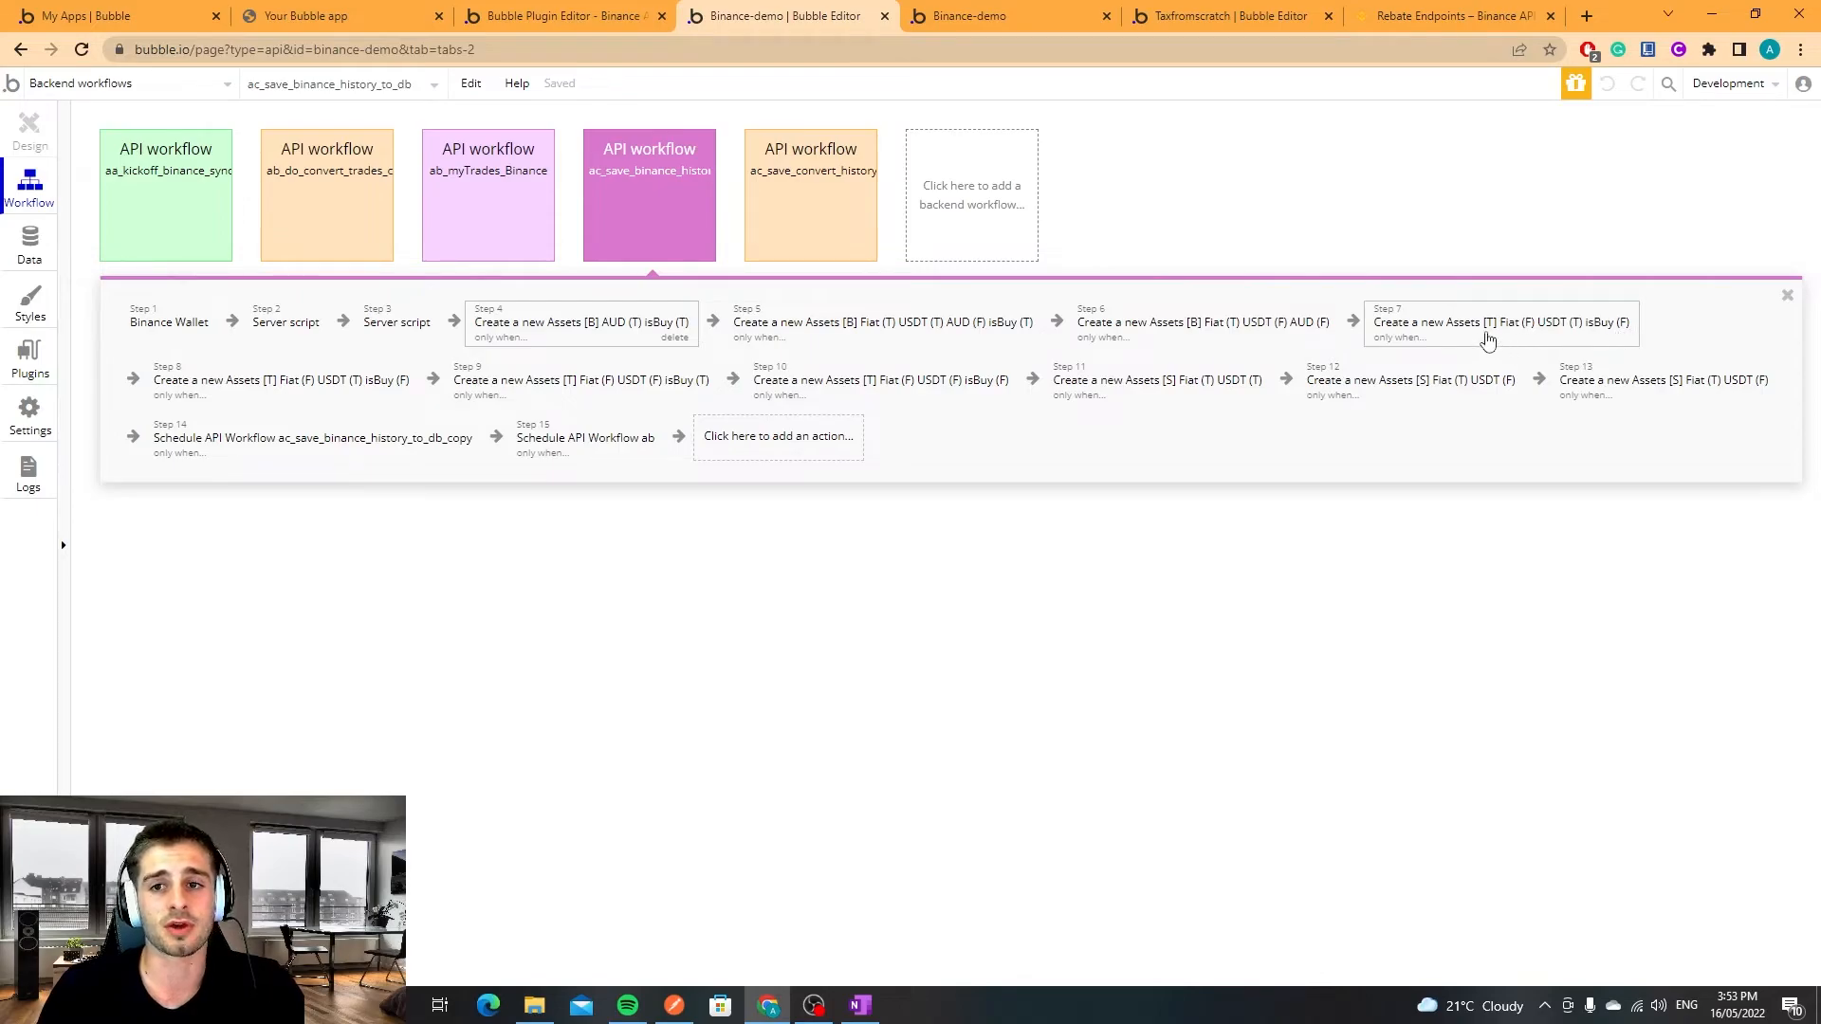
{"action": "mouse_move", "coordinate": [372, 384]}
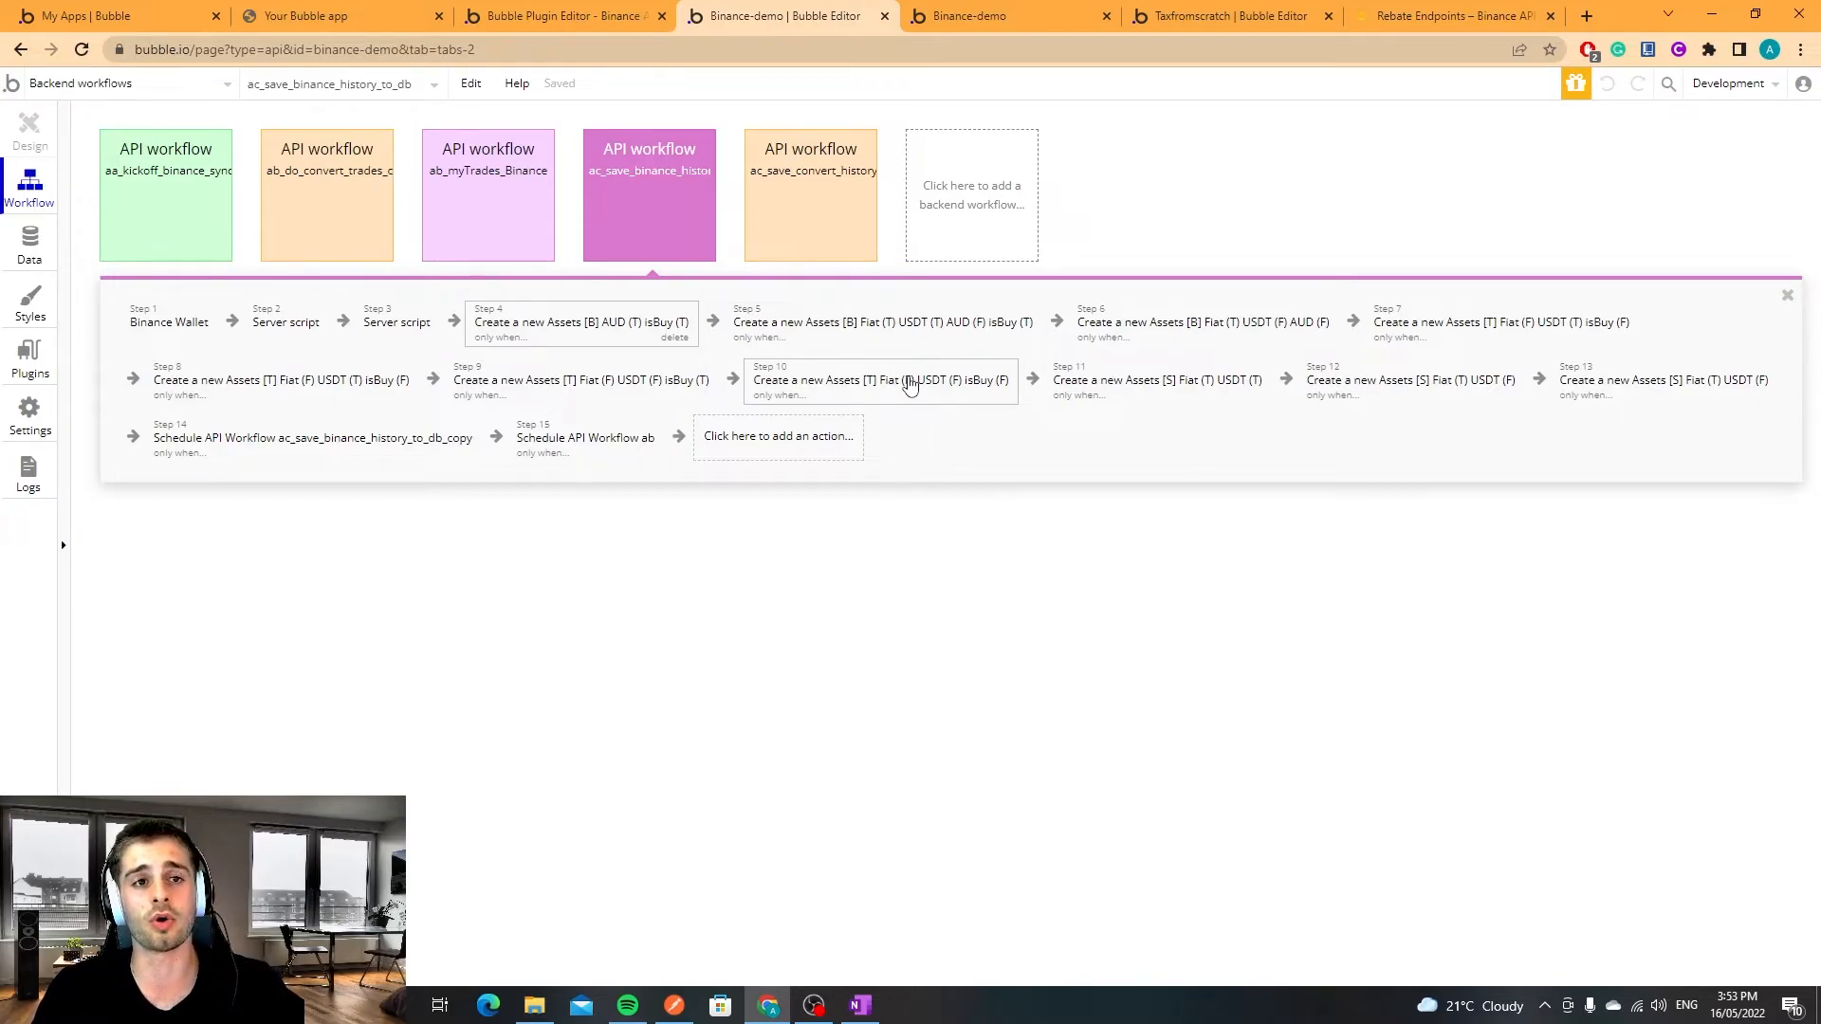
{"action": "left_click", "coordinate": [878, 379]}
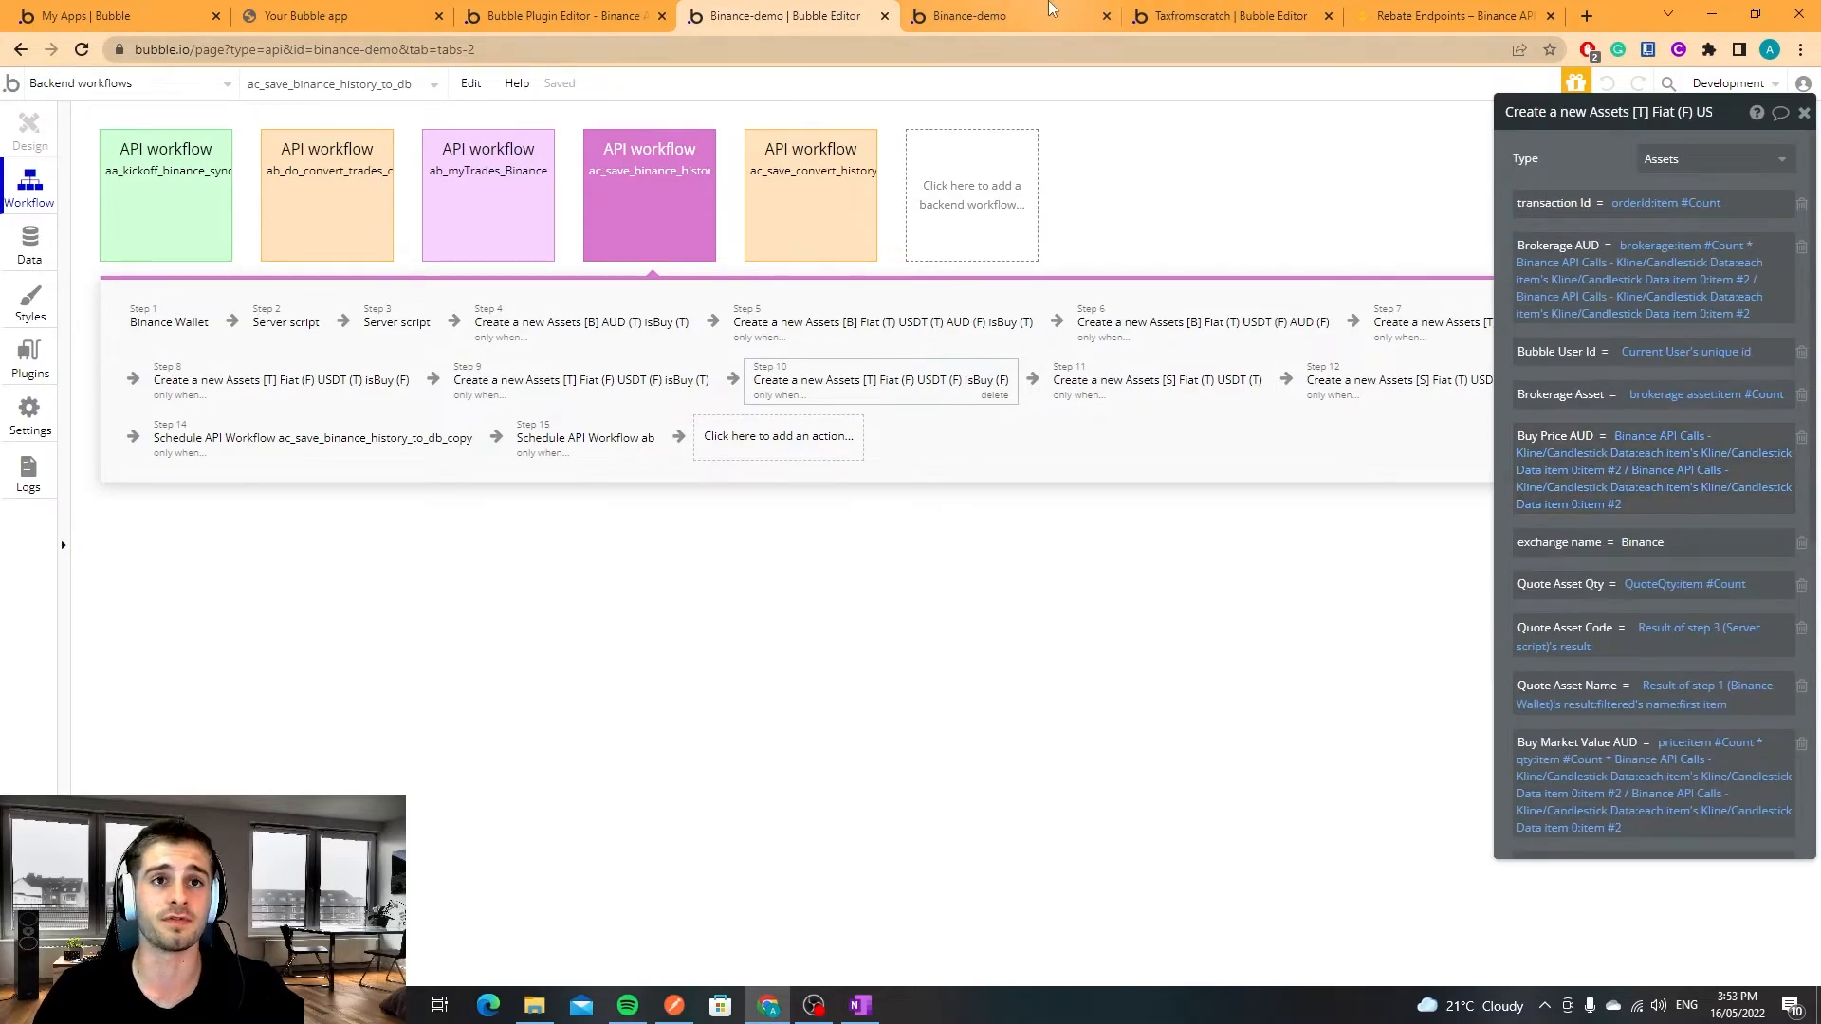
View the Binance-demo app's transaction history, then return to the backend workflow editor.
{"action": "left_click", "coordinate": [971, 15]}
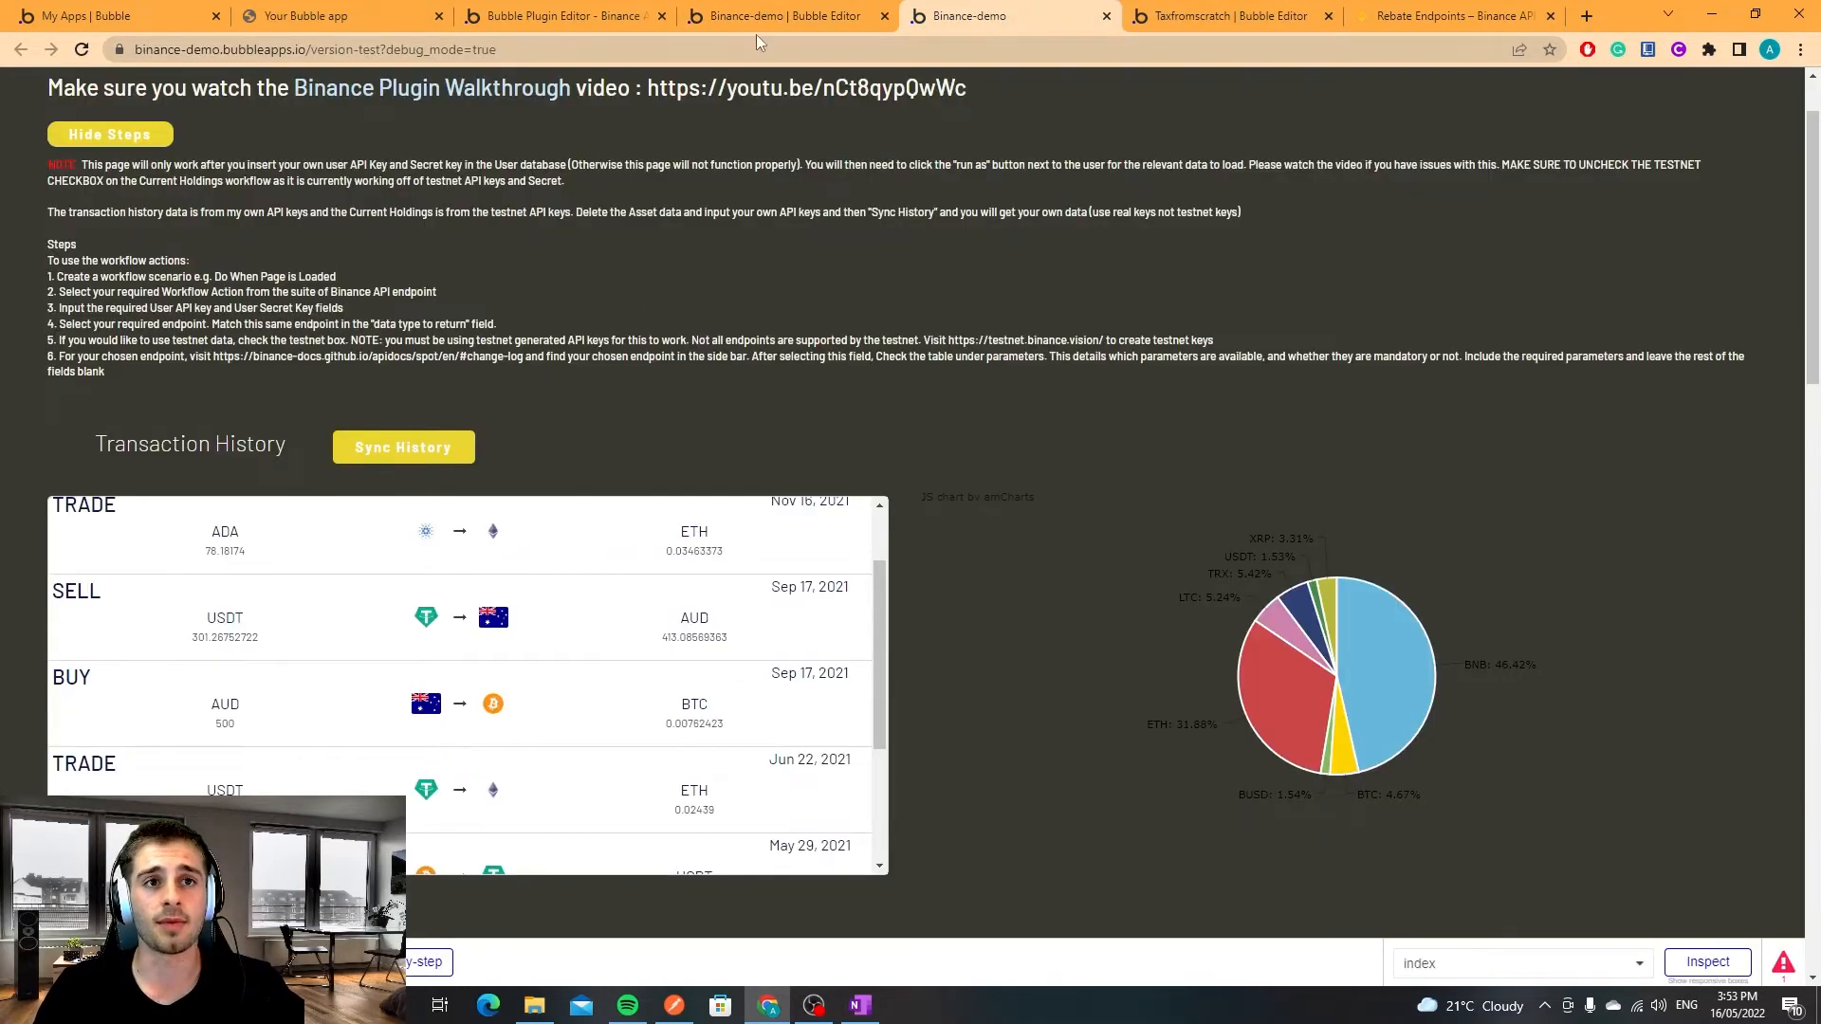
{"action": "left_click", "coordinate": [783, 15]}
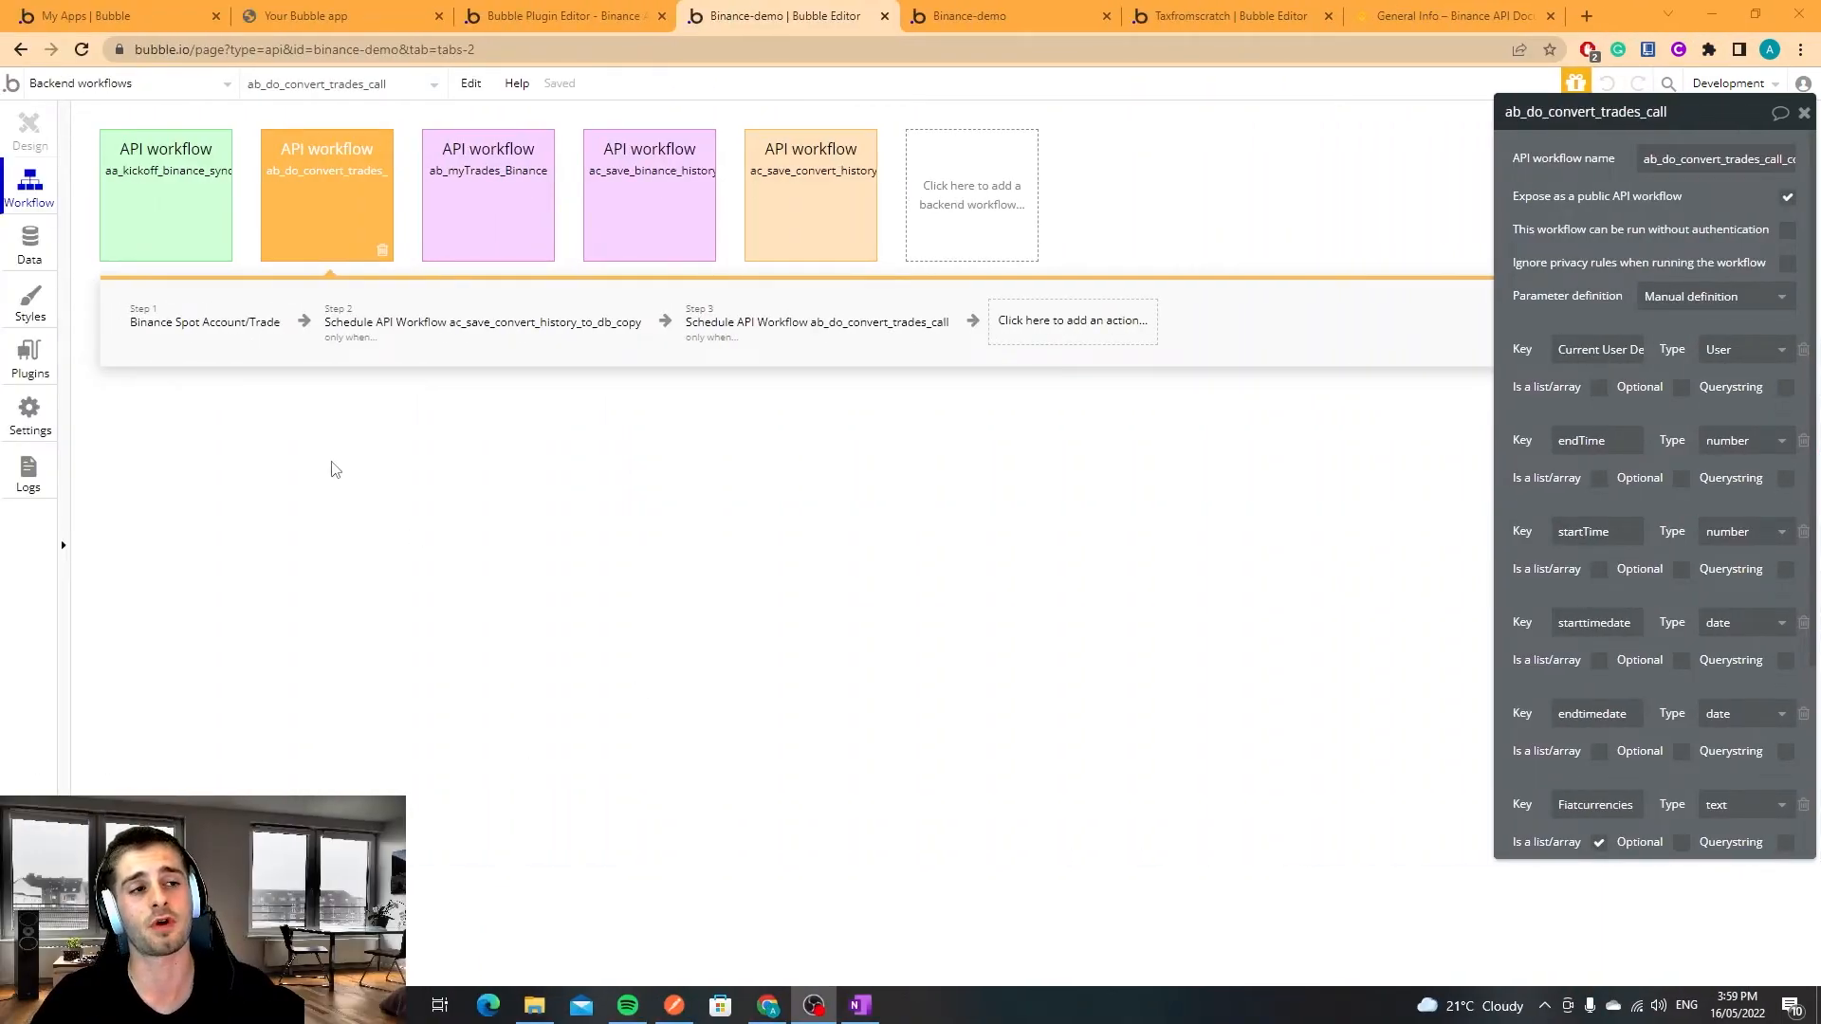
{"action": "mouse_move", "coordinate": [148, 203]}
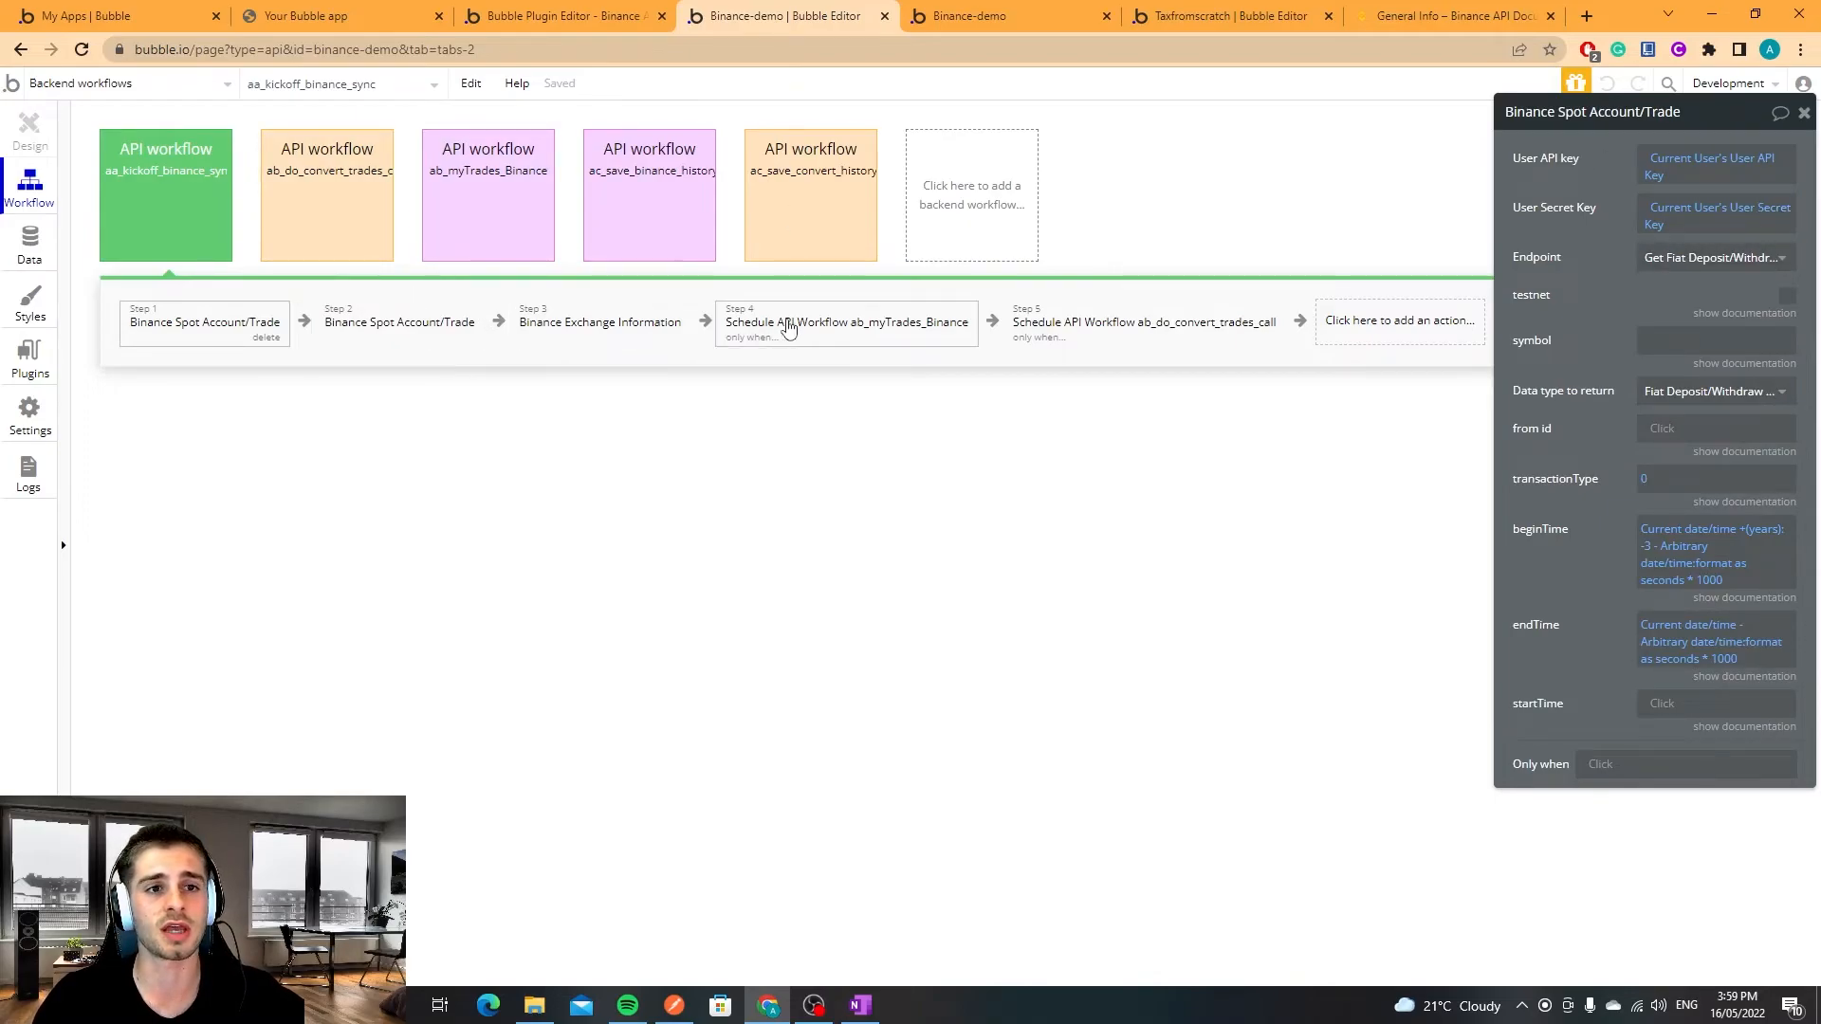
Show step 4 scheduling ab_myTrades_Binance 10 seconds later when list size exceeds page size.
{"action": "left_click", "coordinate": [846, 323]}
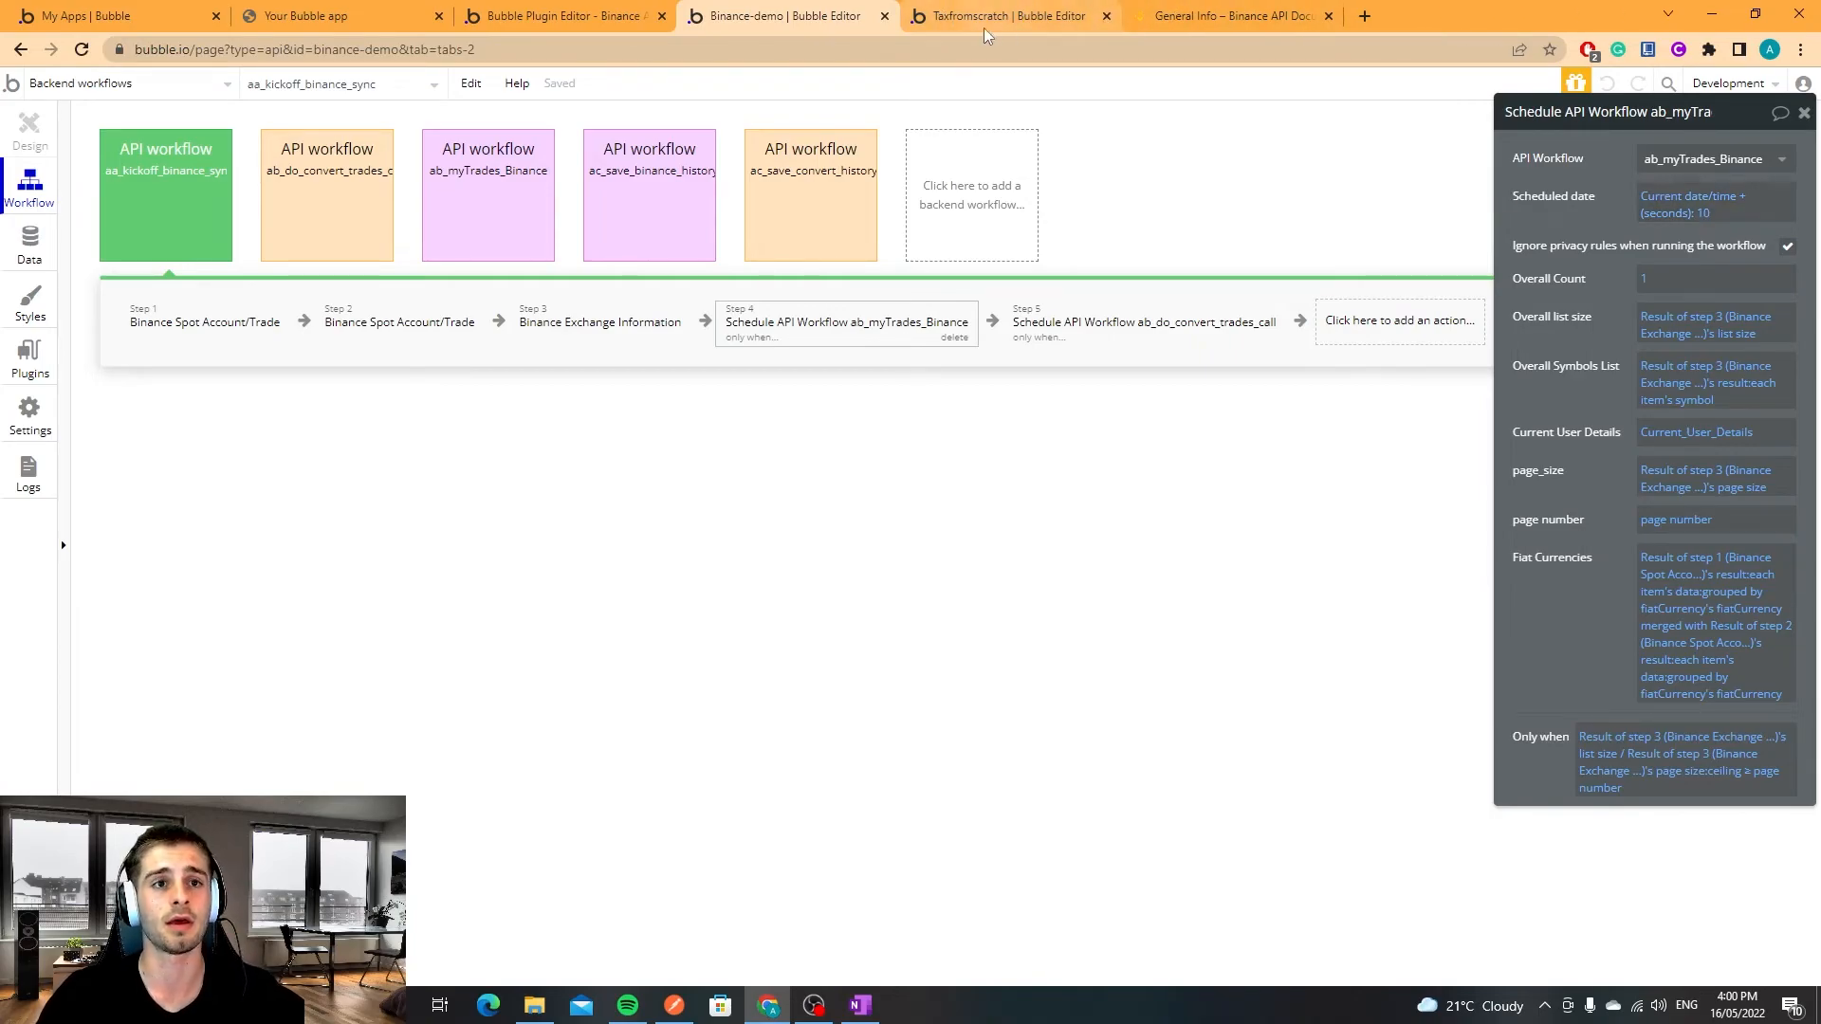
{"action": "left_click", "coordinate": [1010, 16]}
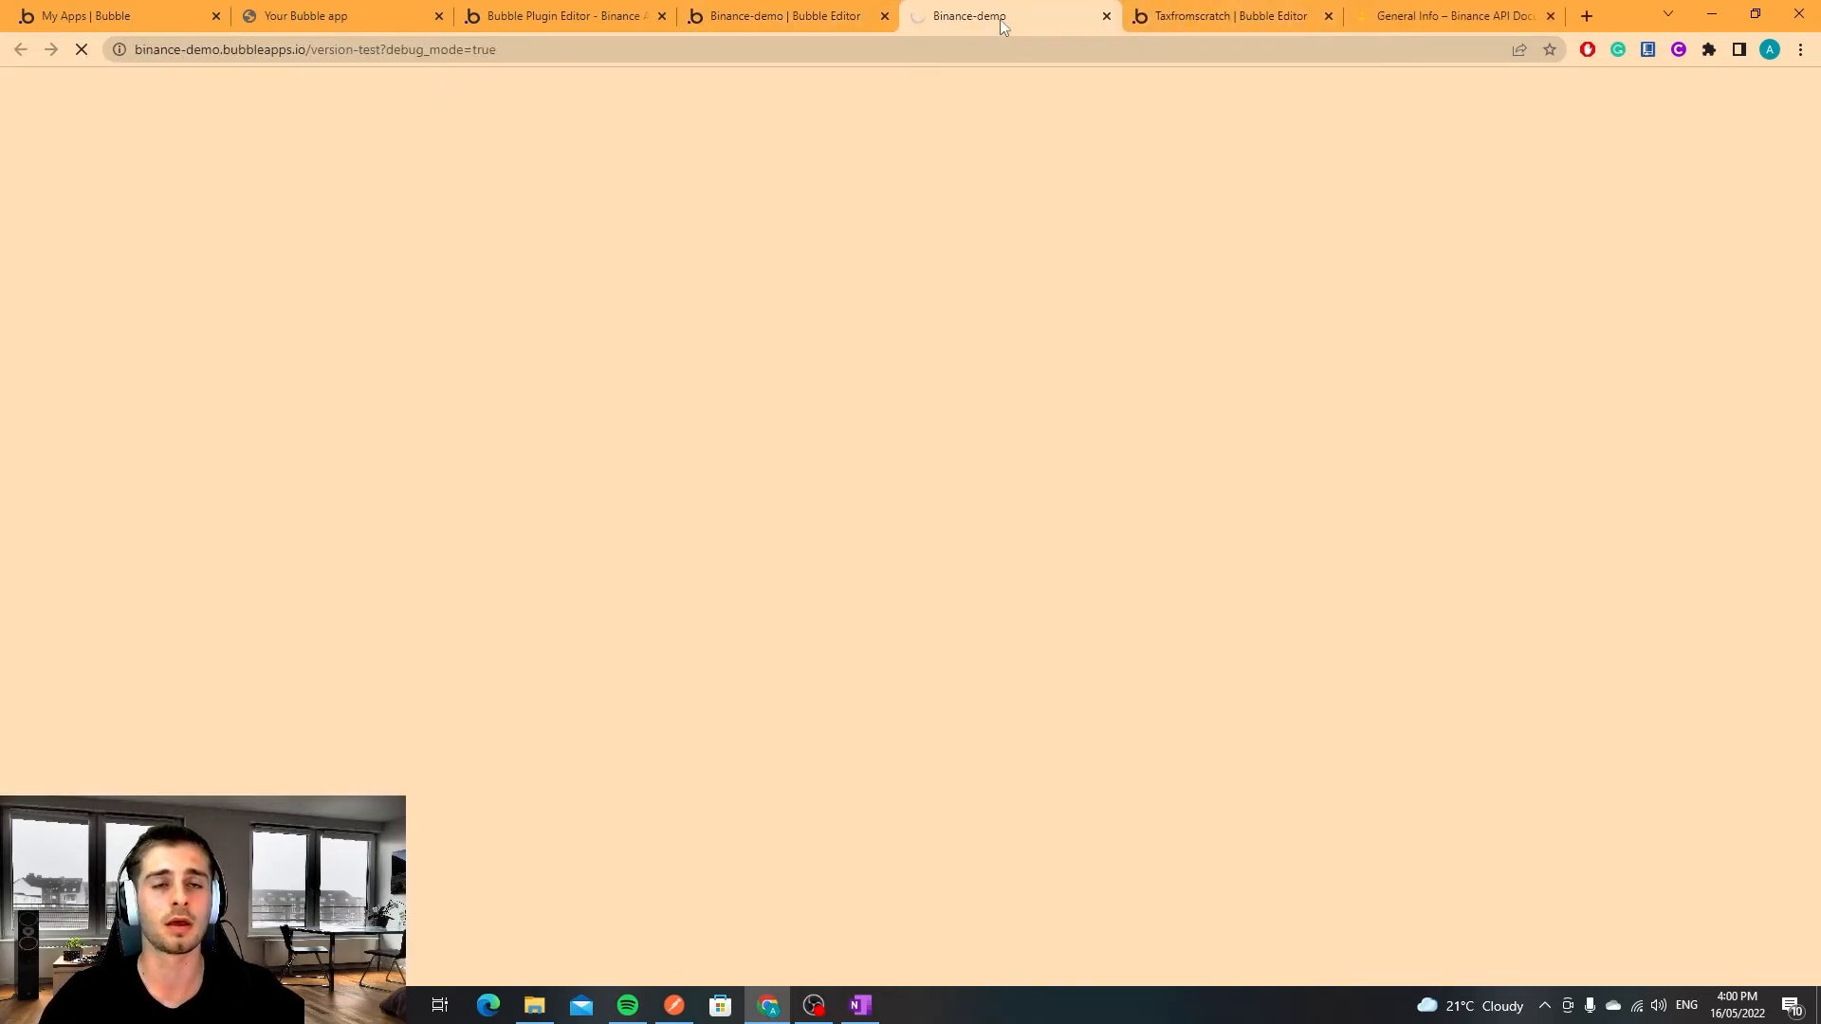
{"action": "mouse_move", "coordinate": [963, 15]}
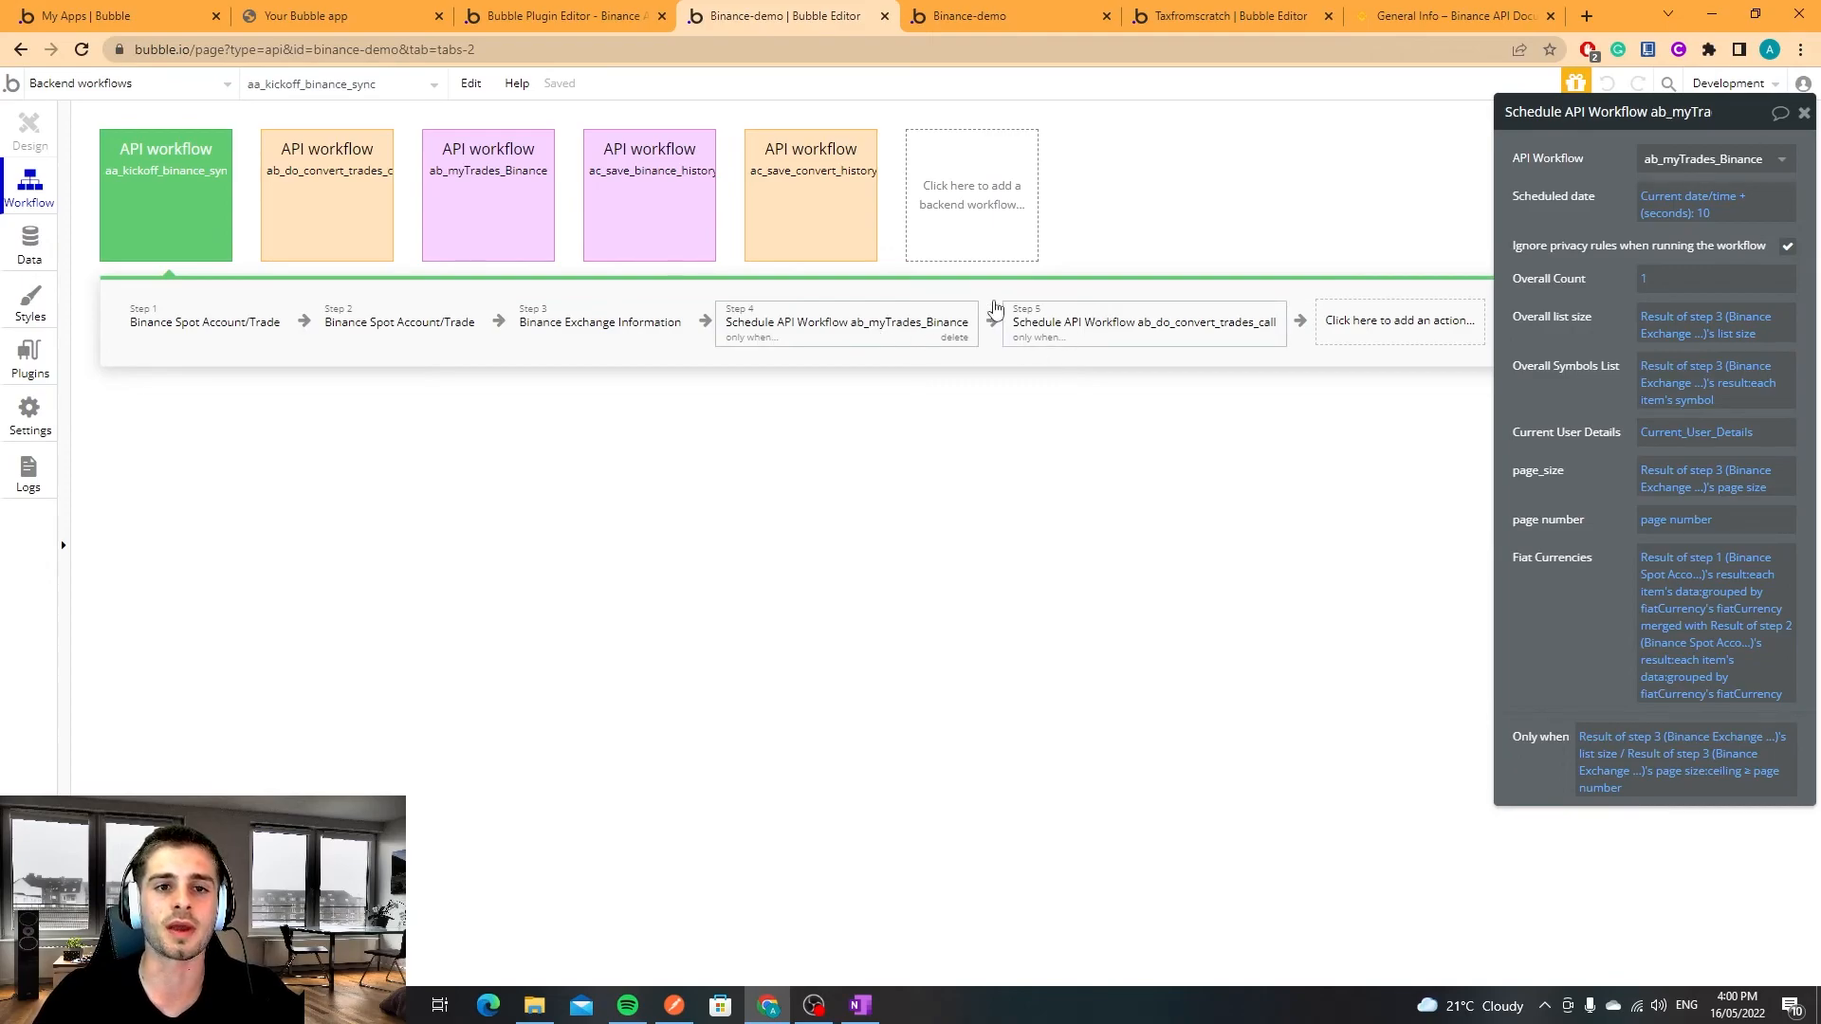
{"action": "mouse_move", "coordinate": [874, 412]}
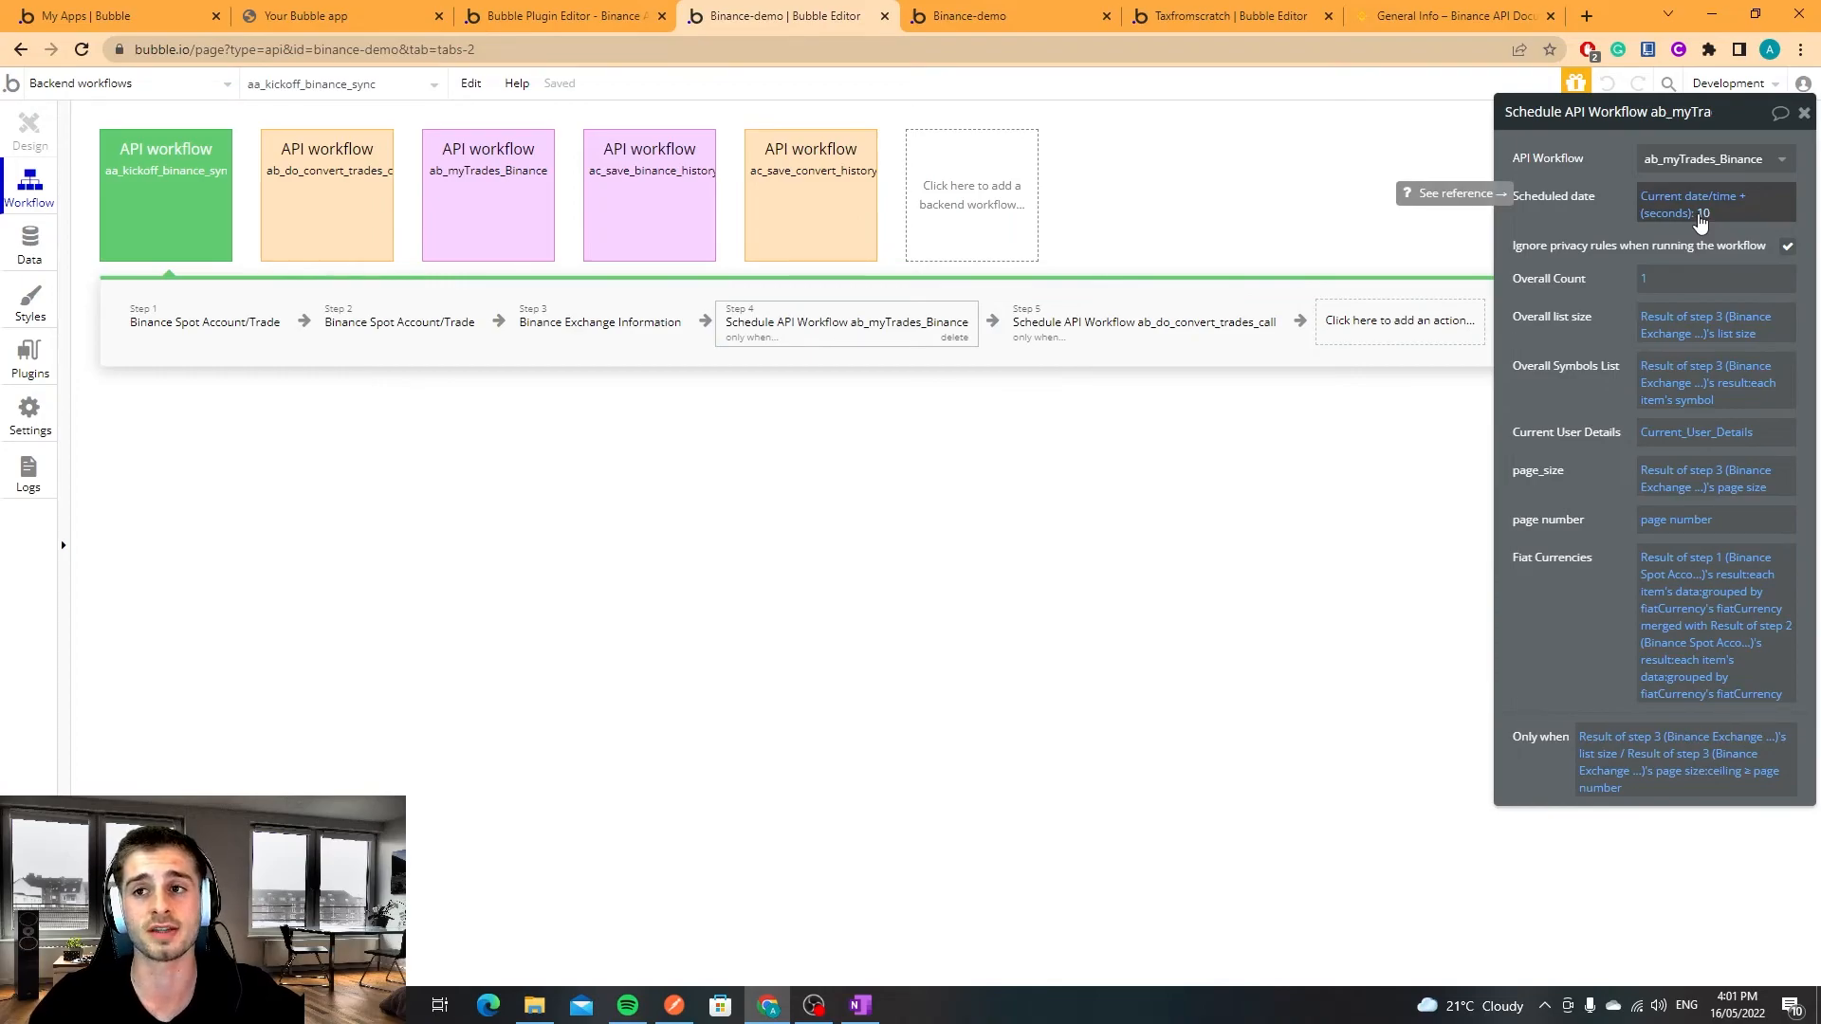
Review the 10-second Scheduled date expression, then show aa_kickoff_binance_sync's user, page number and page size parameters.
{"action": "left_click", "coordinate": [648, 194]}
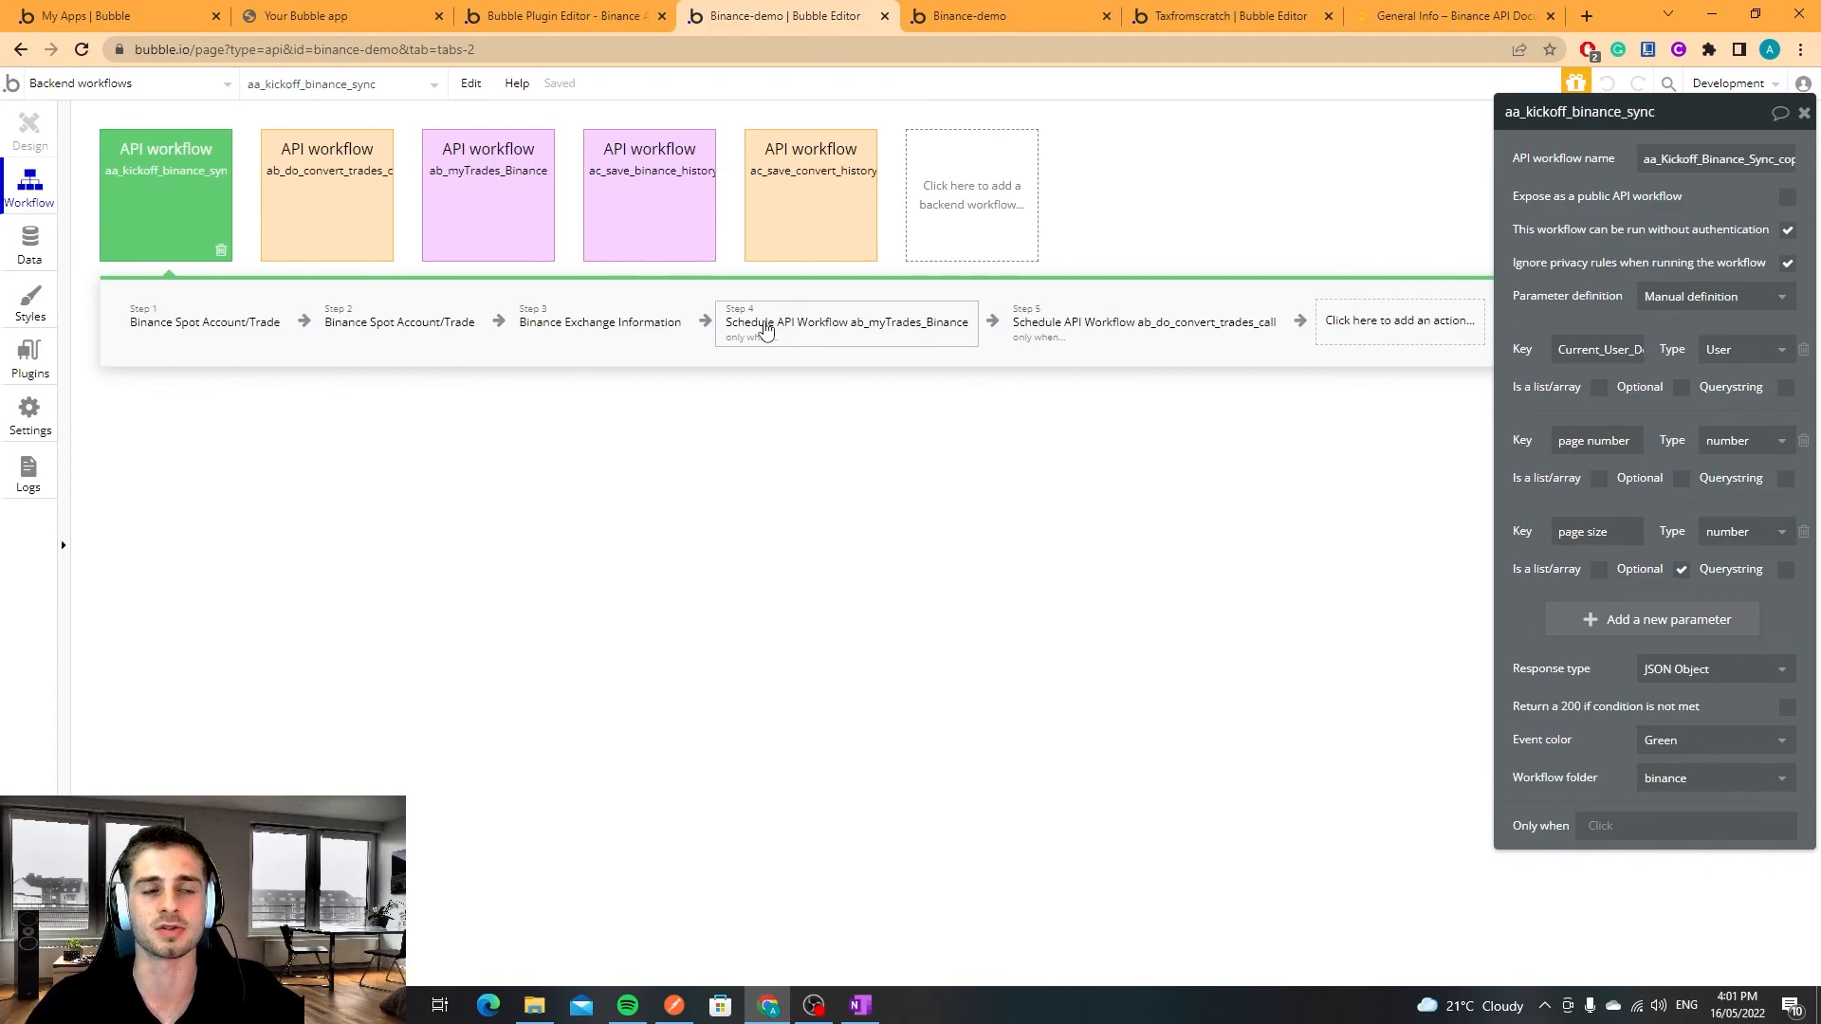
Show ac_save_convert_history_to_db with its wallet lookup, server scripts and buy, sell and trade record steps.
{"action": "left_click", "coordinate": [326, 193]}
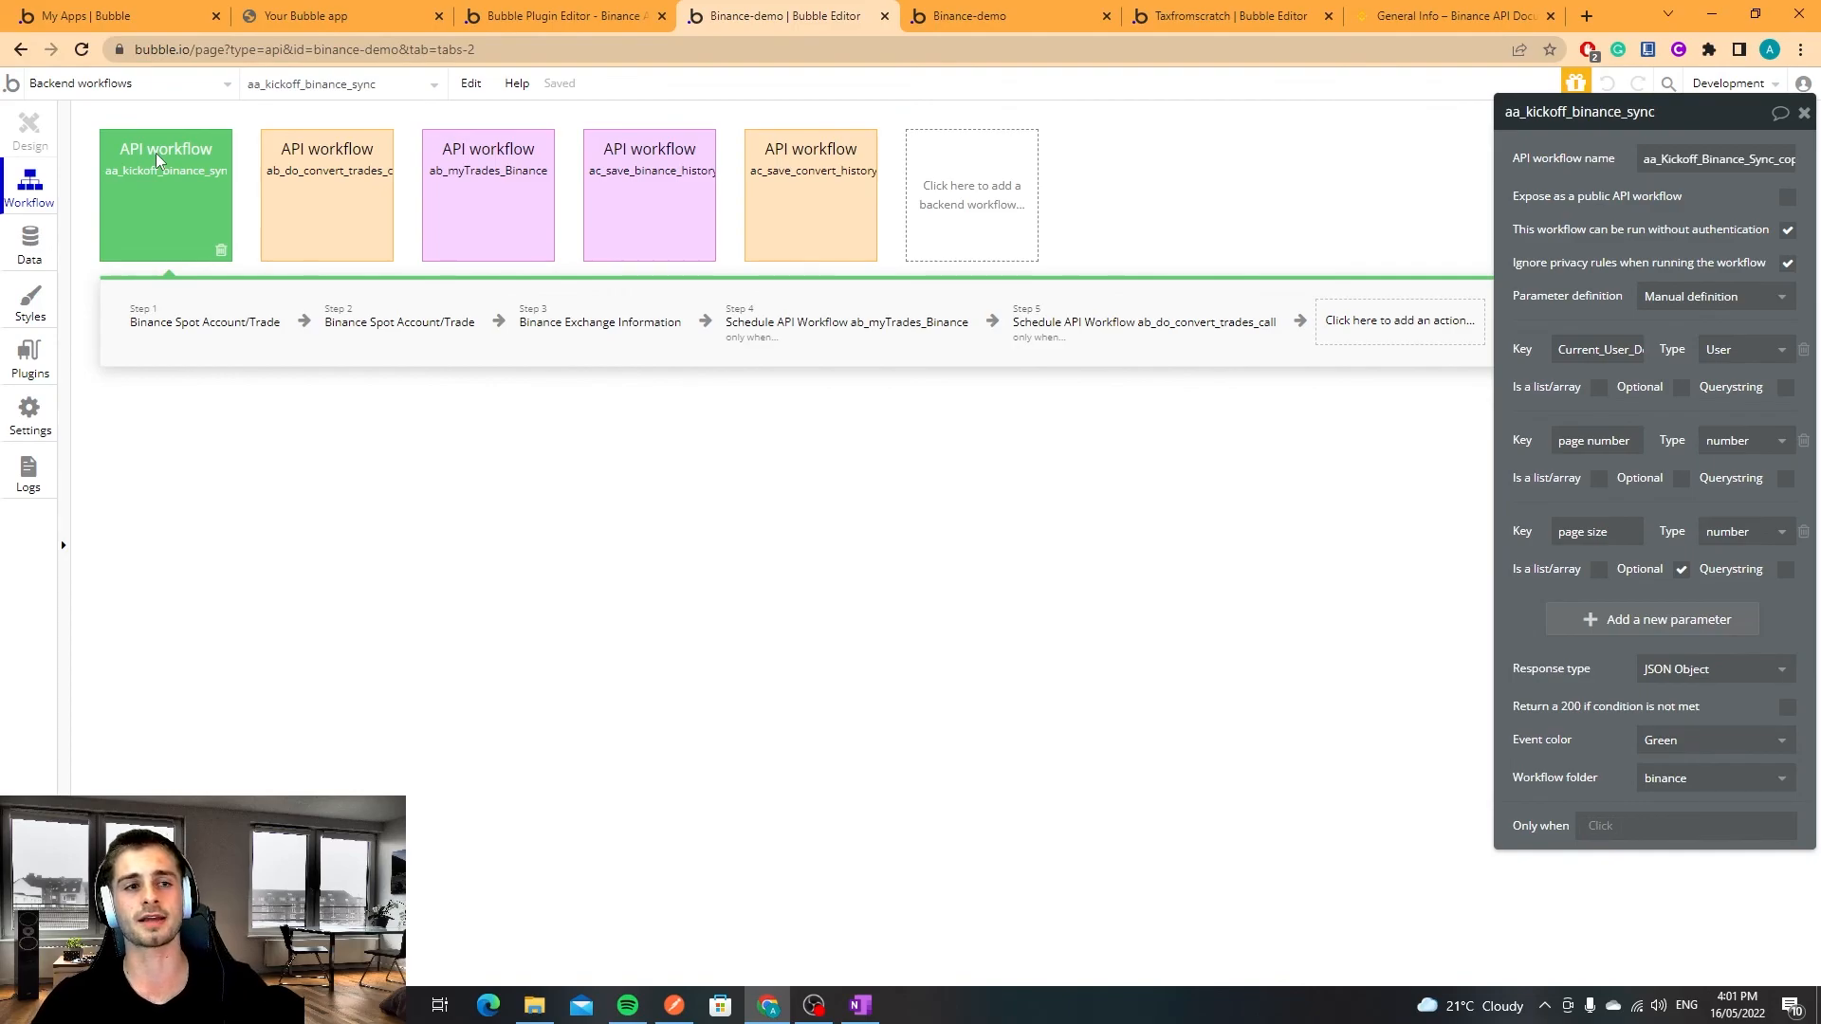
{"action": "mouse_move", "coordinate": [147, 396]}
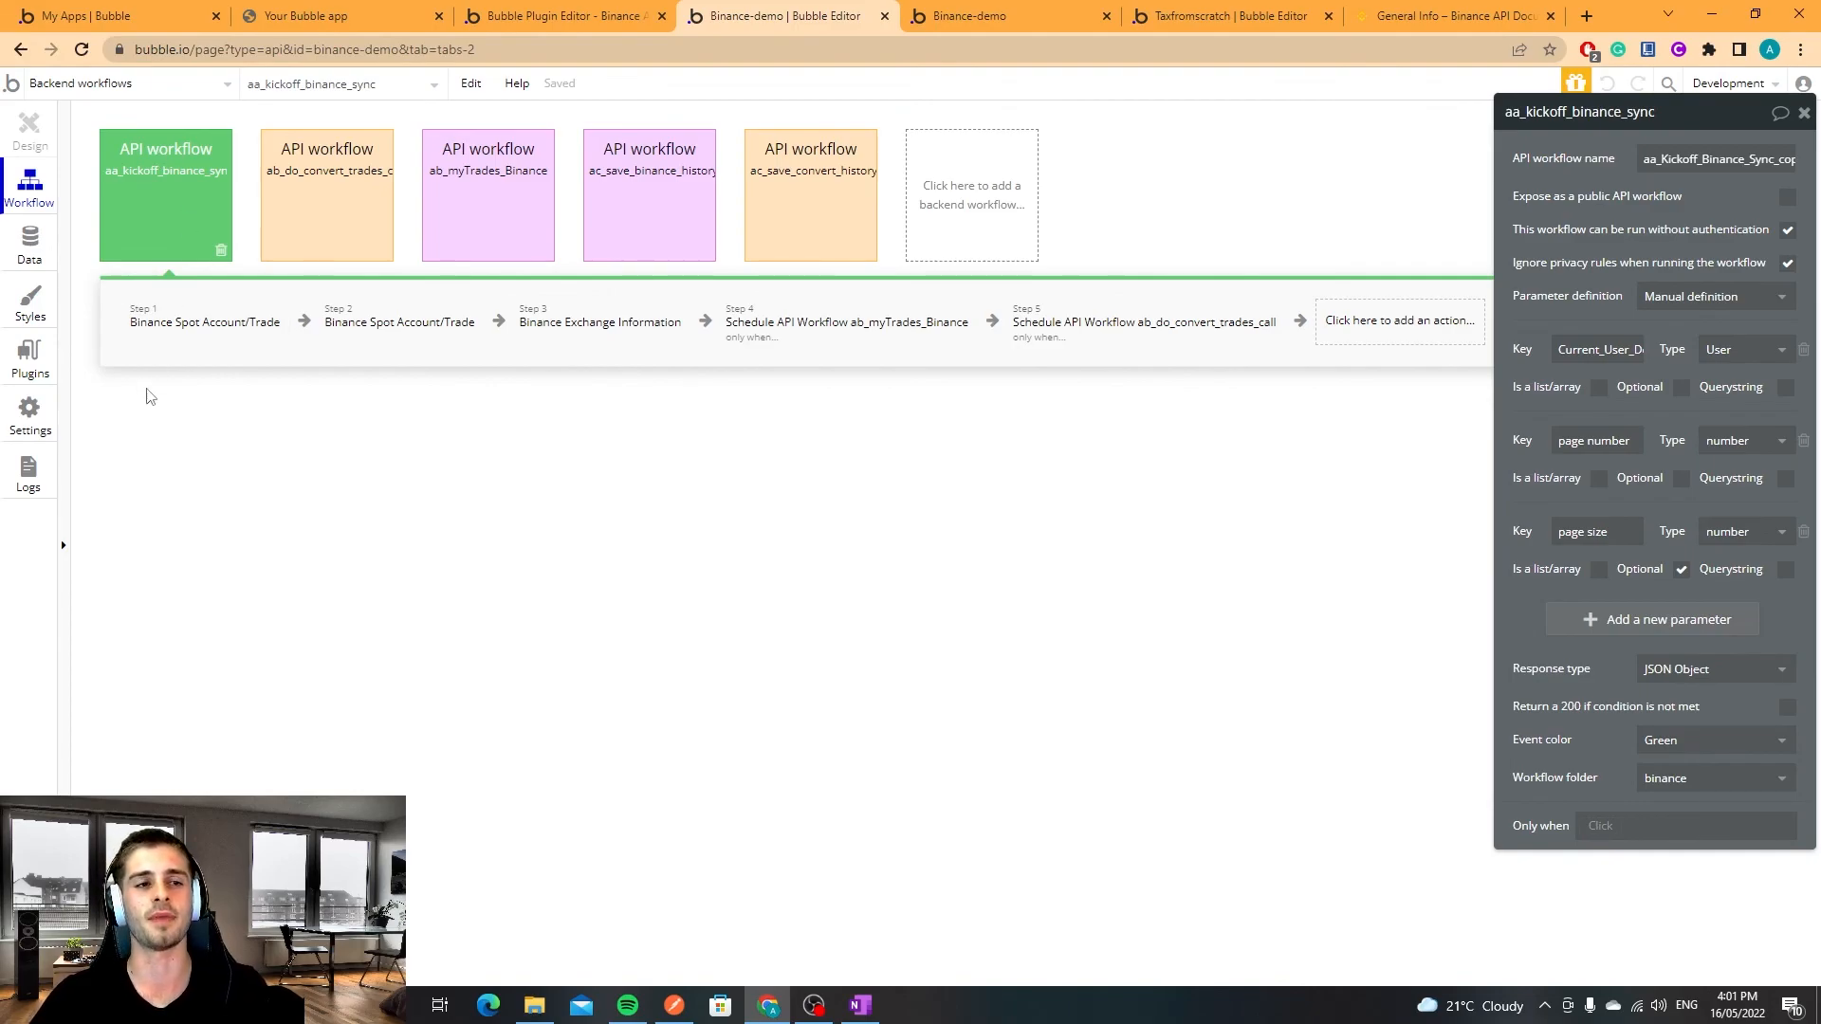
{"action": "left_click", "coordinate": [329, 193]}
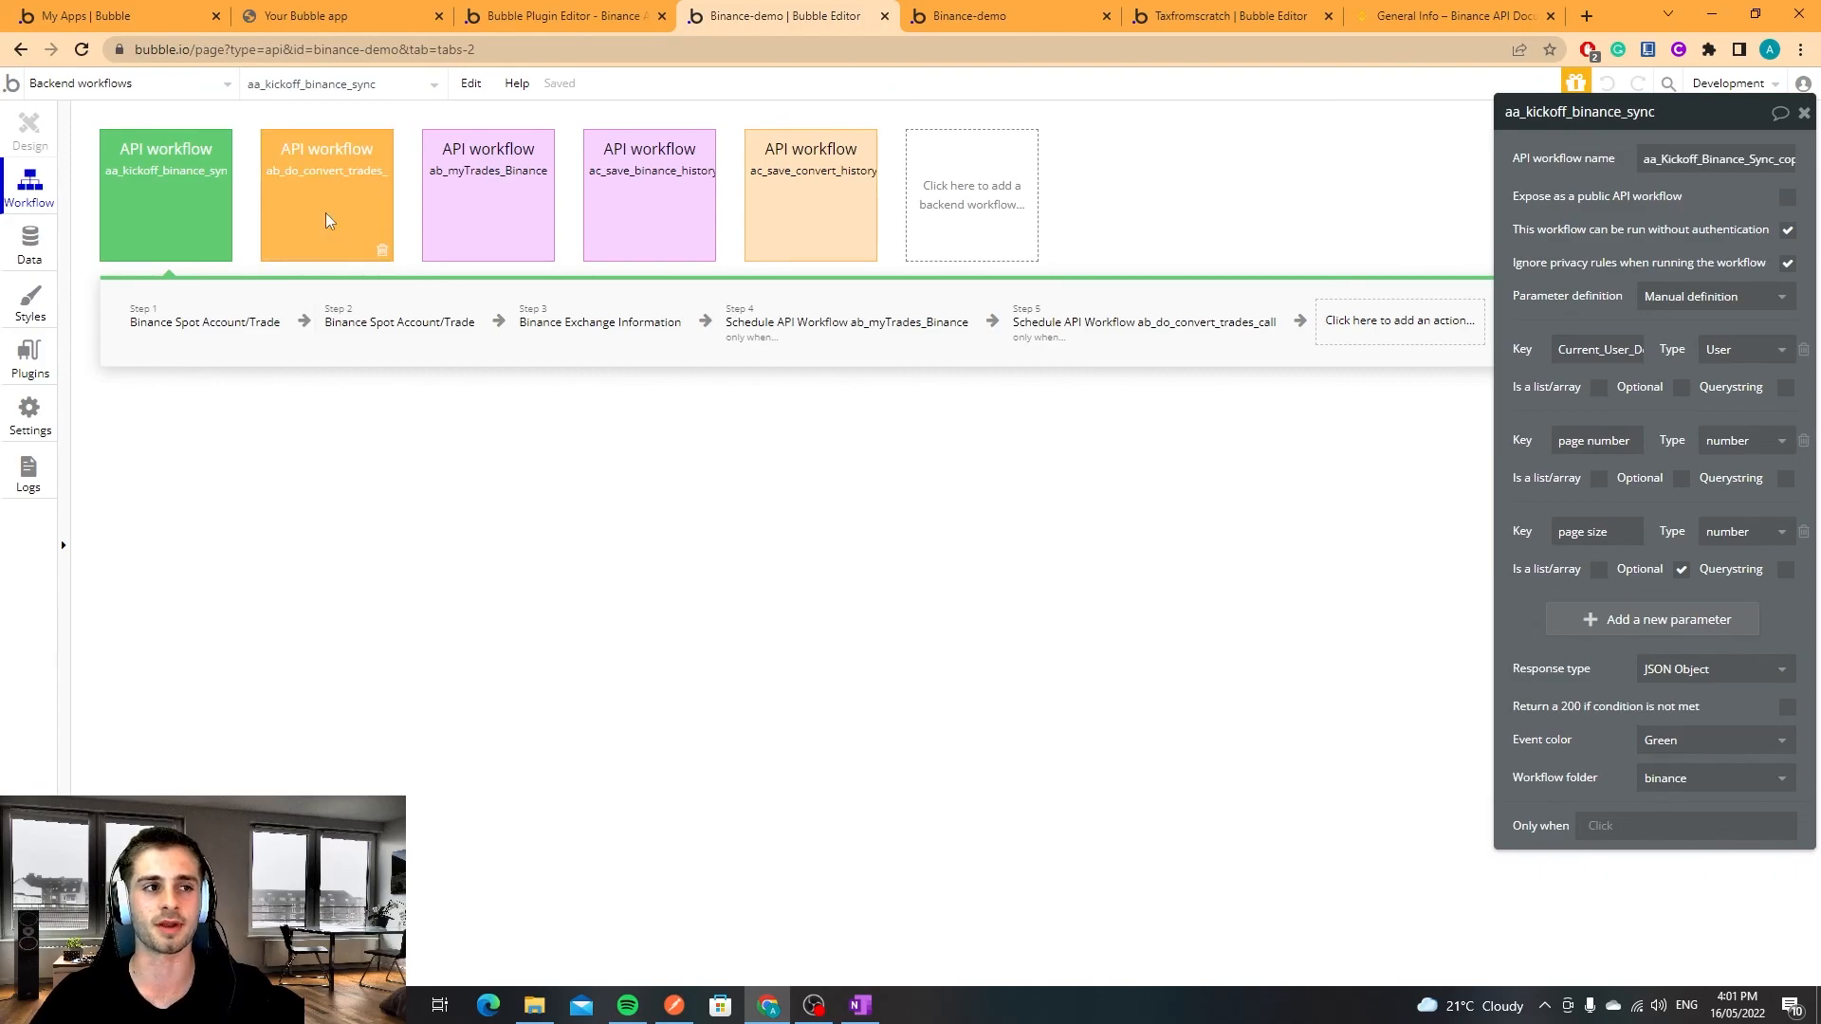
{"action": "left_click", "coordinate": [810, 194]}
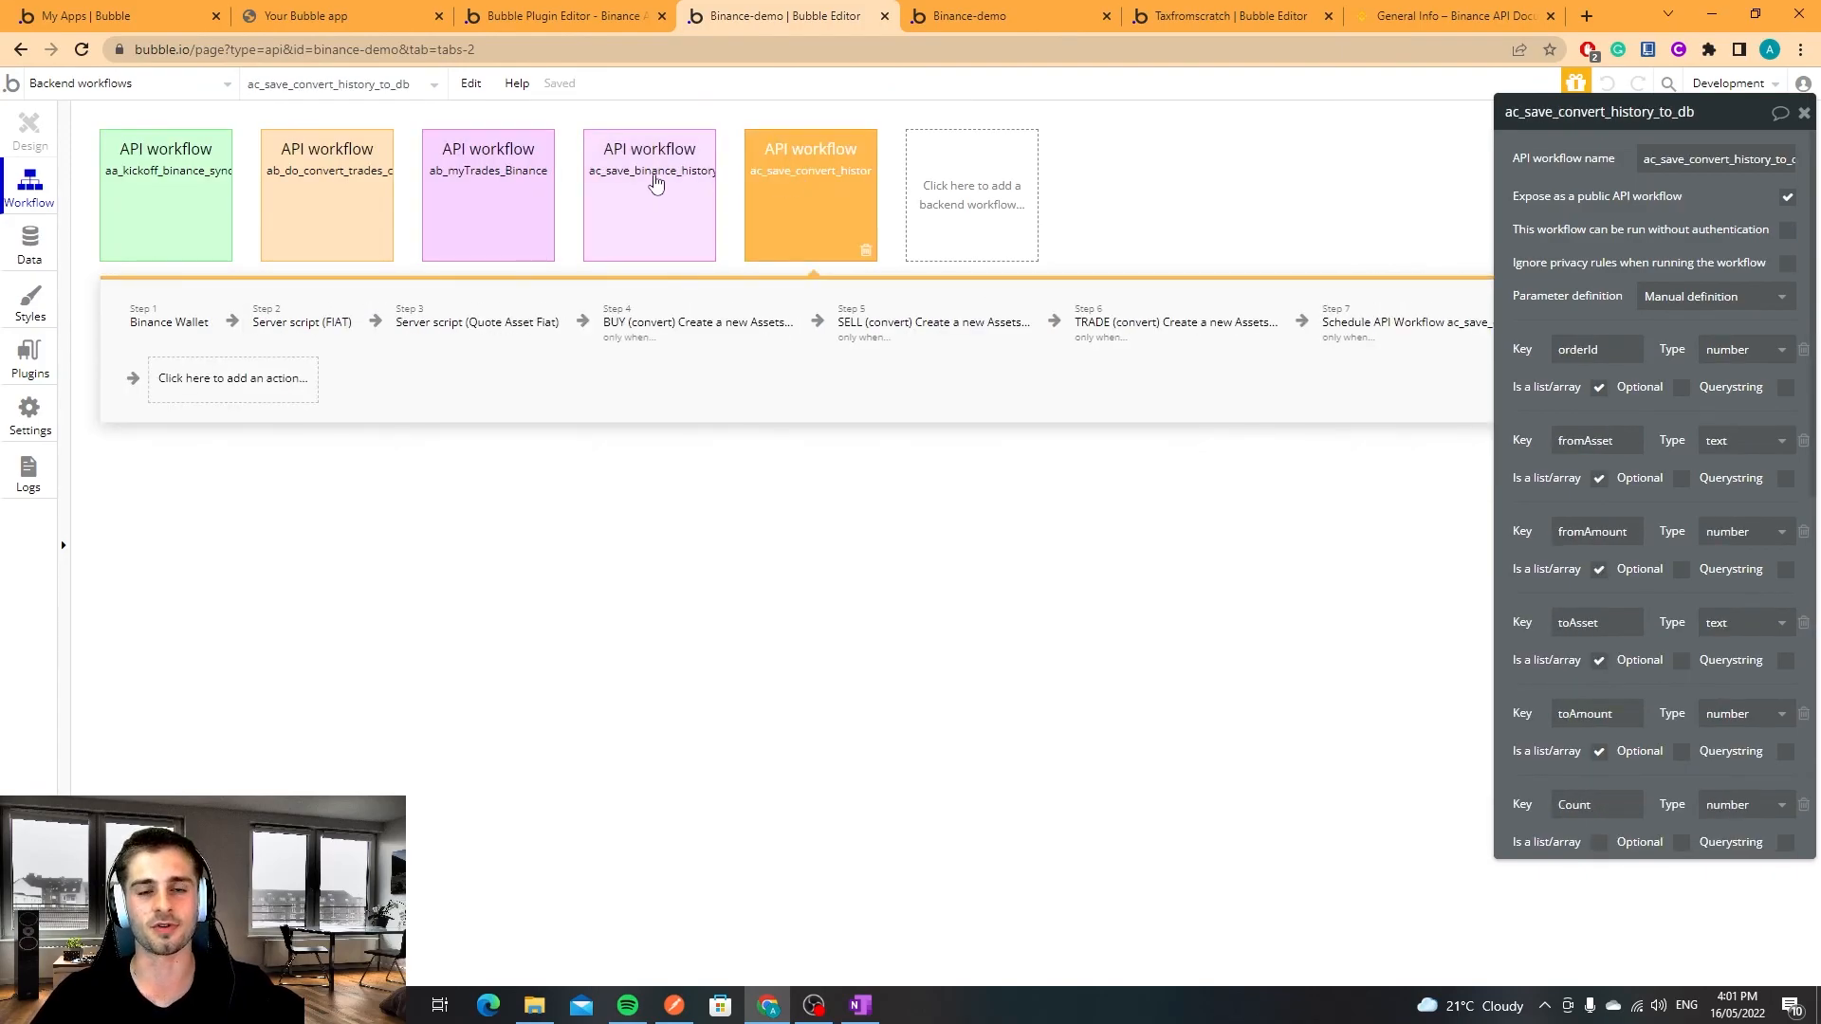